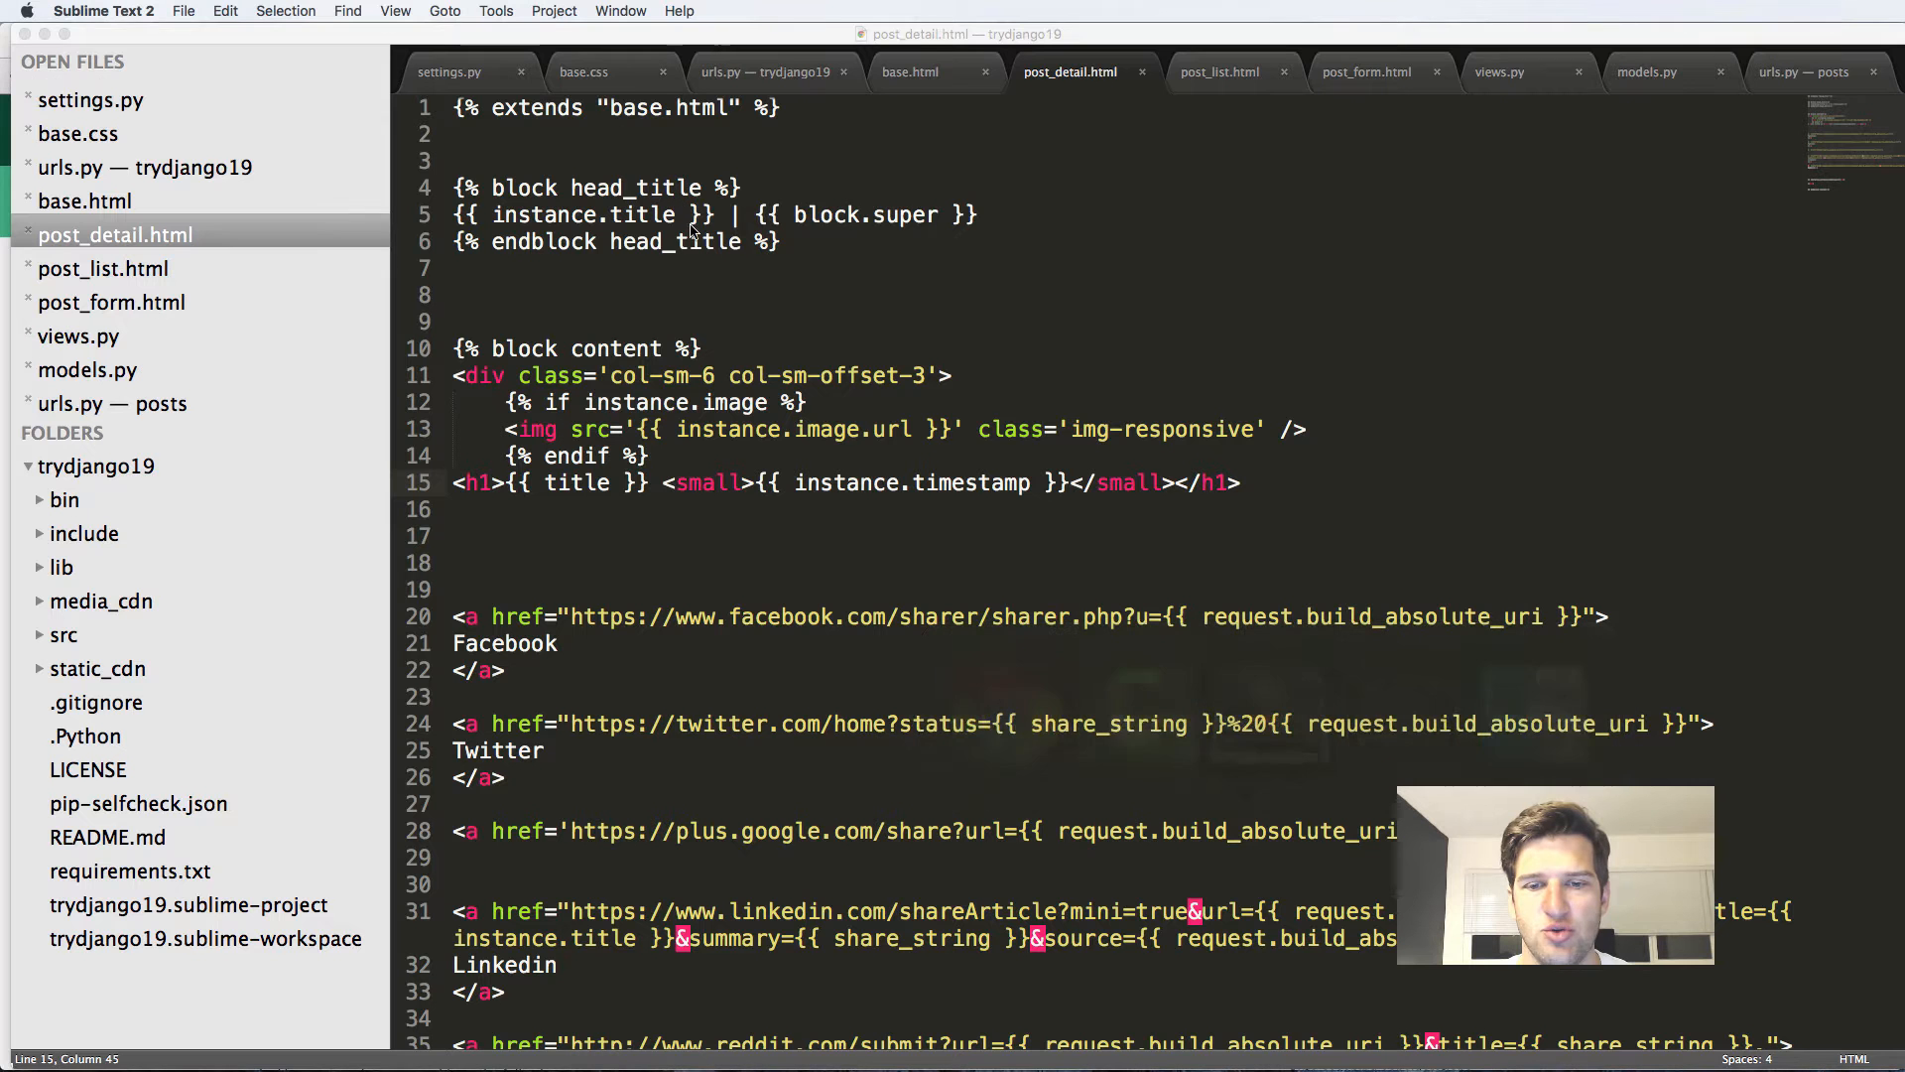
Step: Create a new templatetags folder inside the posts app under src
{"action": "left_click", "coordinate": [63, 635]}
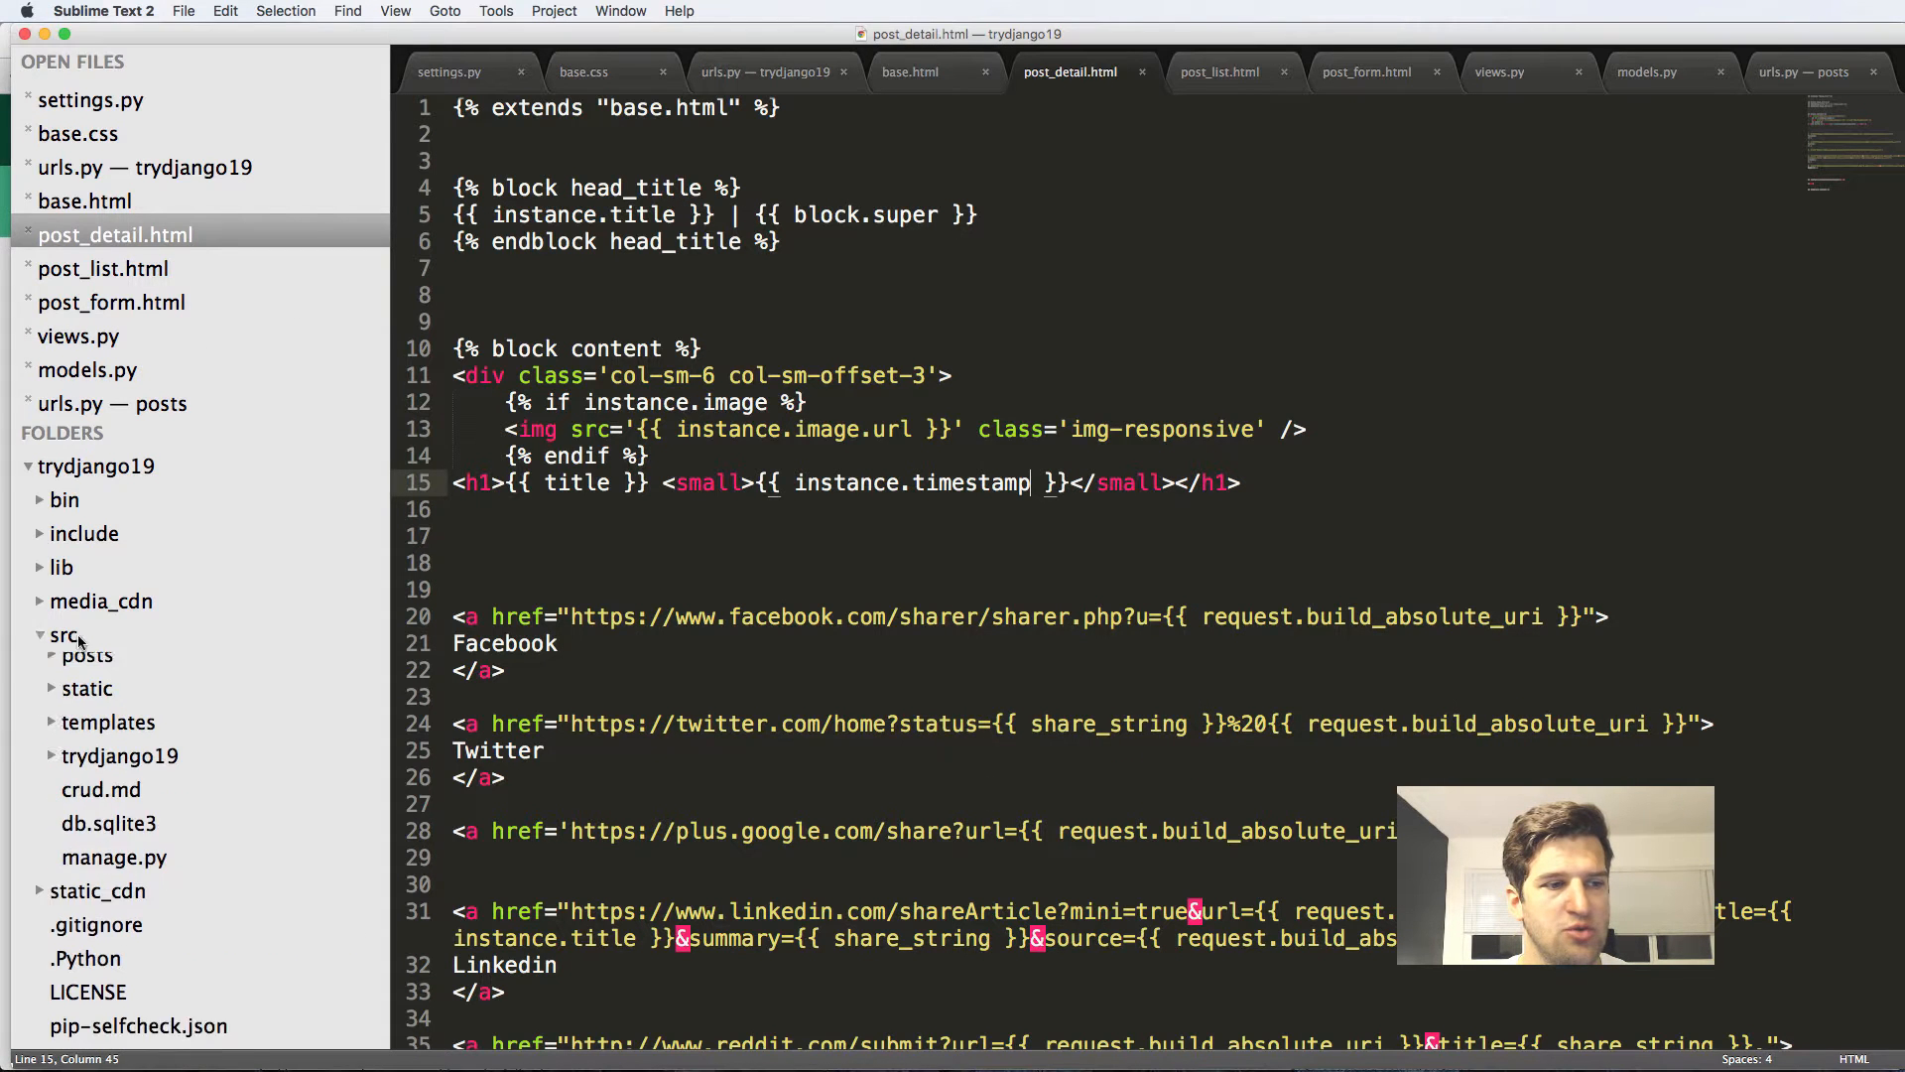
{"action": "left_click", "coordinate": [86, 653]}
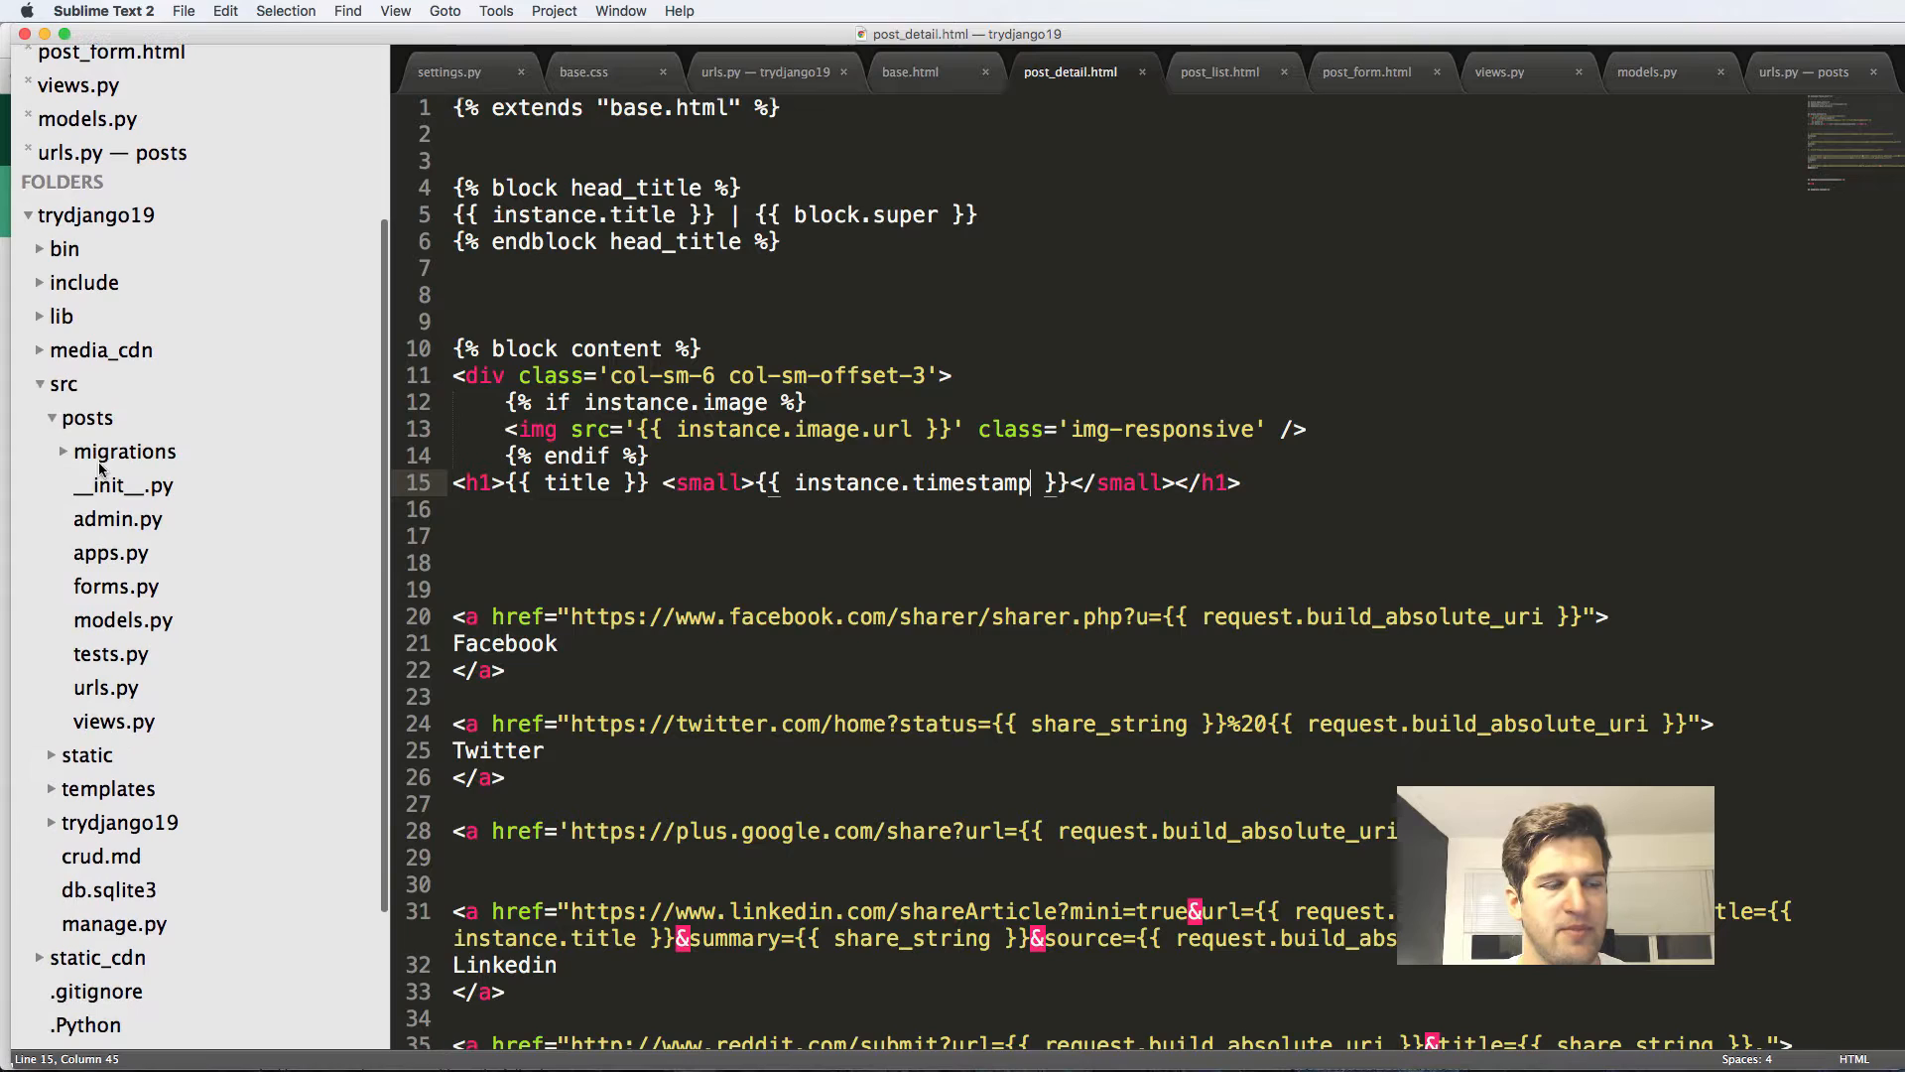
{"action": "left_click", "coordinate": [87, 417]}
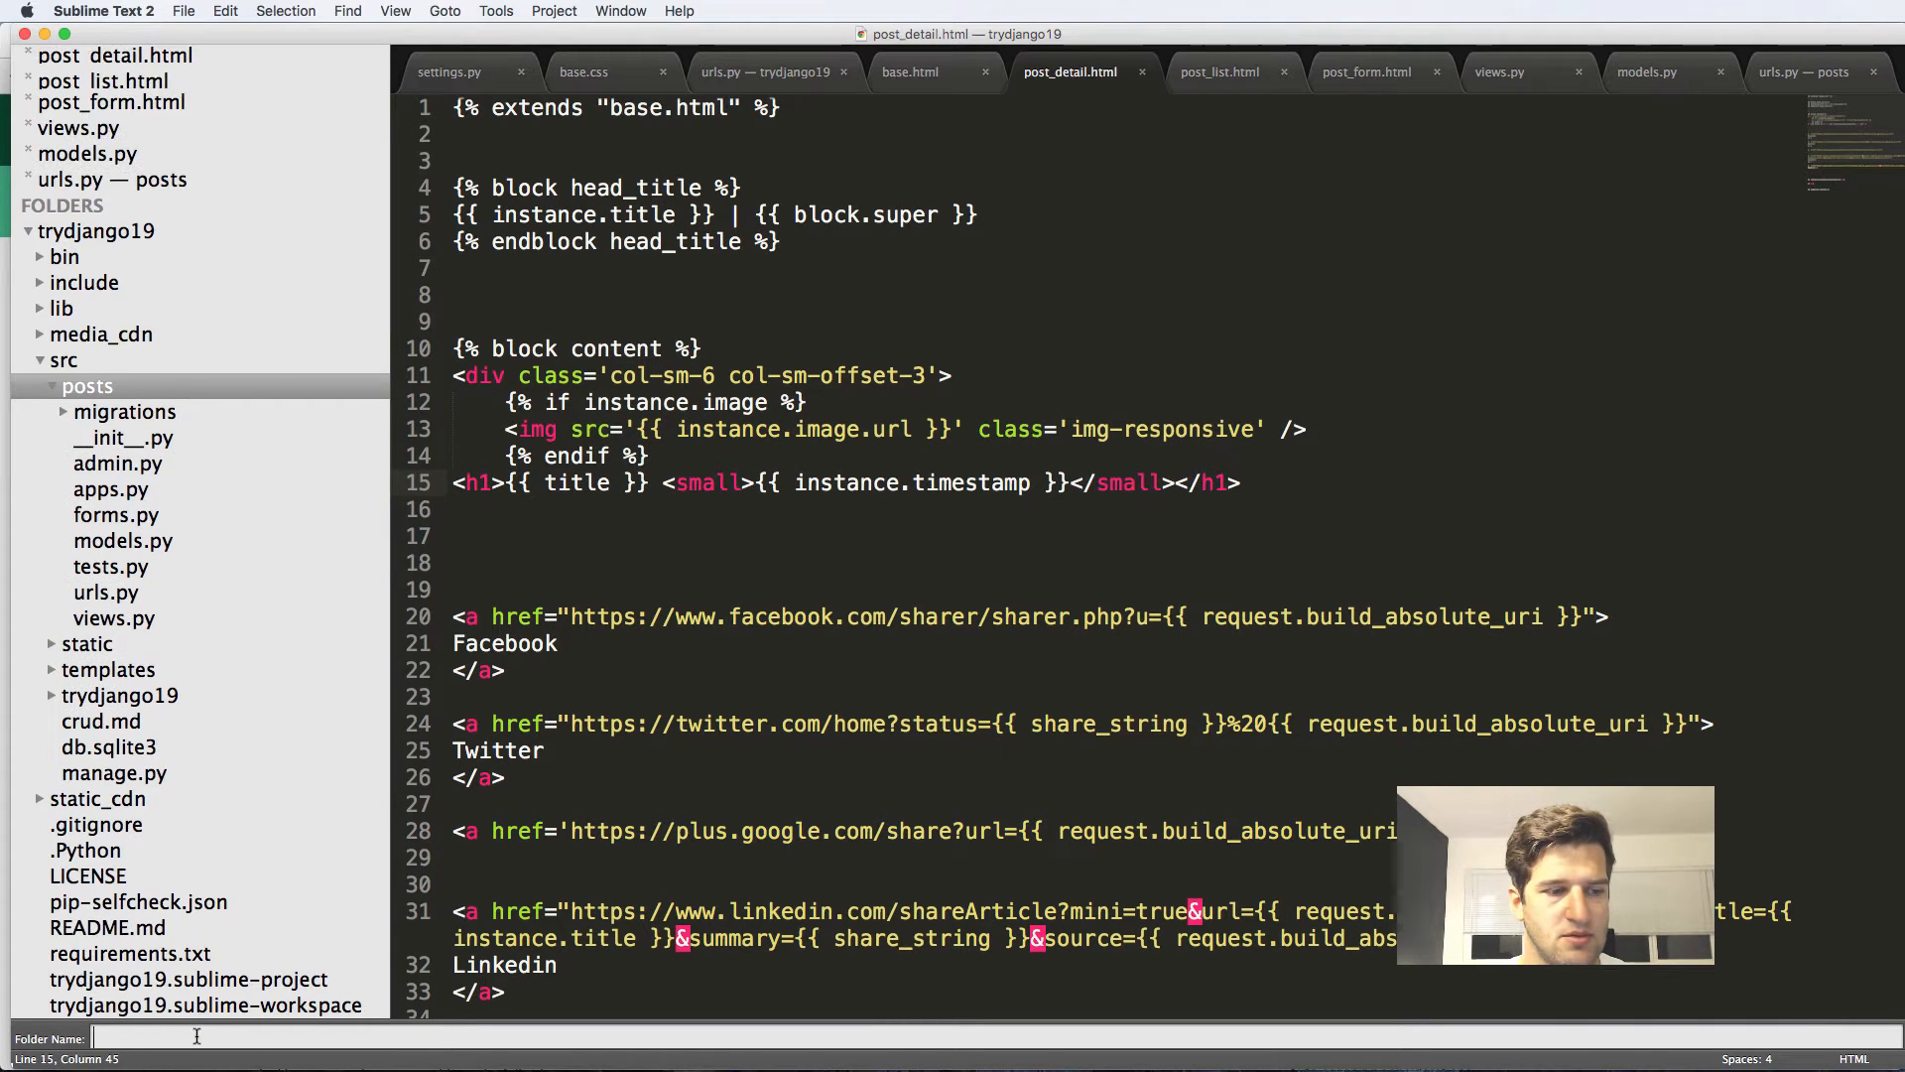
{"action": "type", "text": "template"}
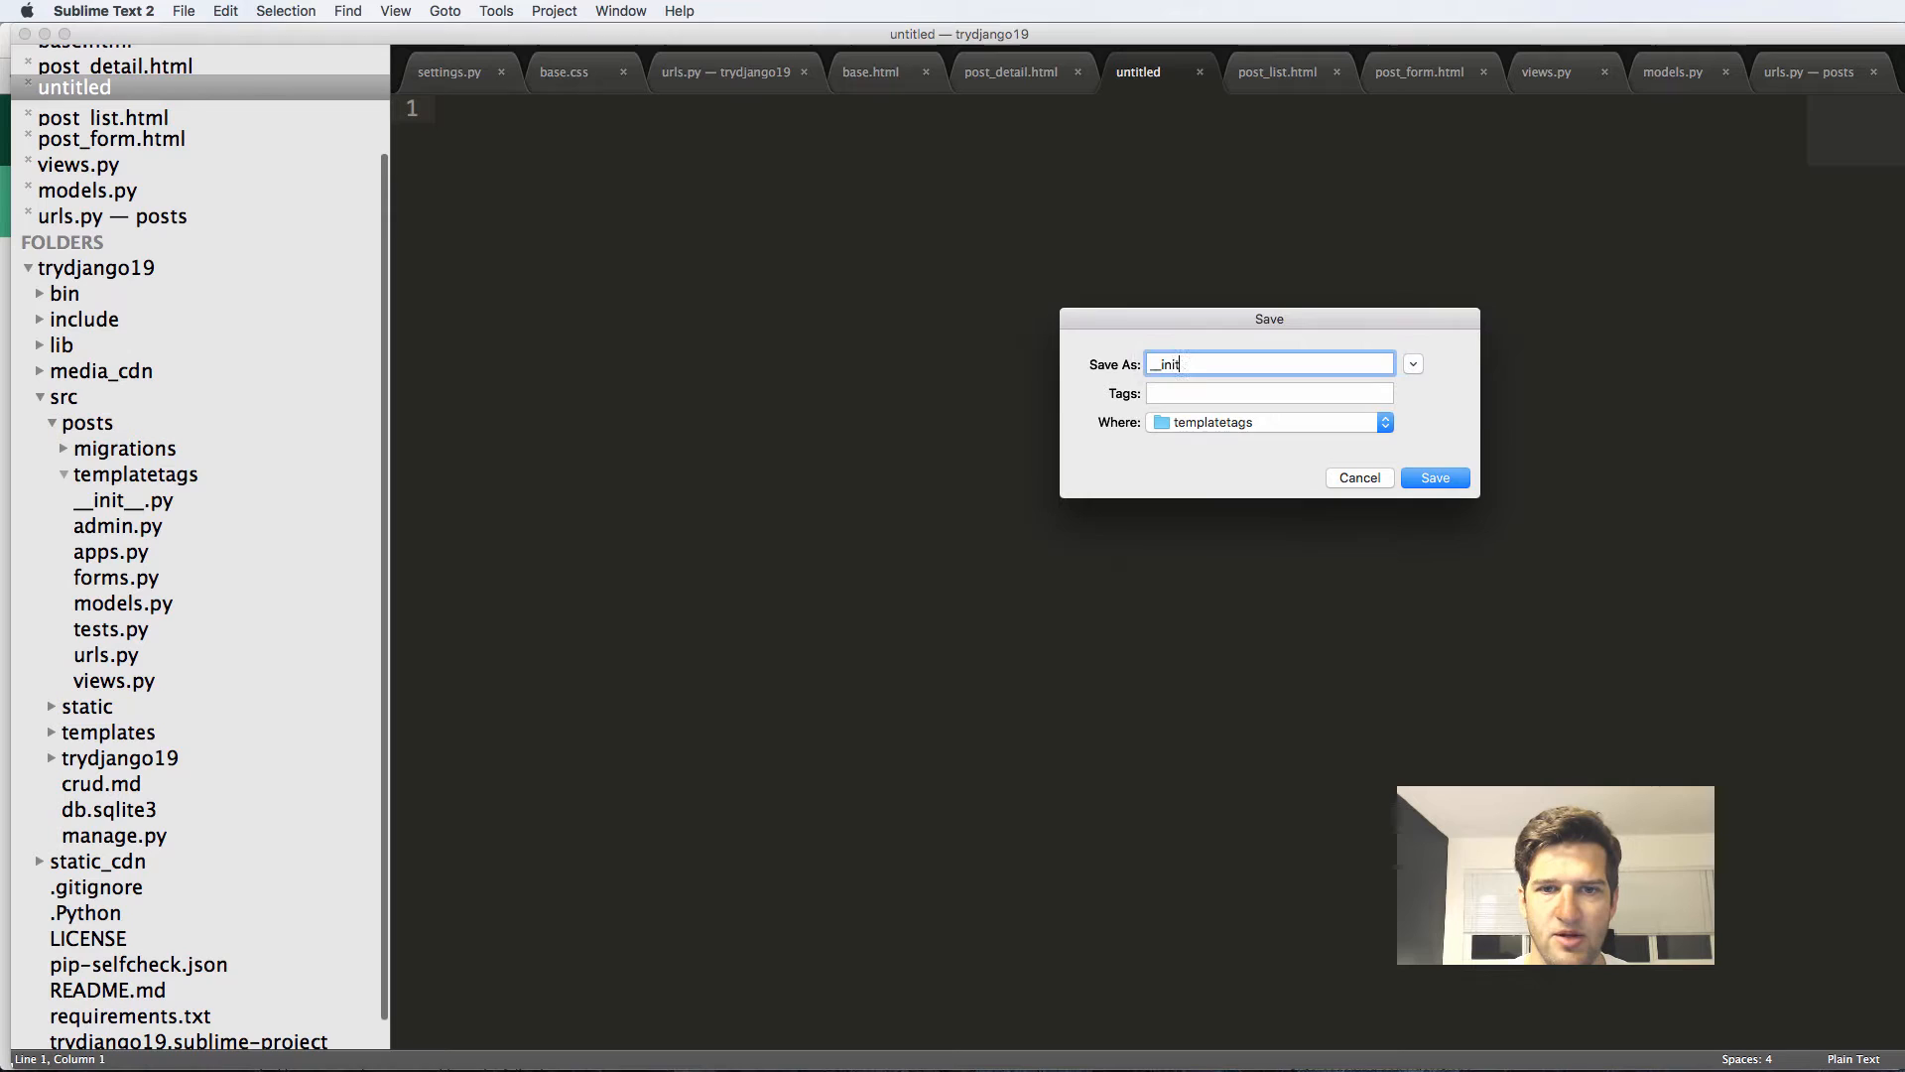
Step: Save an empty __init__.py in templatetags, then save a new file there as urlify.py
{"action": "left_click", "coordinate": [1433, 476]}
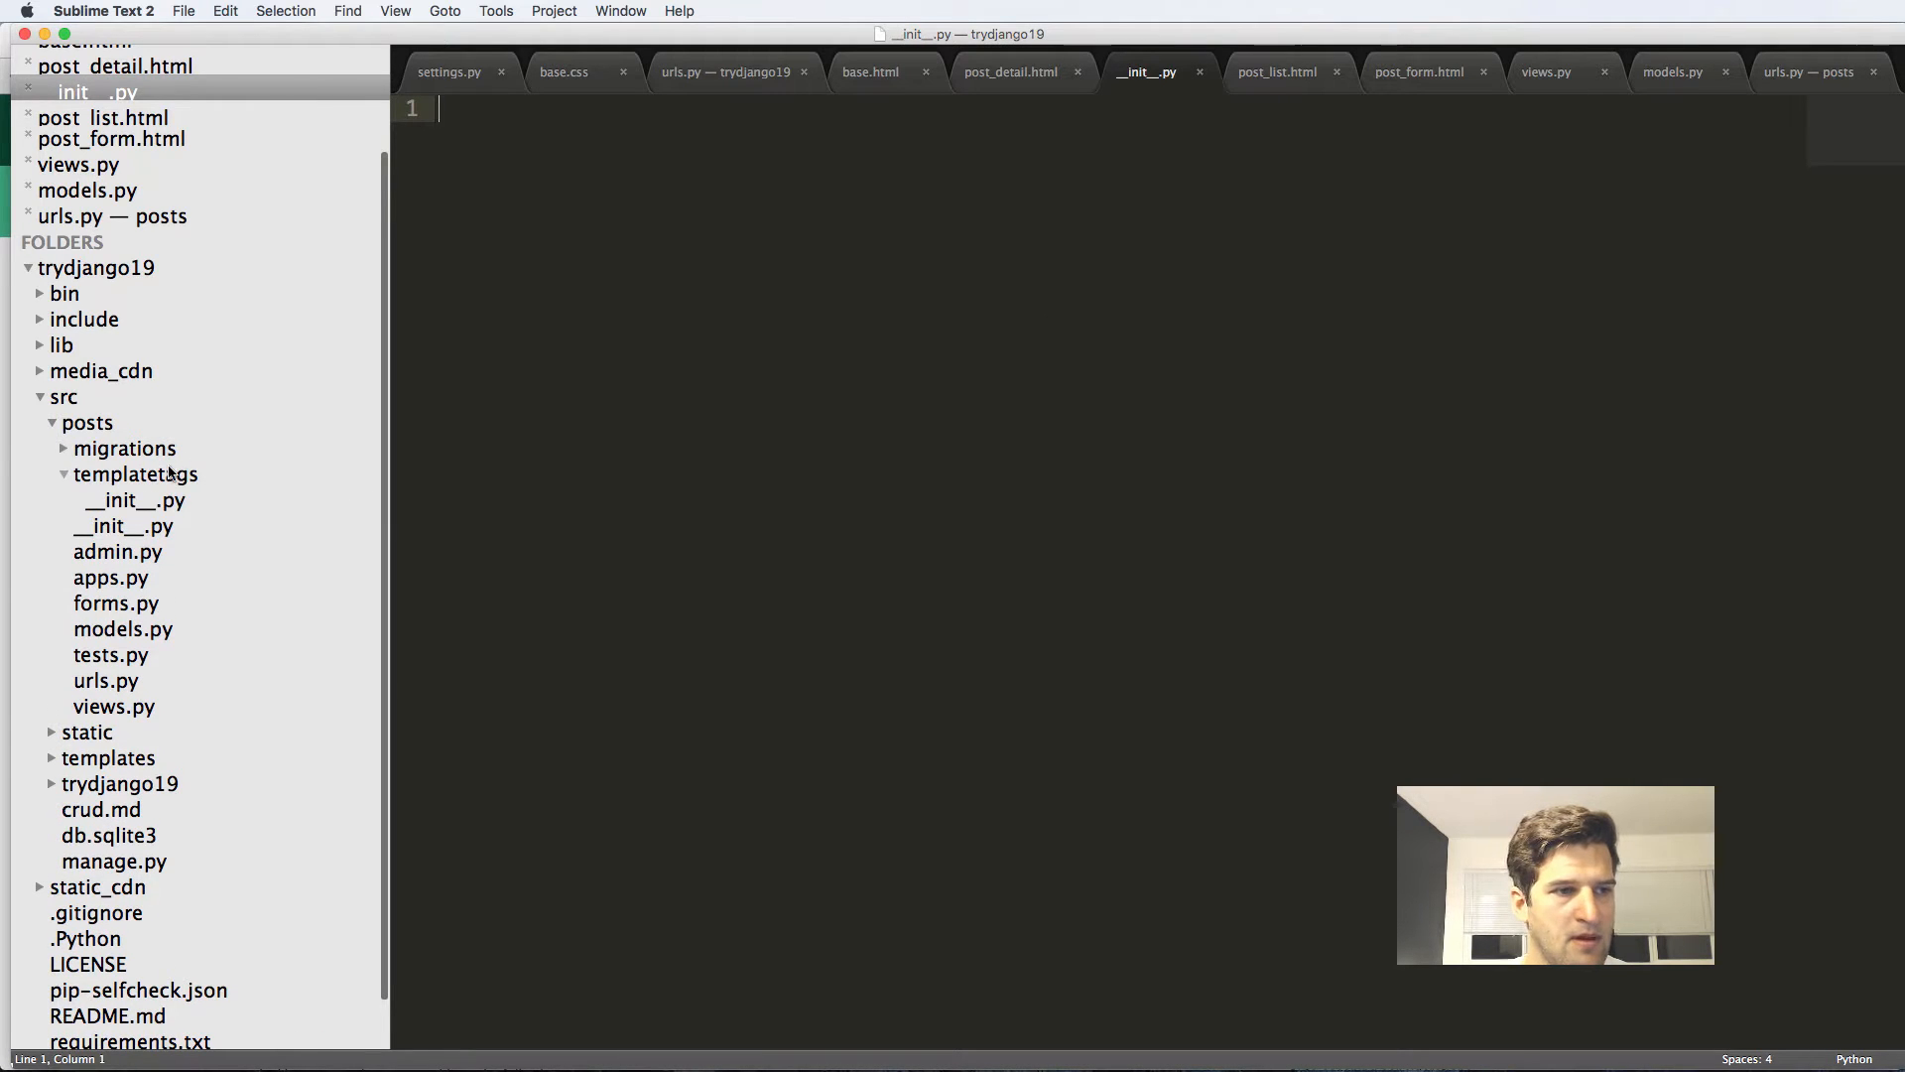
{"action": "key", "text": "cmd+s"}
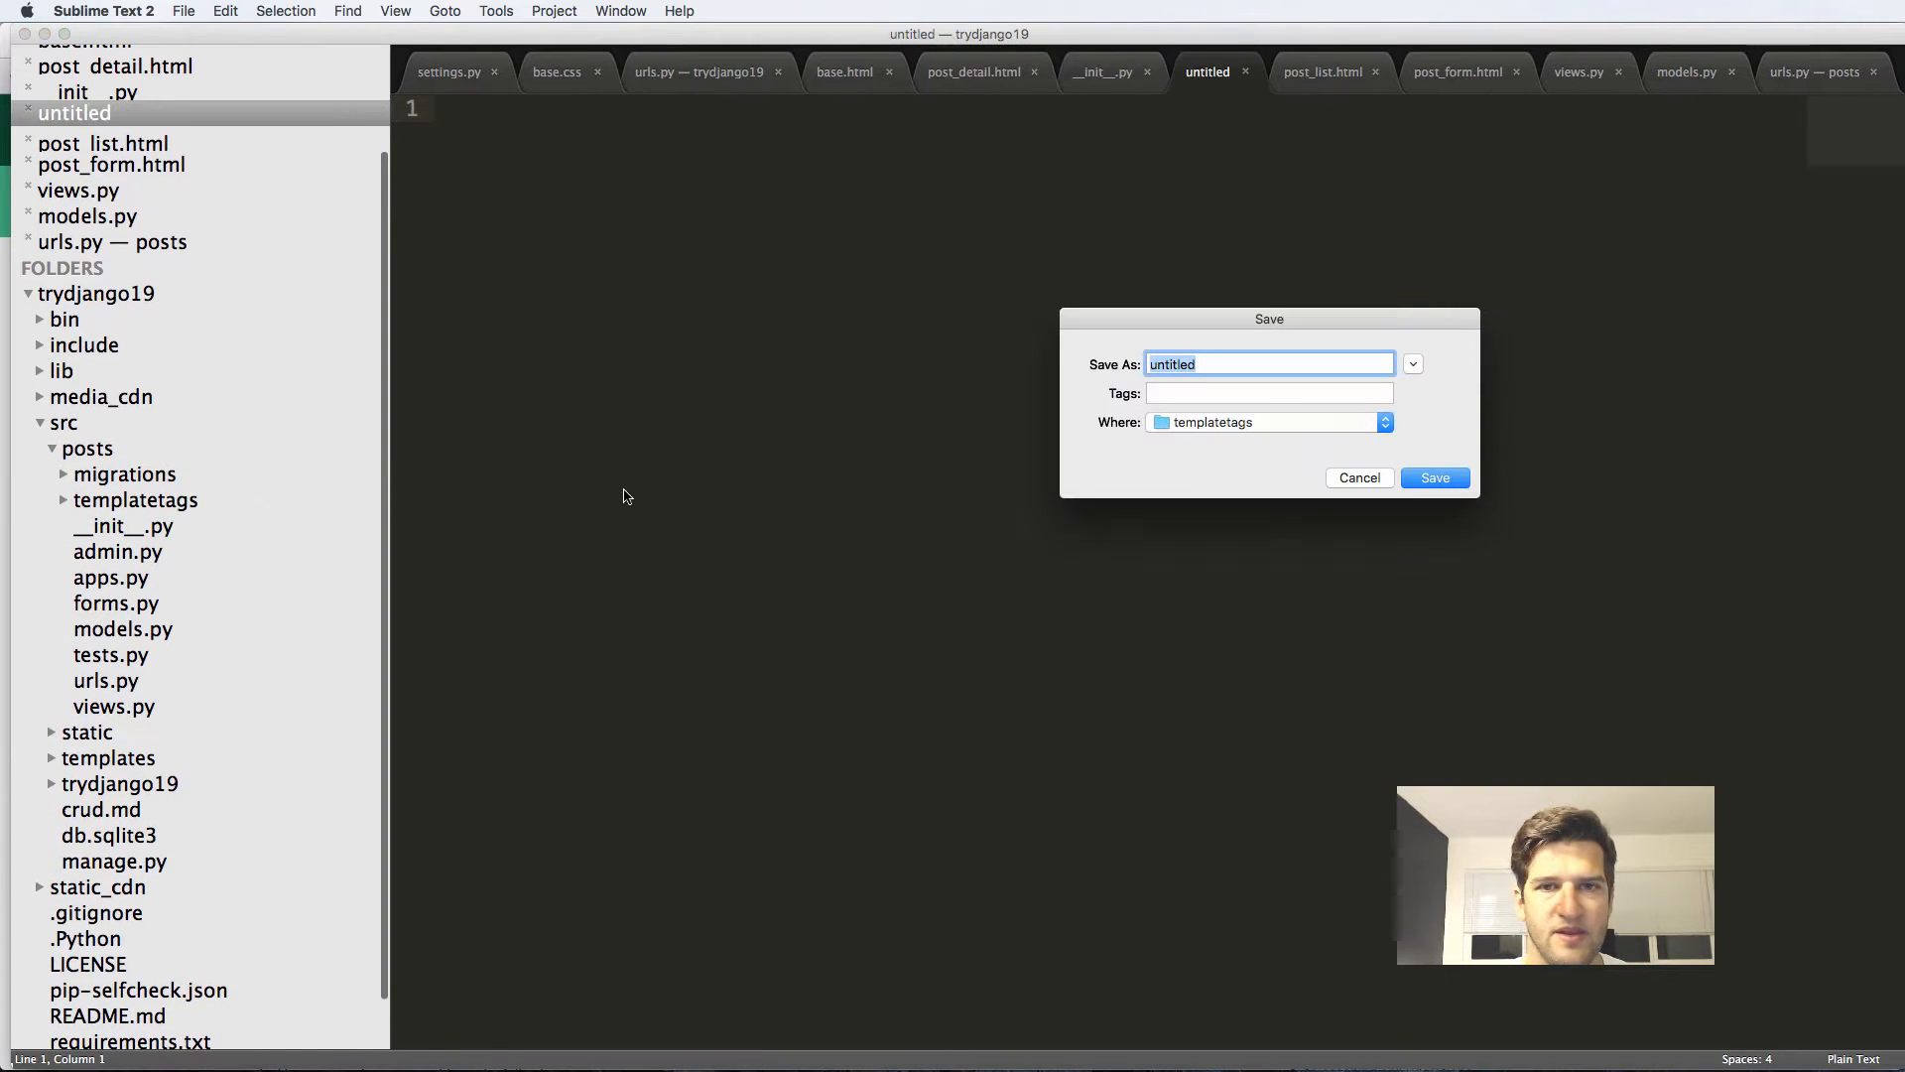
{"action": "type", "text": "u"}
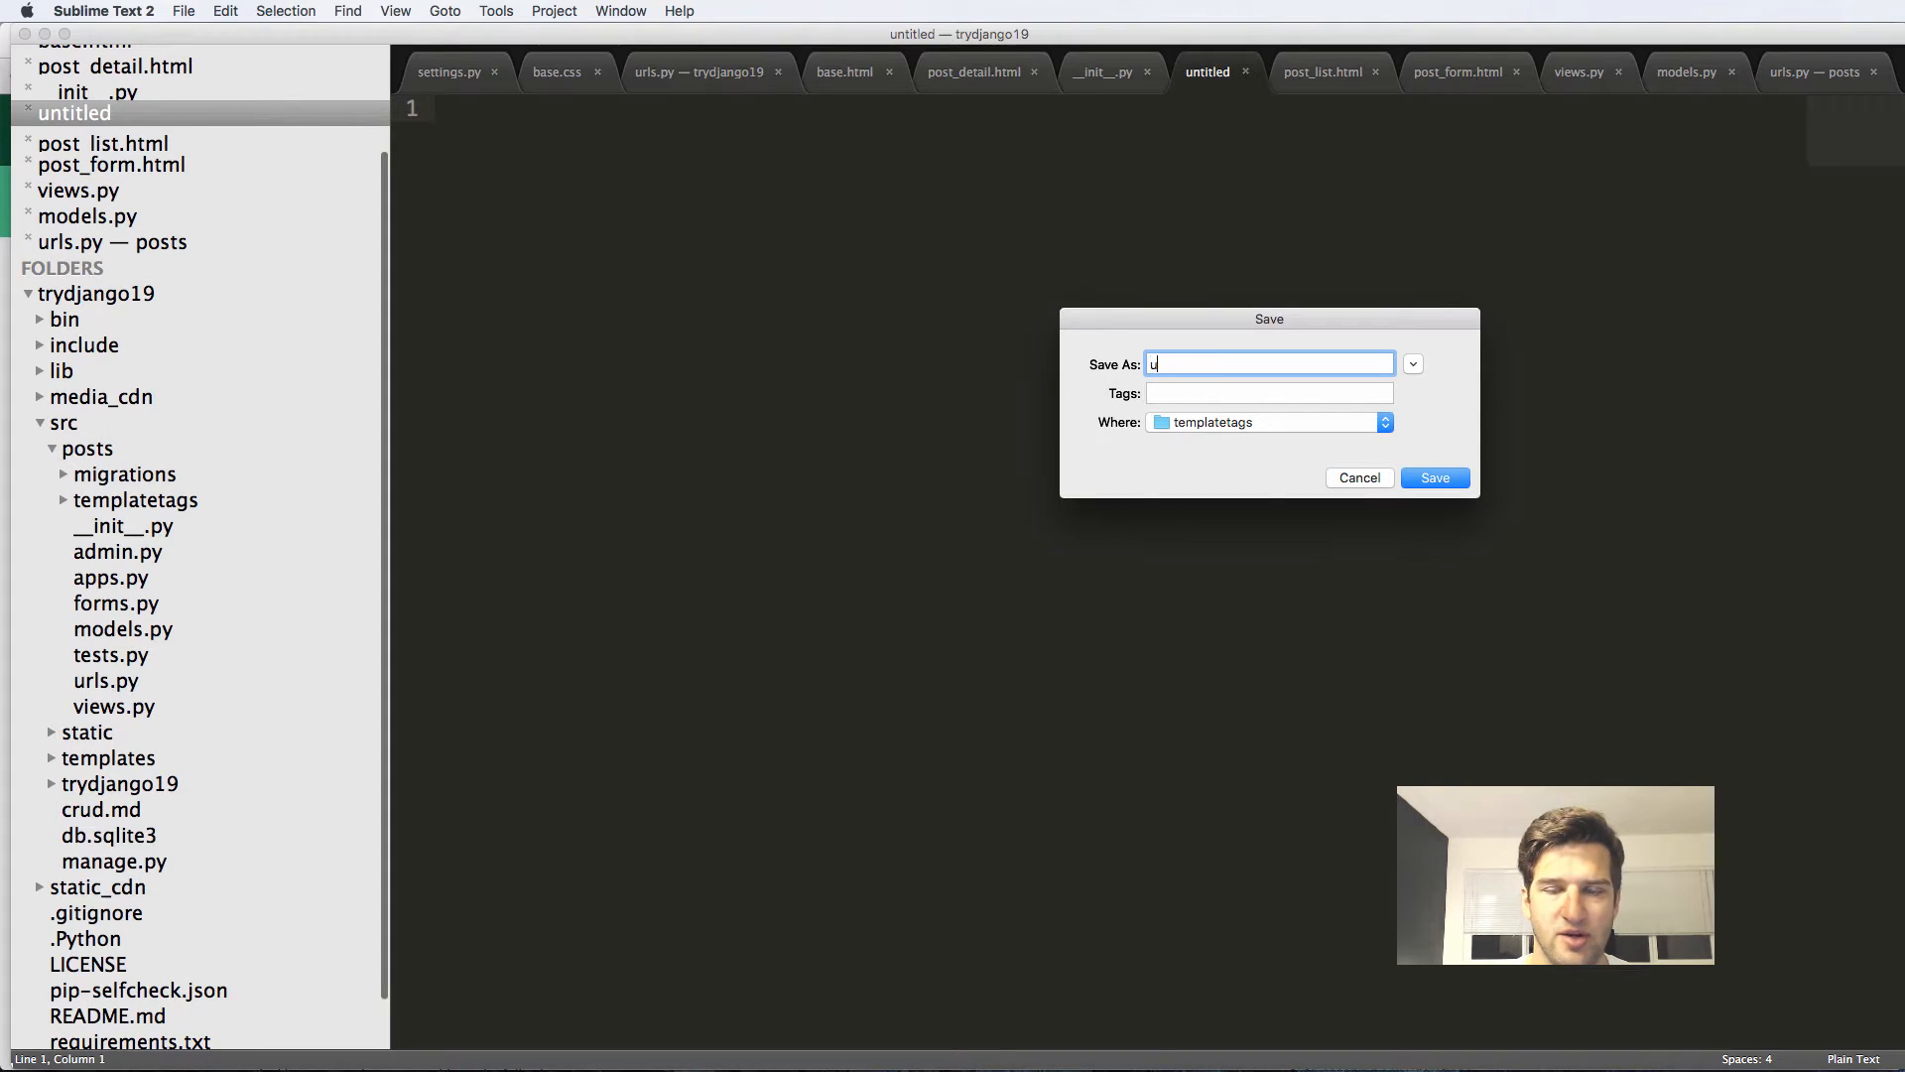
{"action": "type", "text": "rlify"}
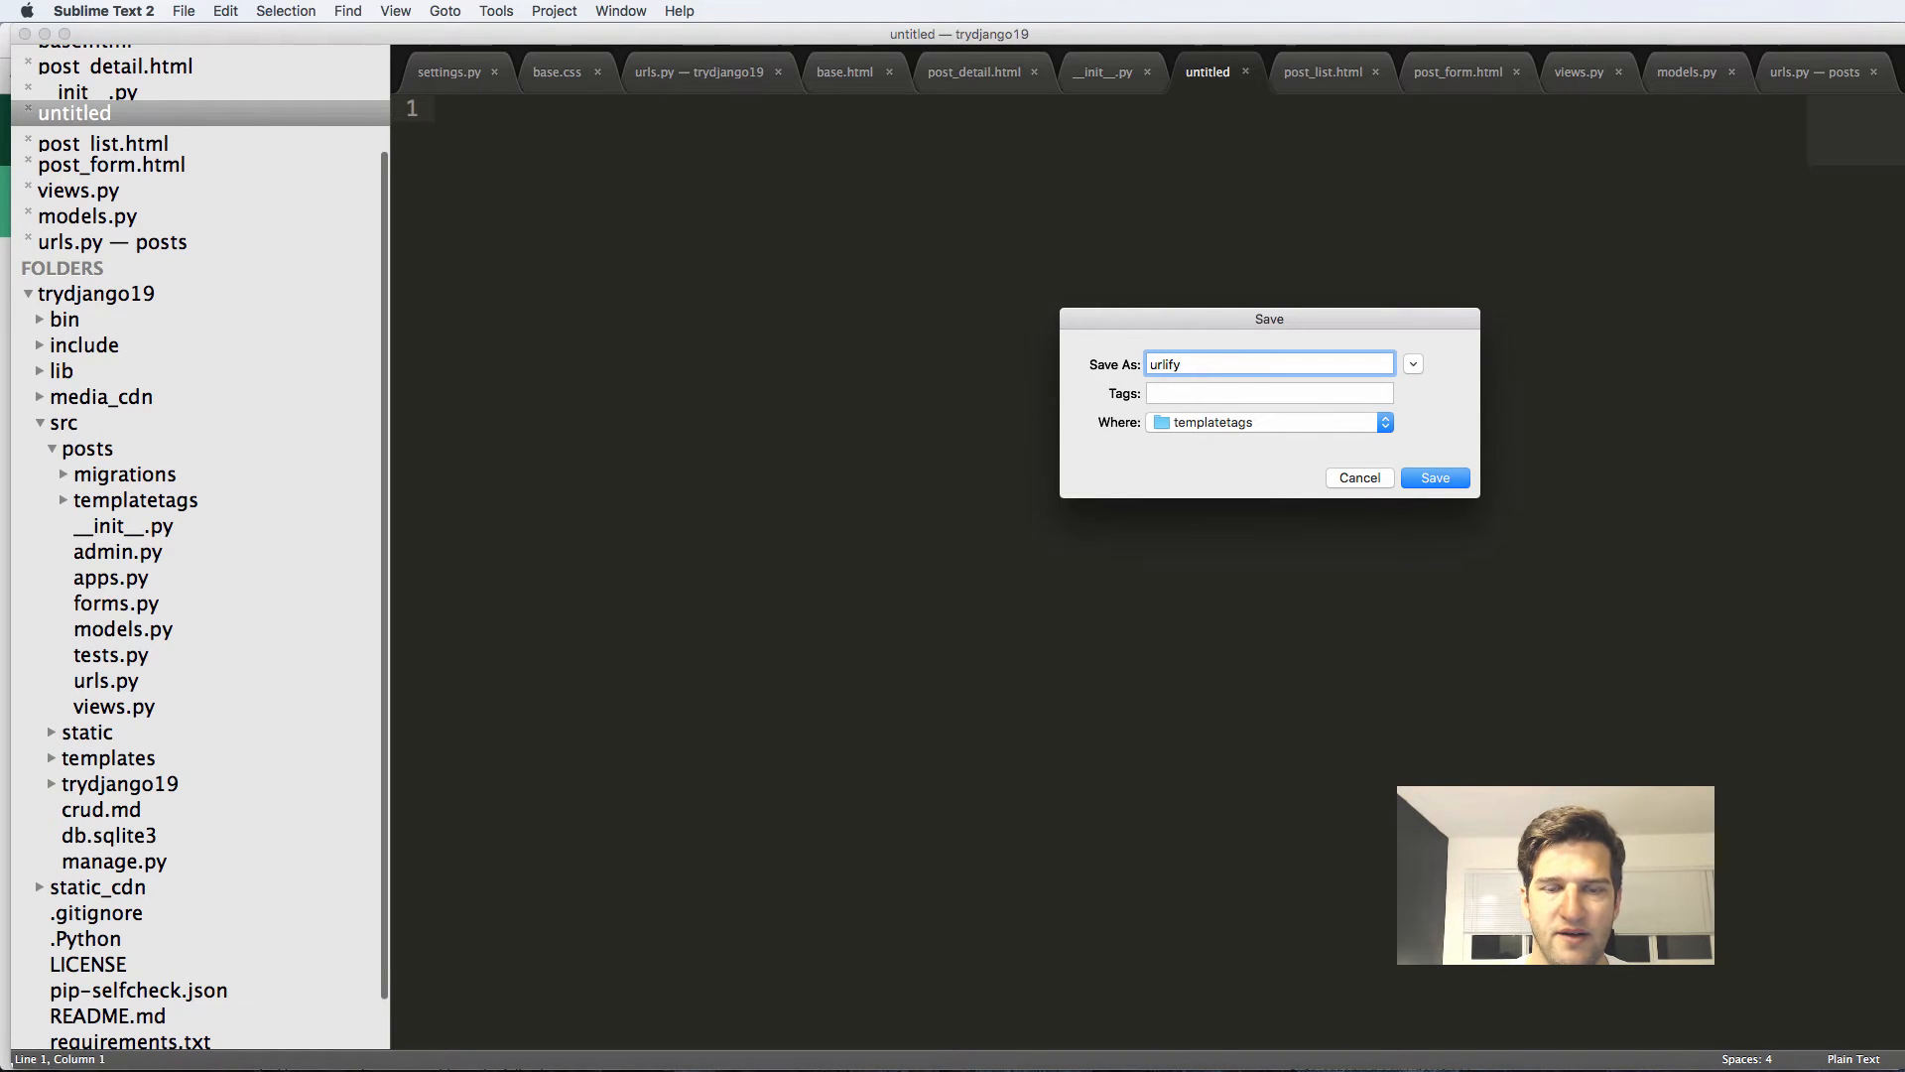
{"action": "type", "text": ".py"}
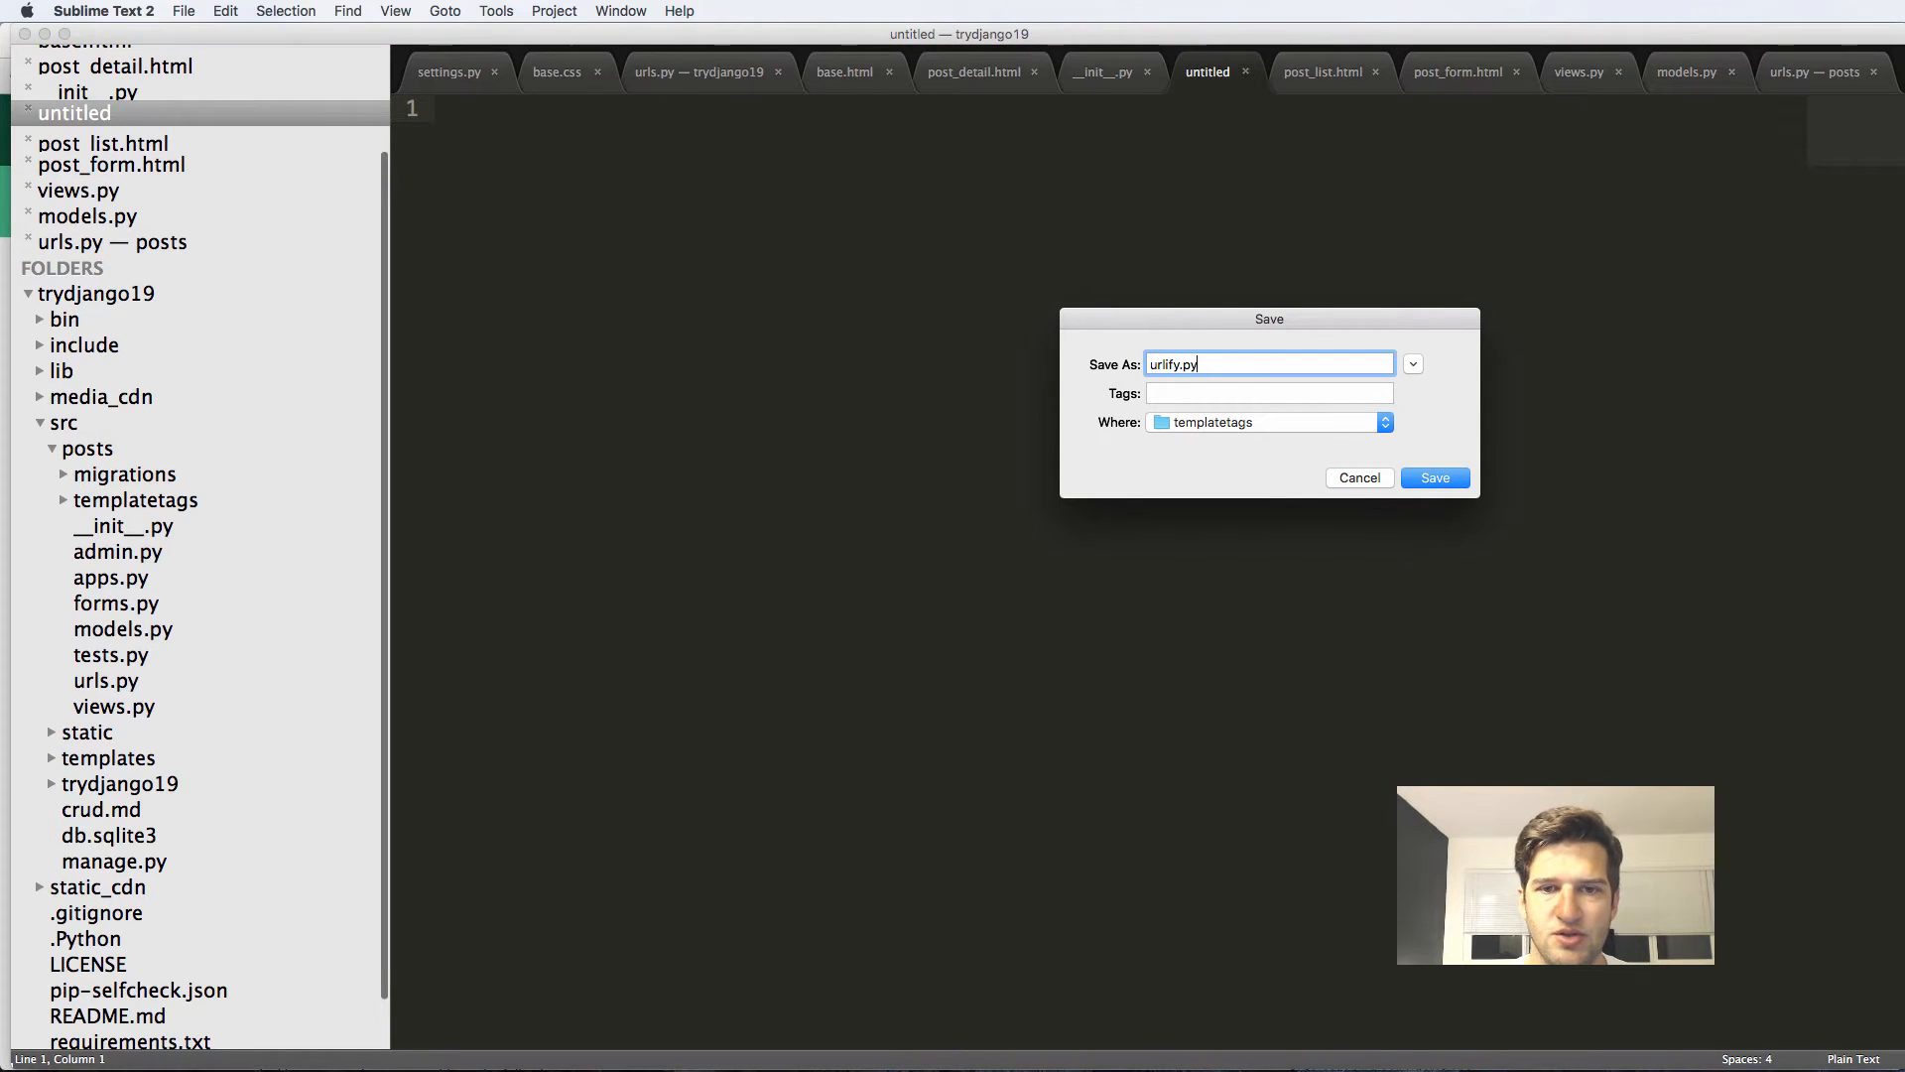
{"action": "left_click", "coordinate": [1433, 476]}
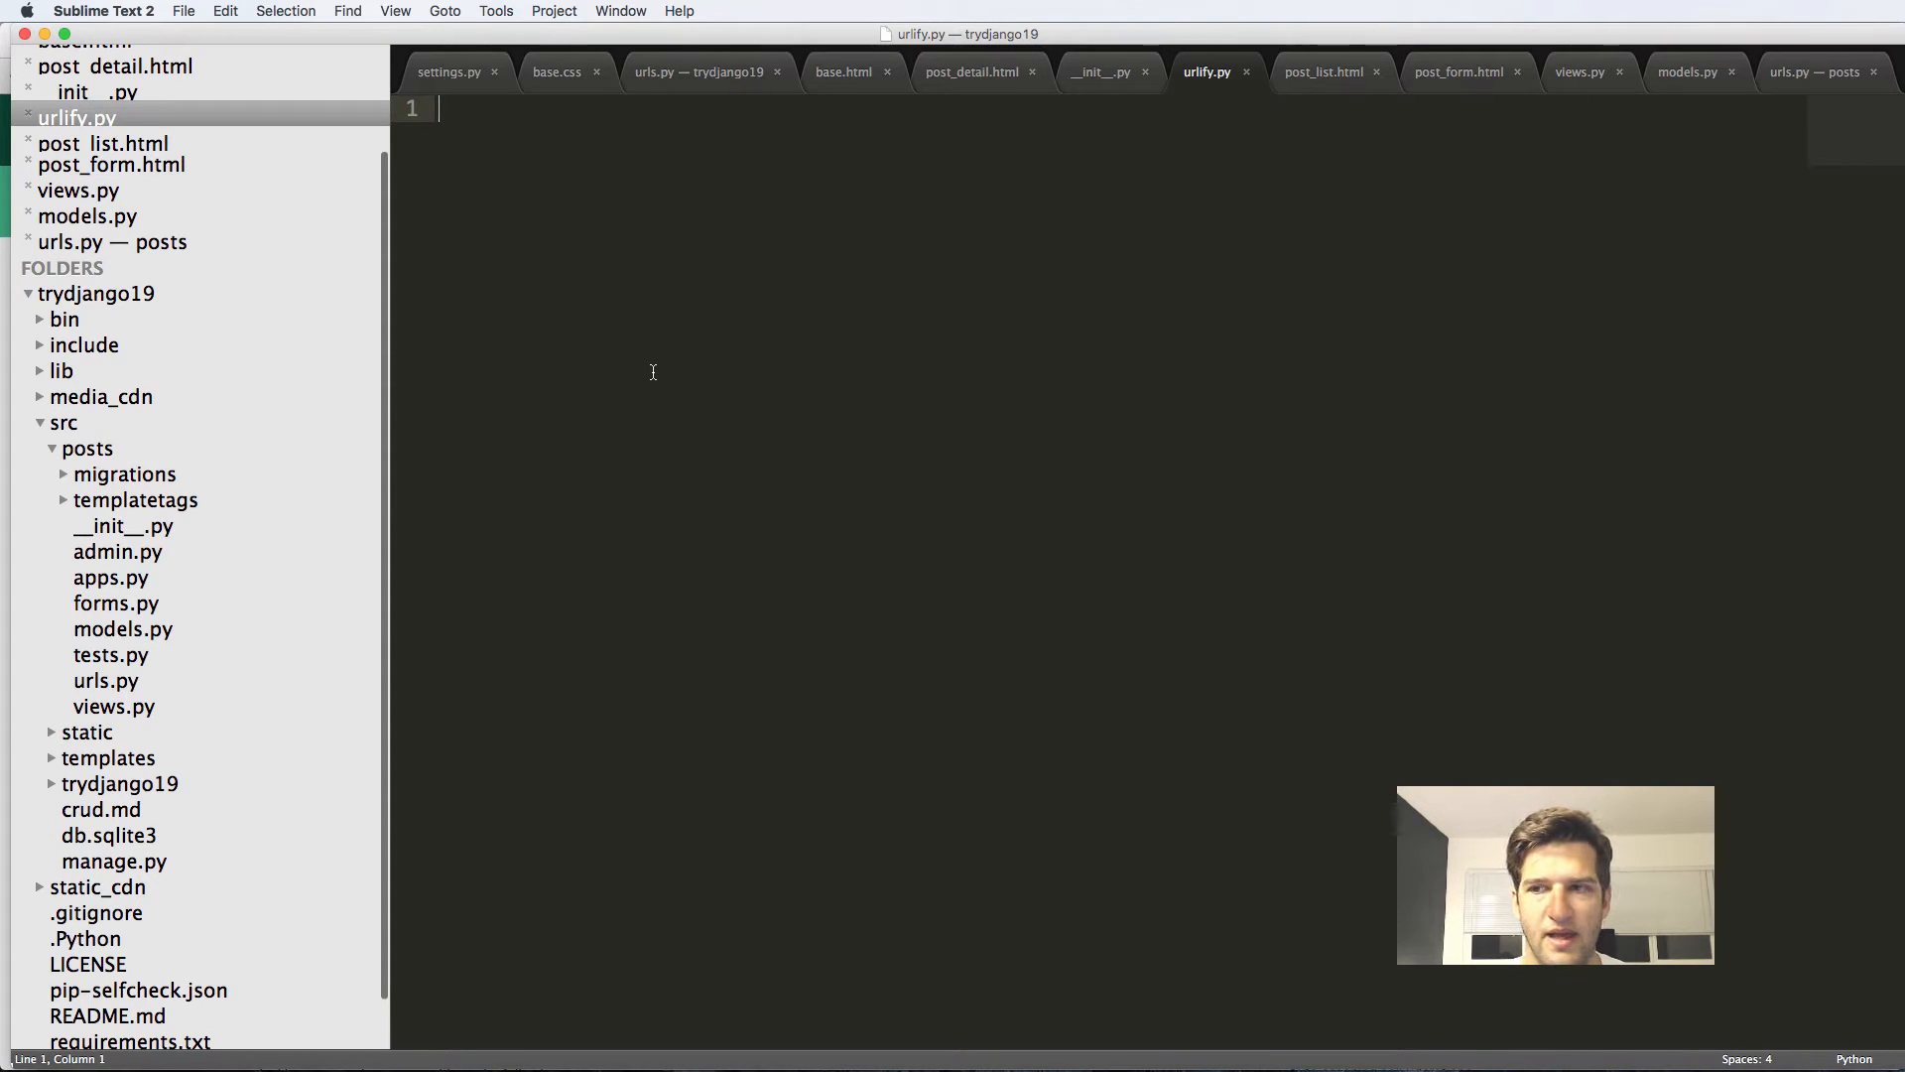
Step: Import quote_plus from urllib and define register = template.Library()
{"action": "type", "text": "from u"}
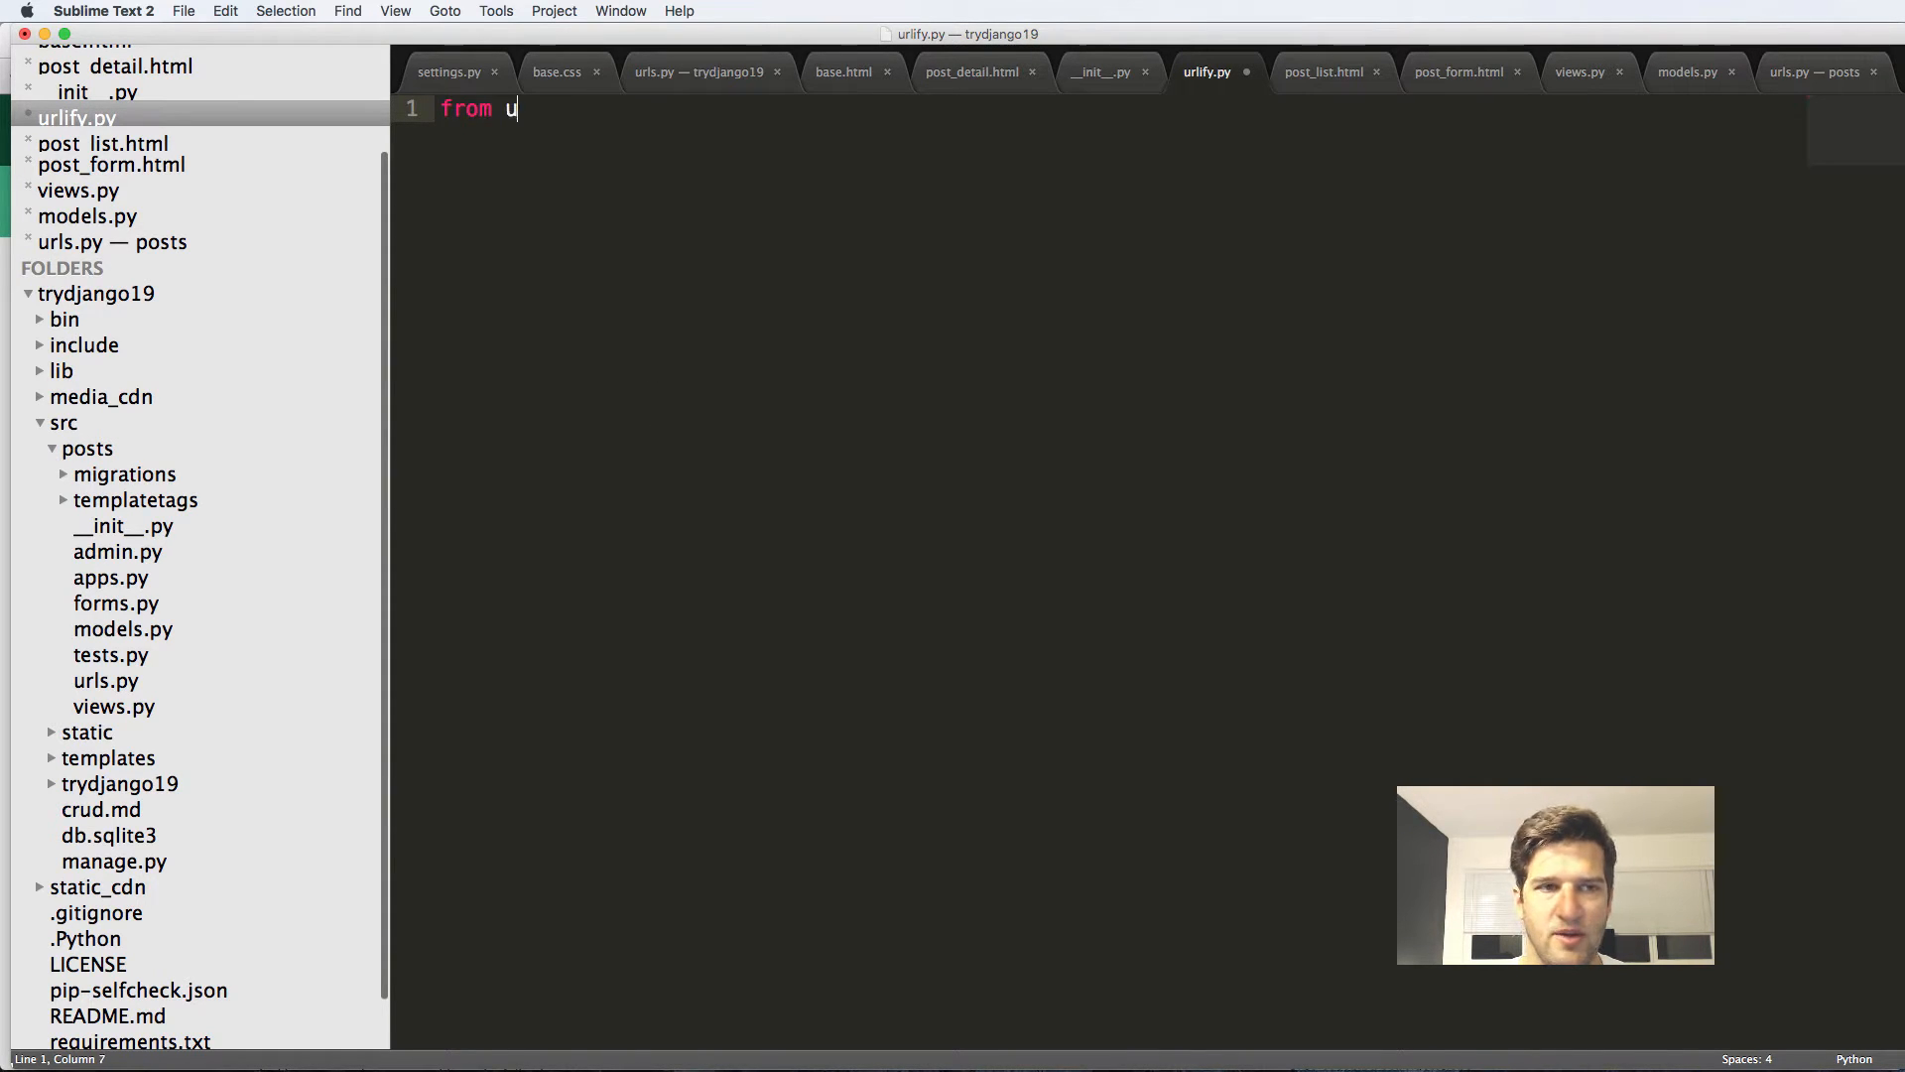
{"action": "type", "text": "rllib import q"}
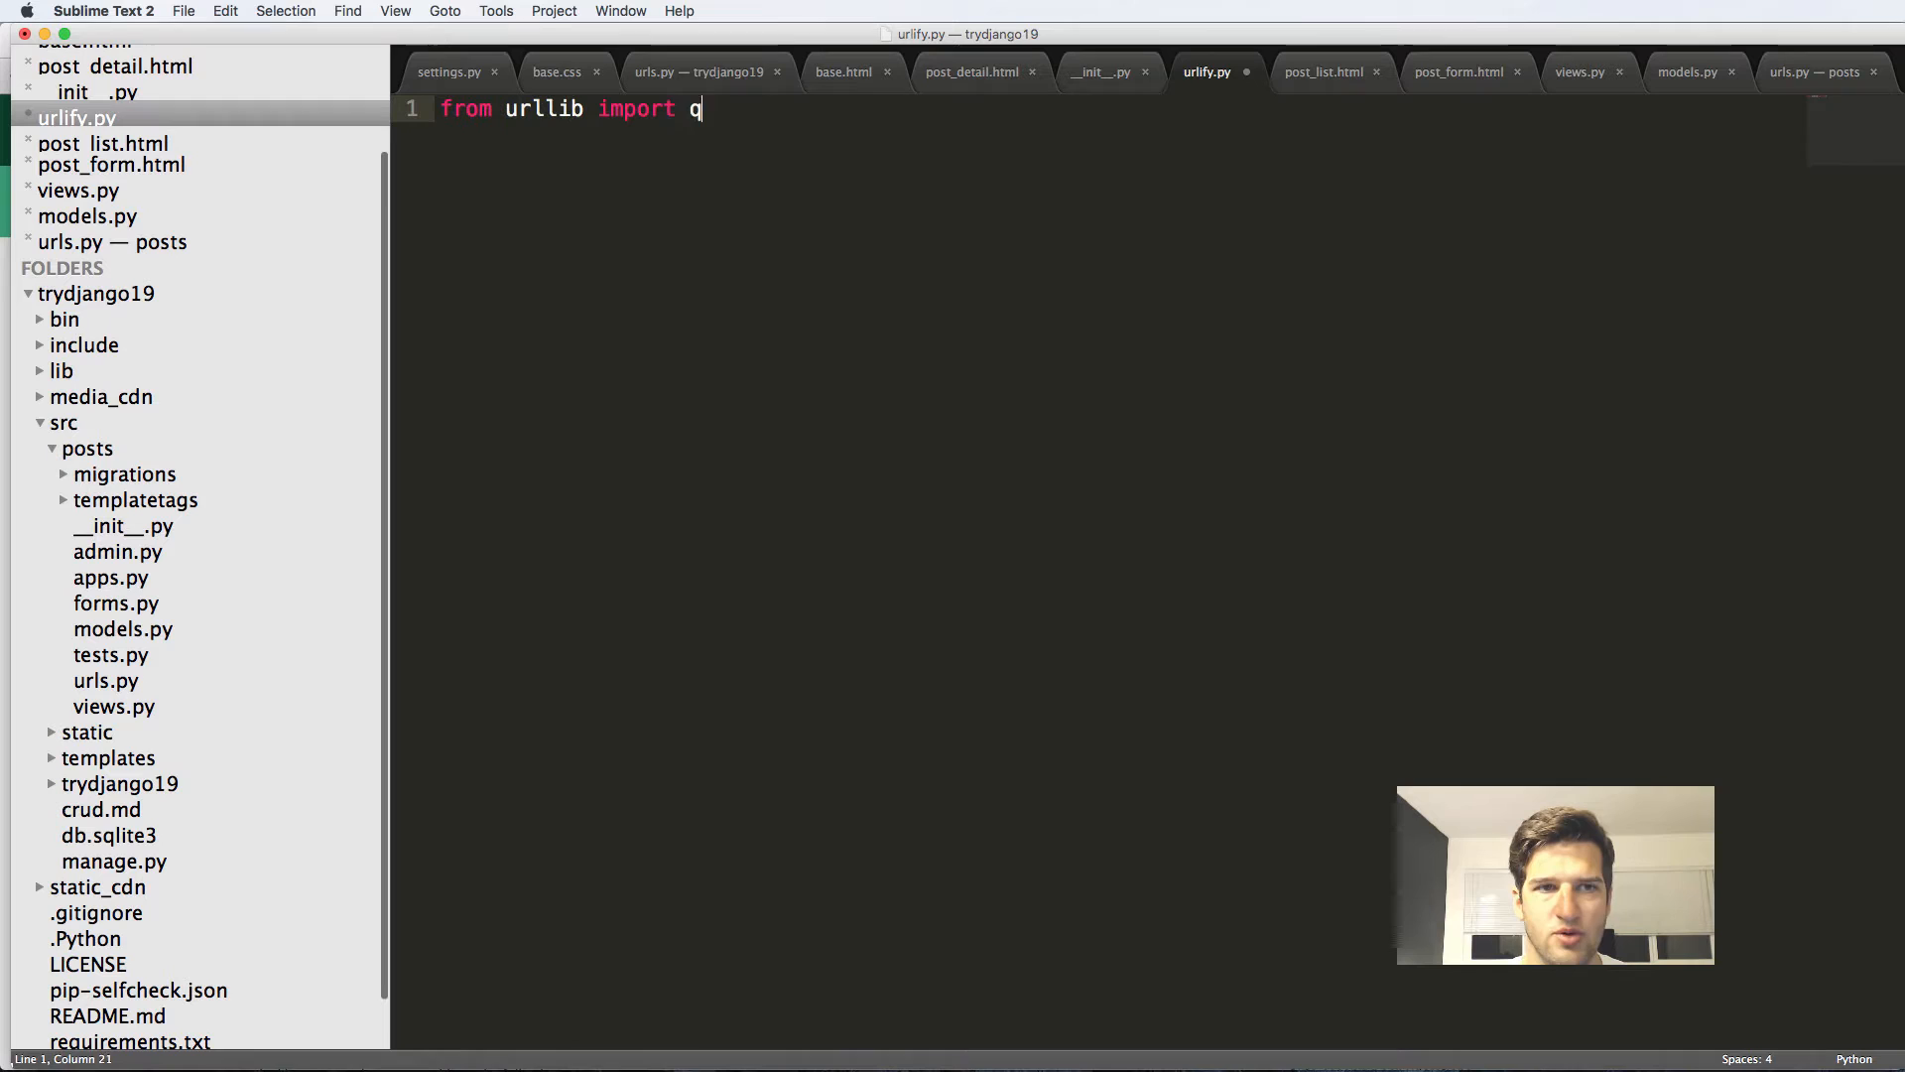
{"action": "type", "text": "uote_plus"}
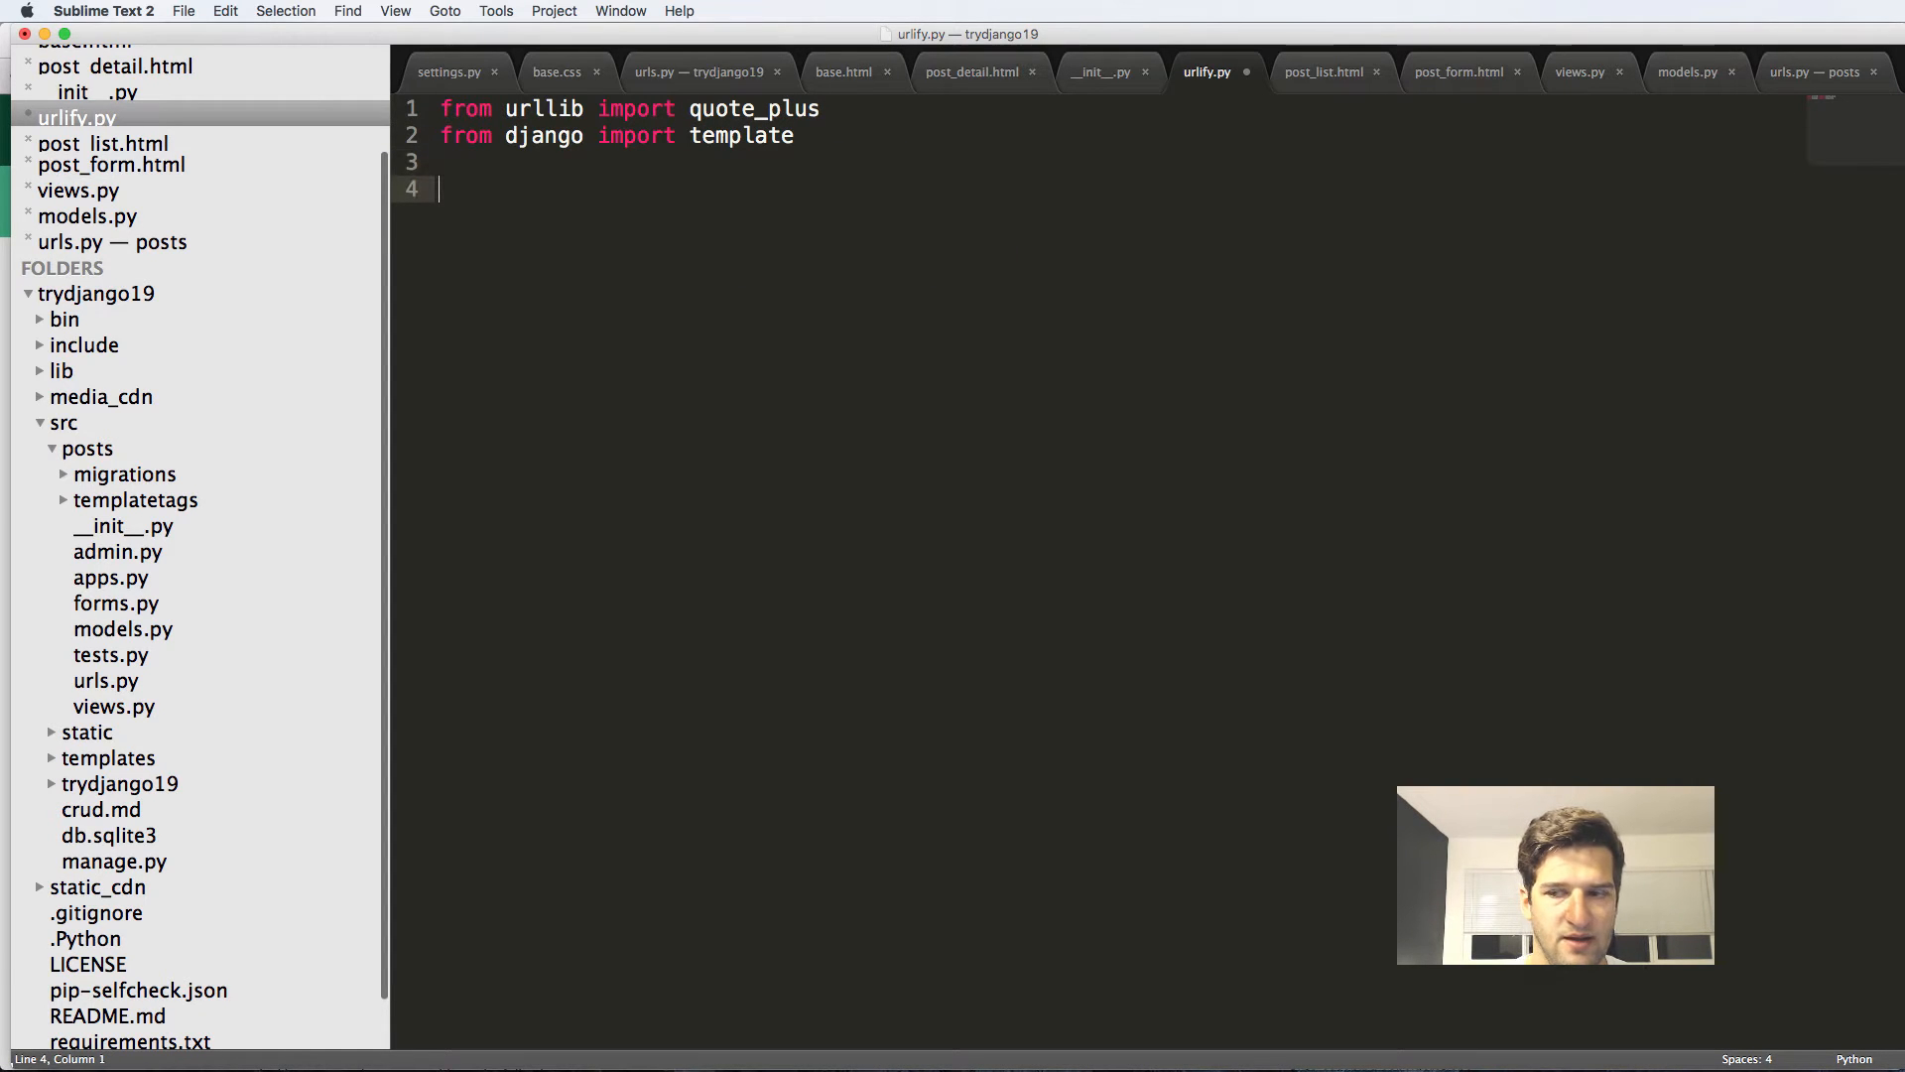
{"action": "type", "text": "register = t"}
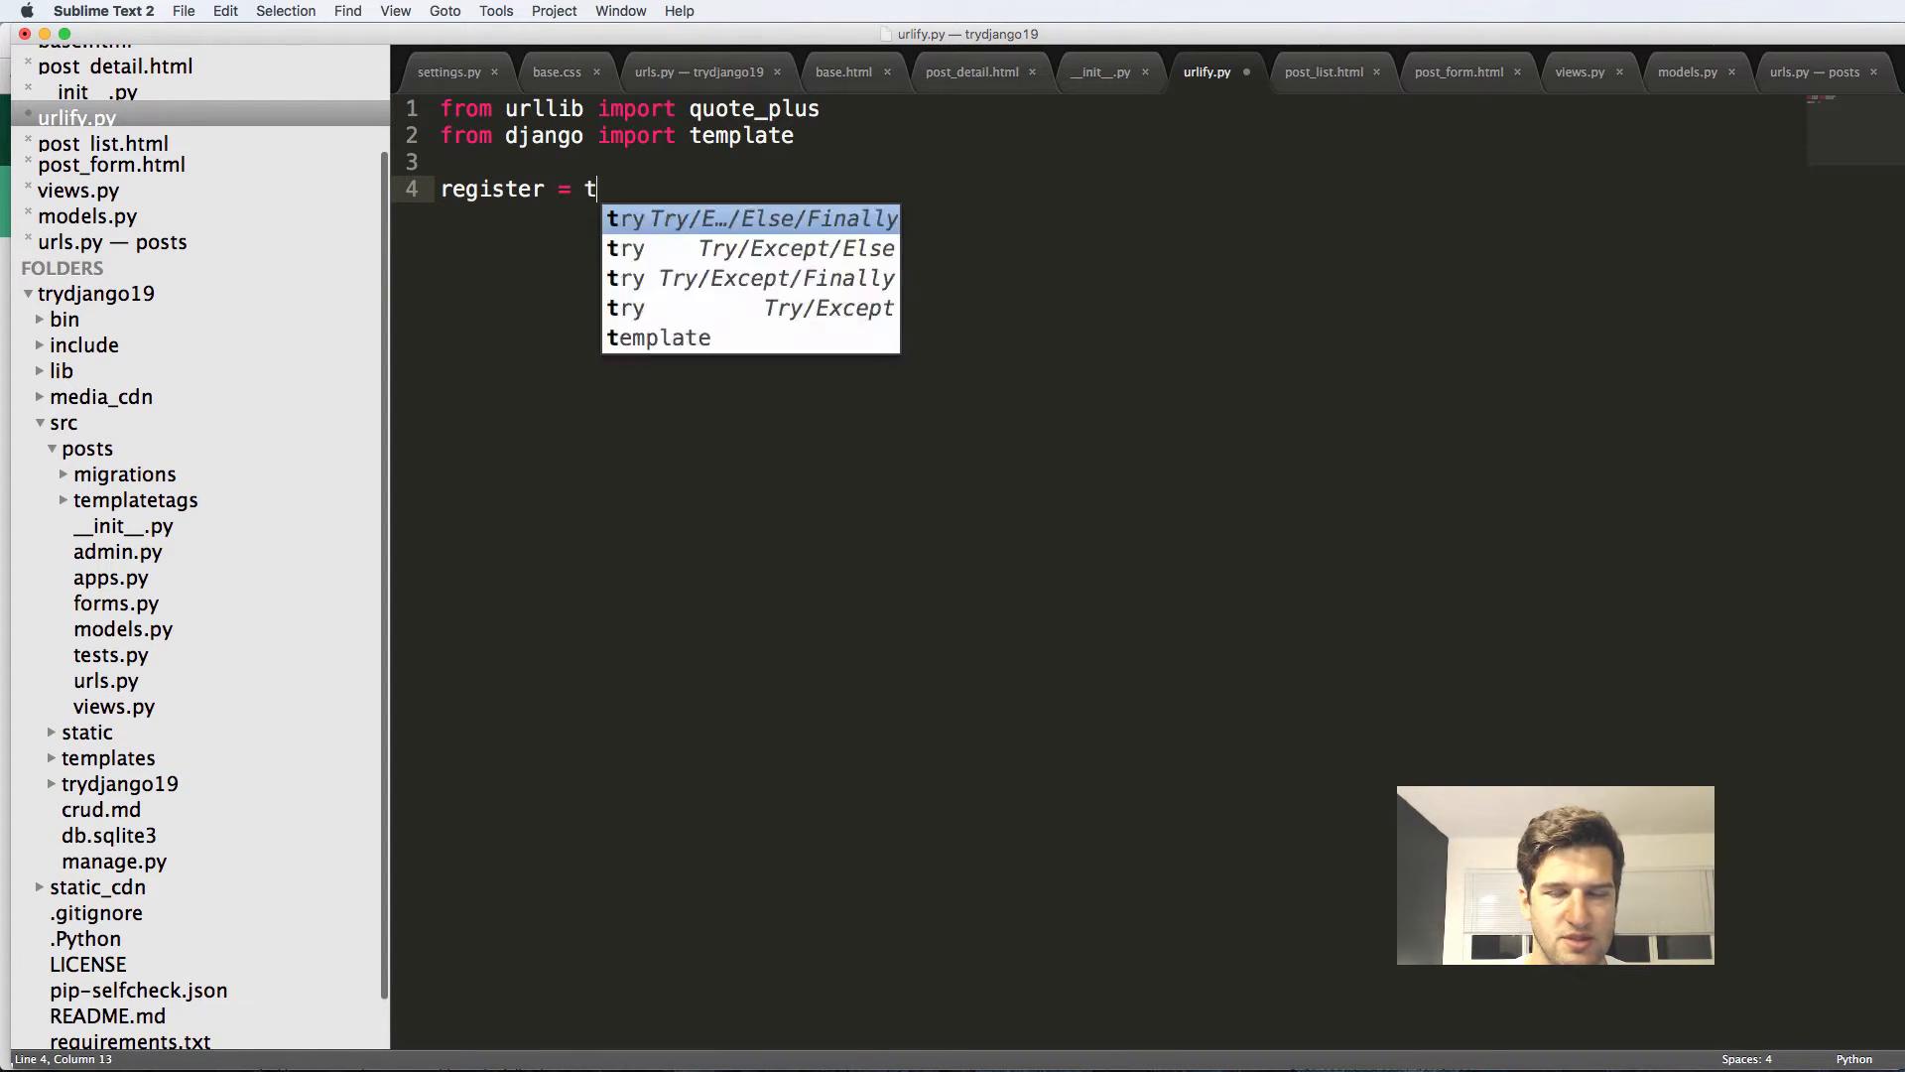
{"action": "type", "text": "emplate.Library("}
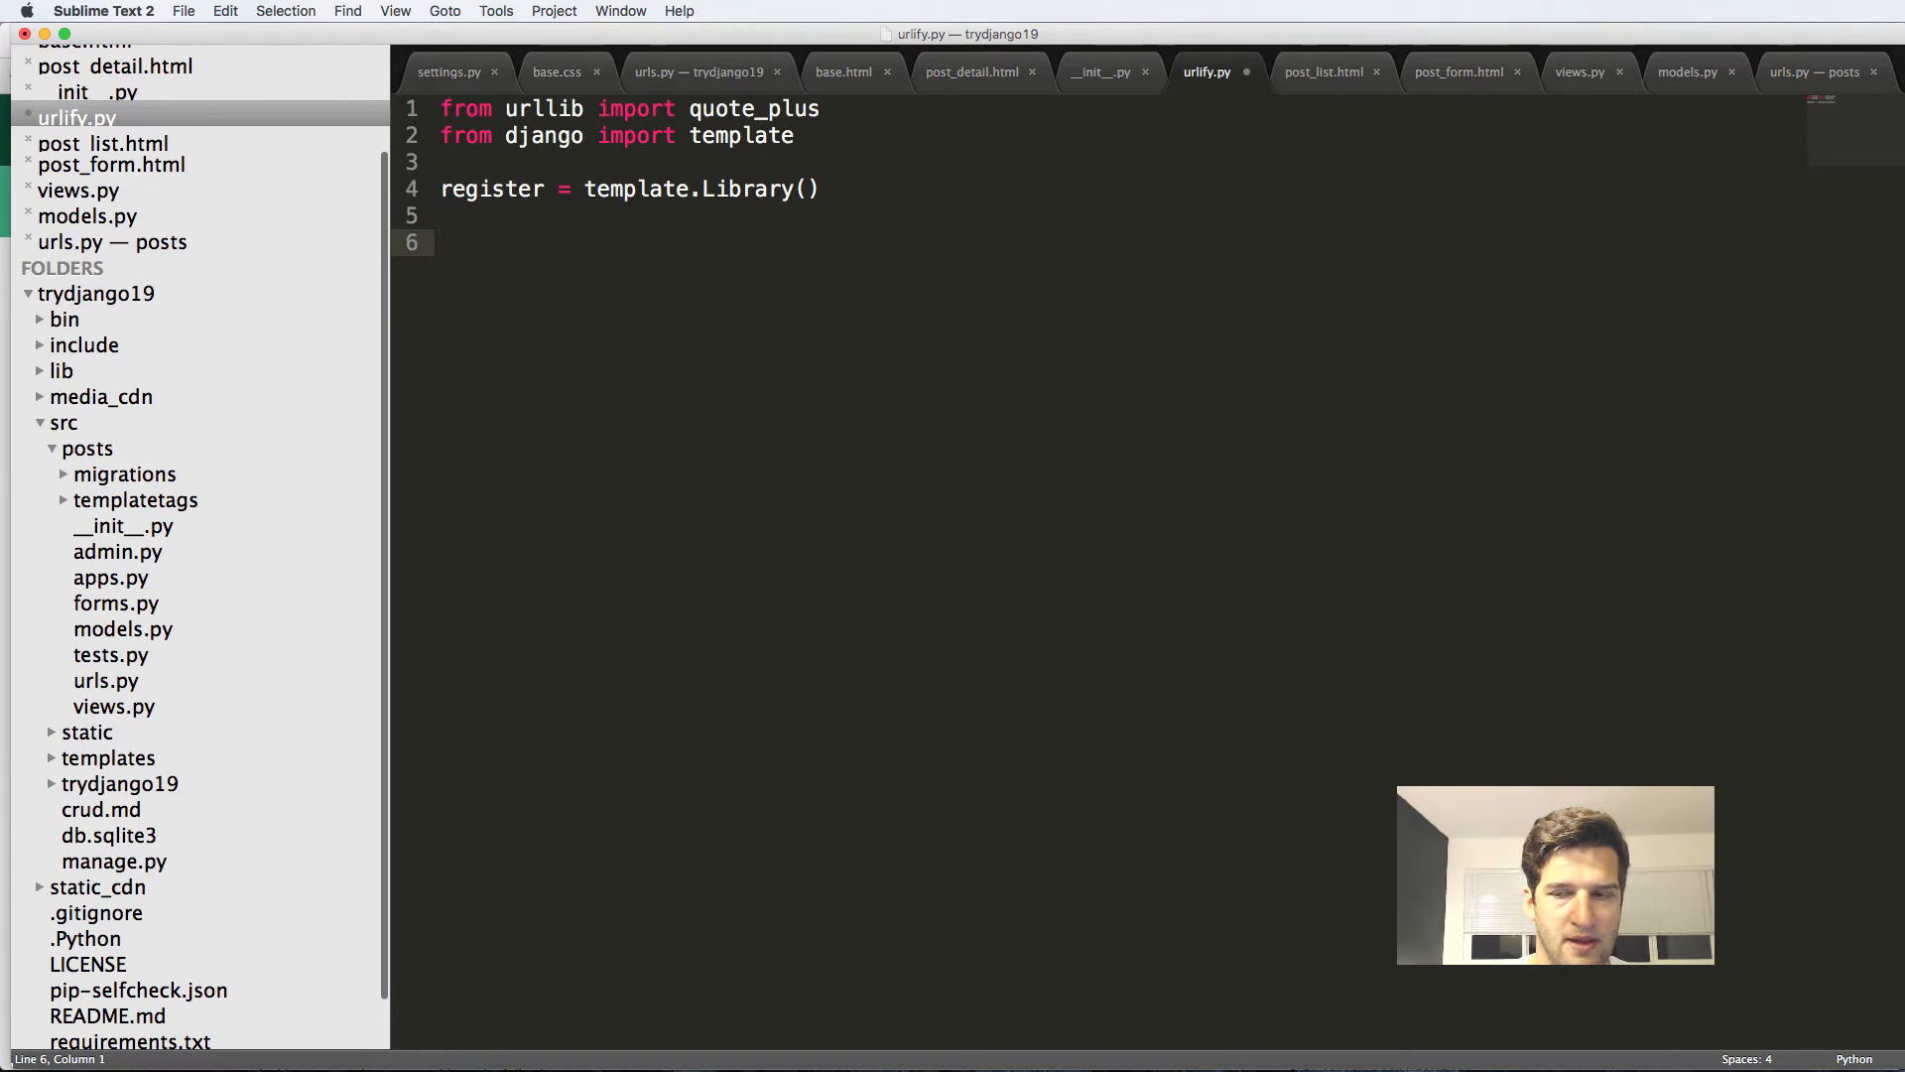
{"action": "type", "text": "def urli"}
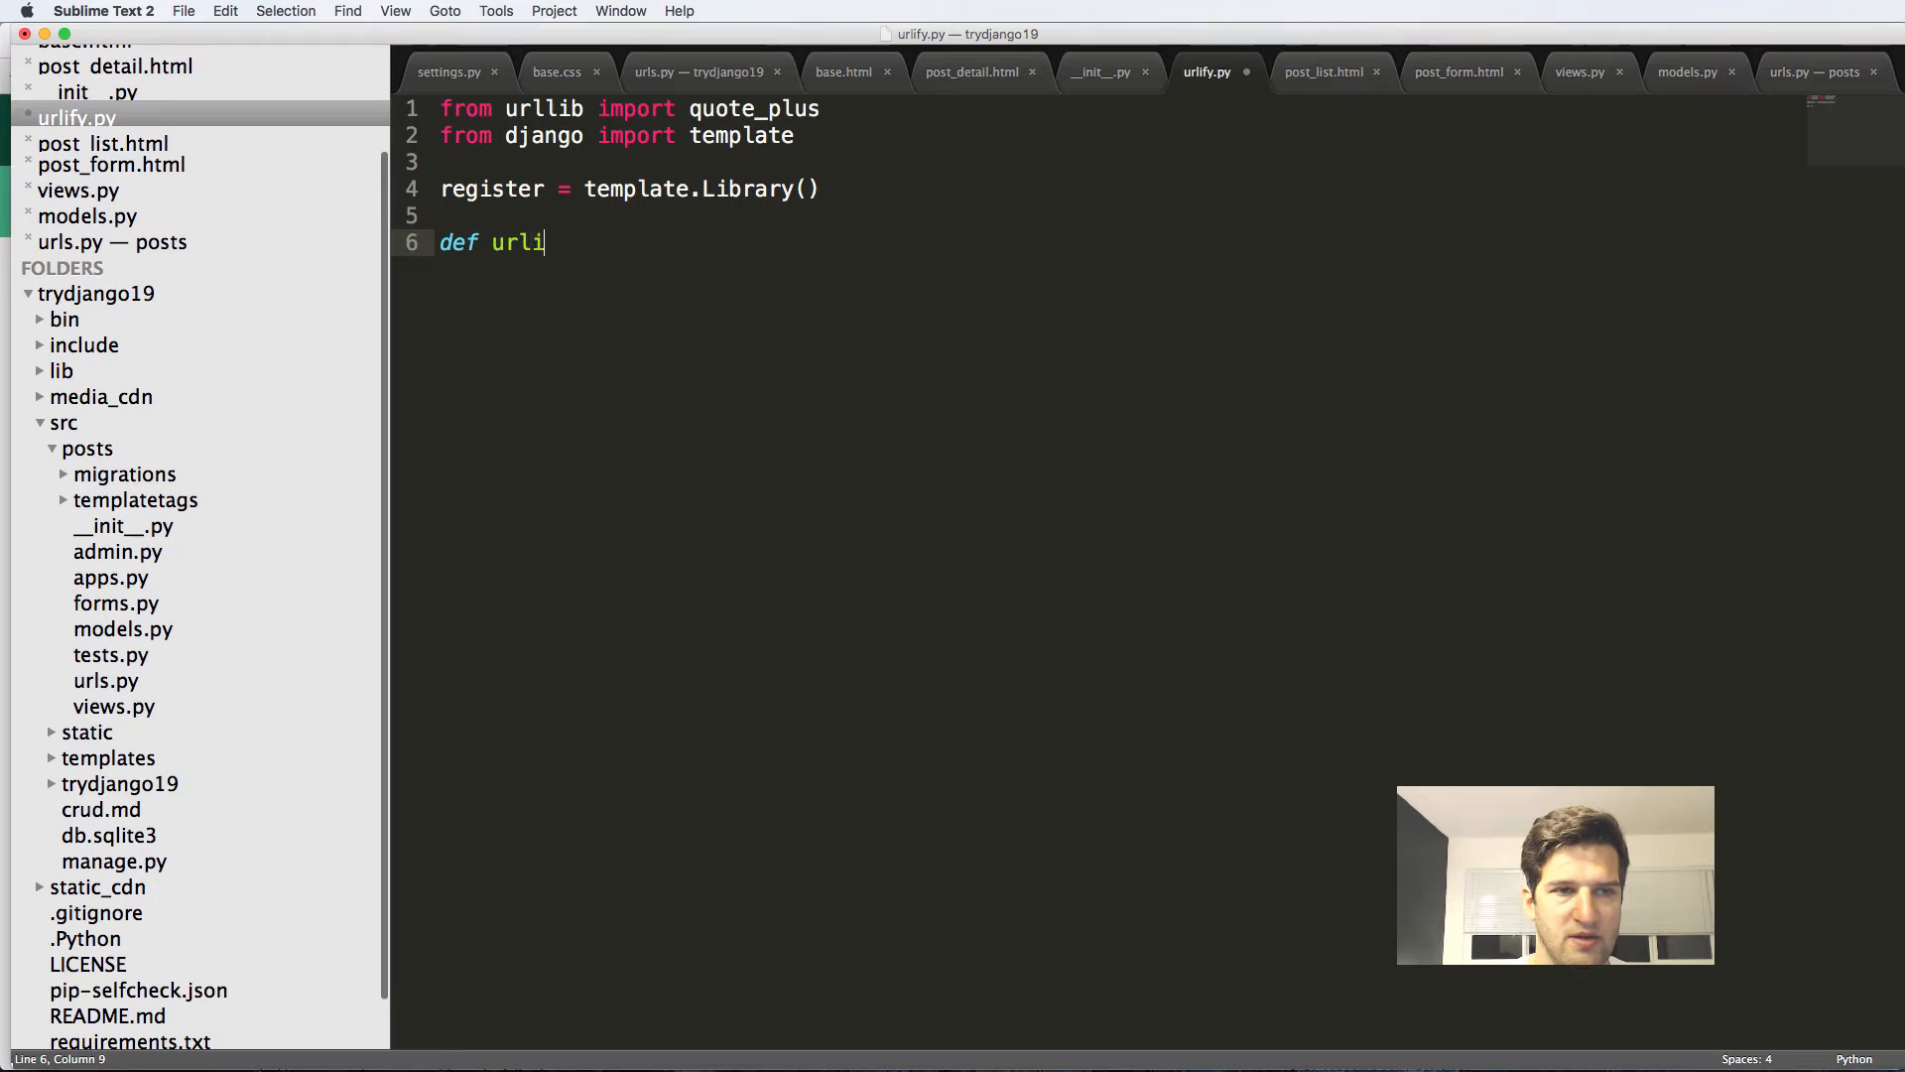
{"action": "type", "text": "fy(value)"}
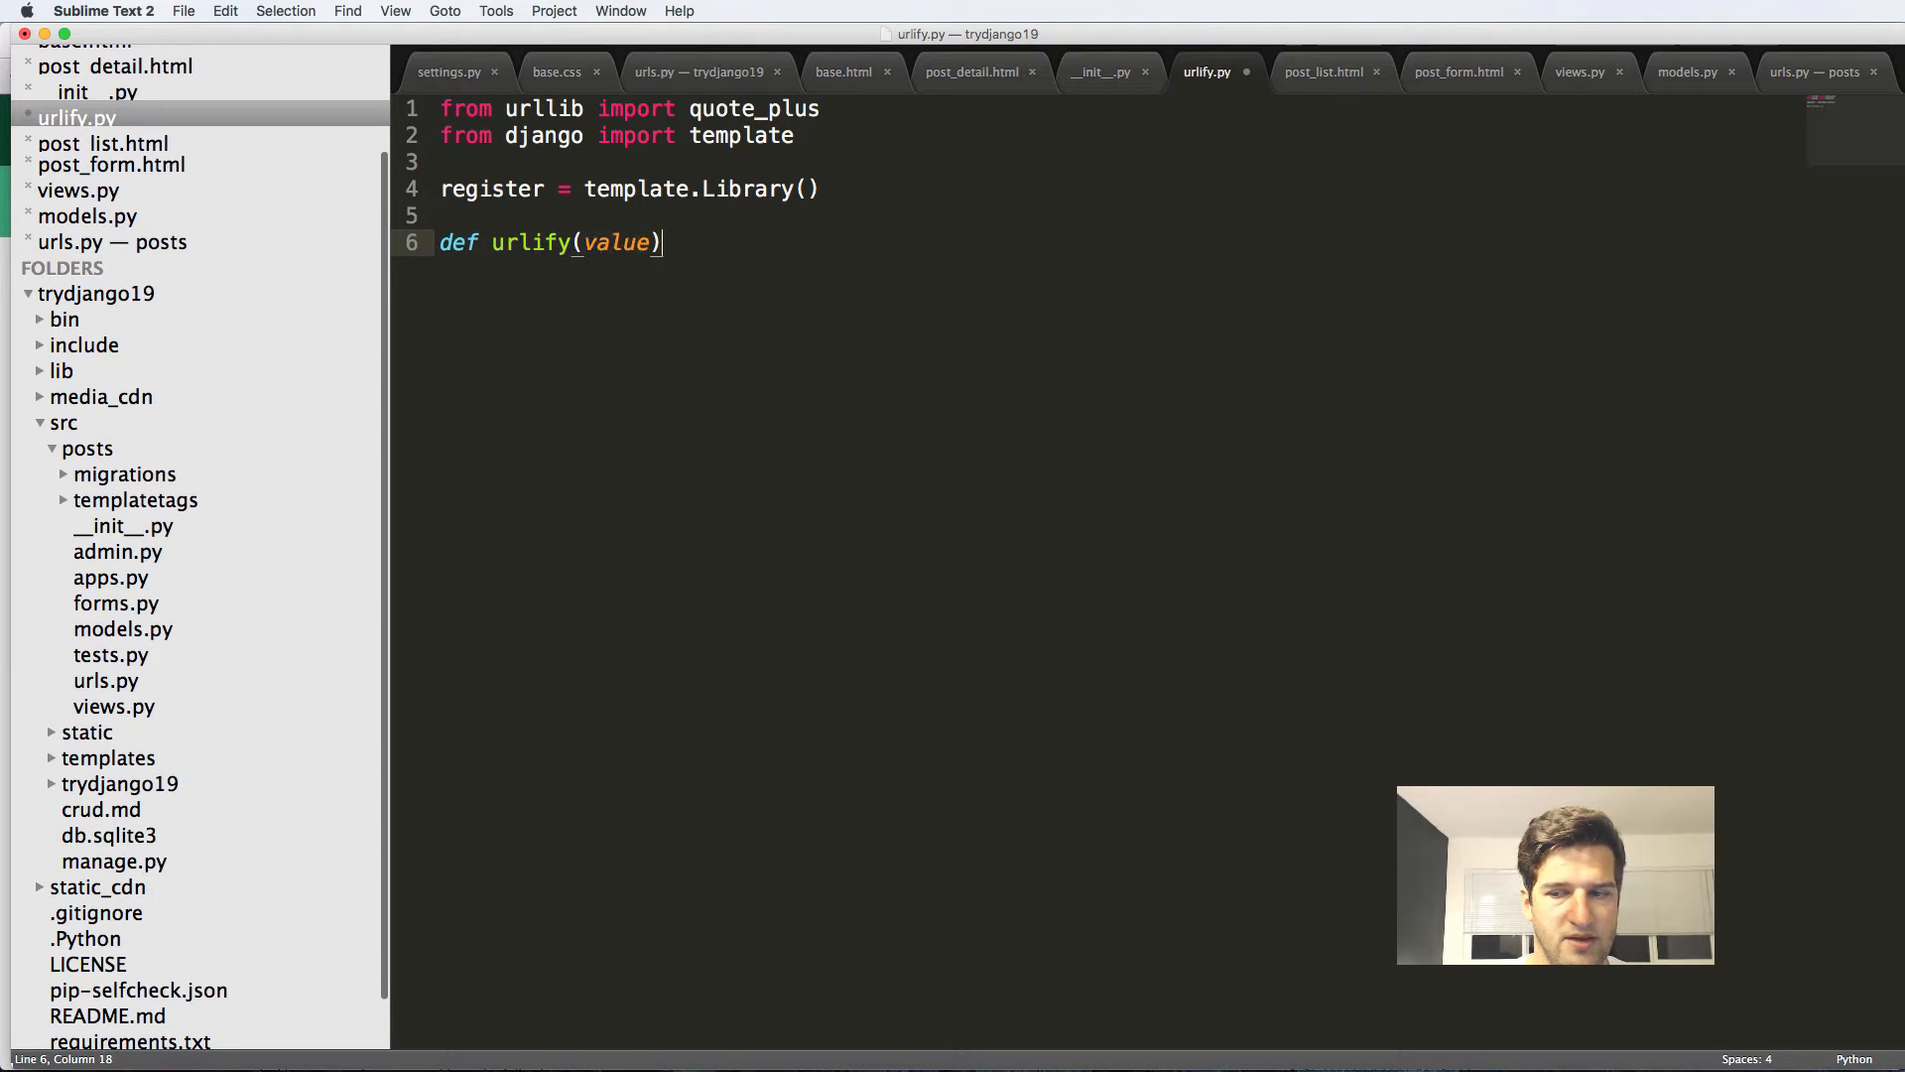
{"action": "type", "text": ":"}
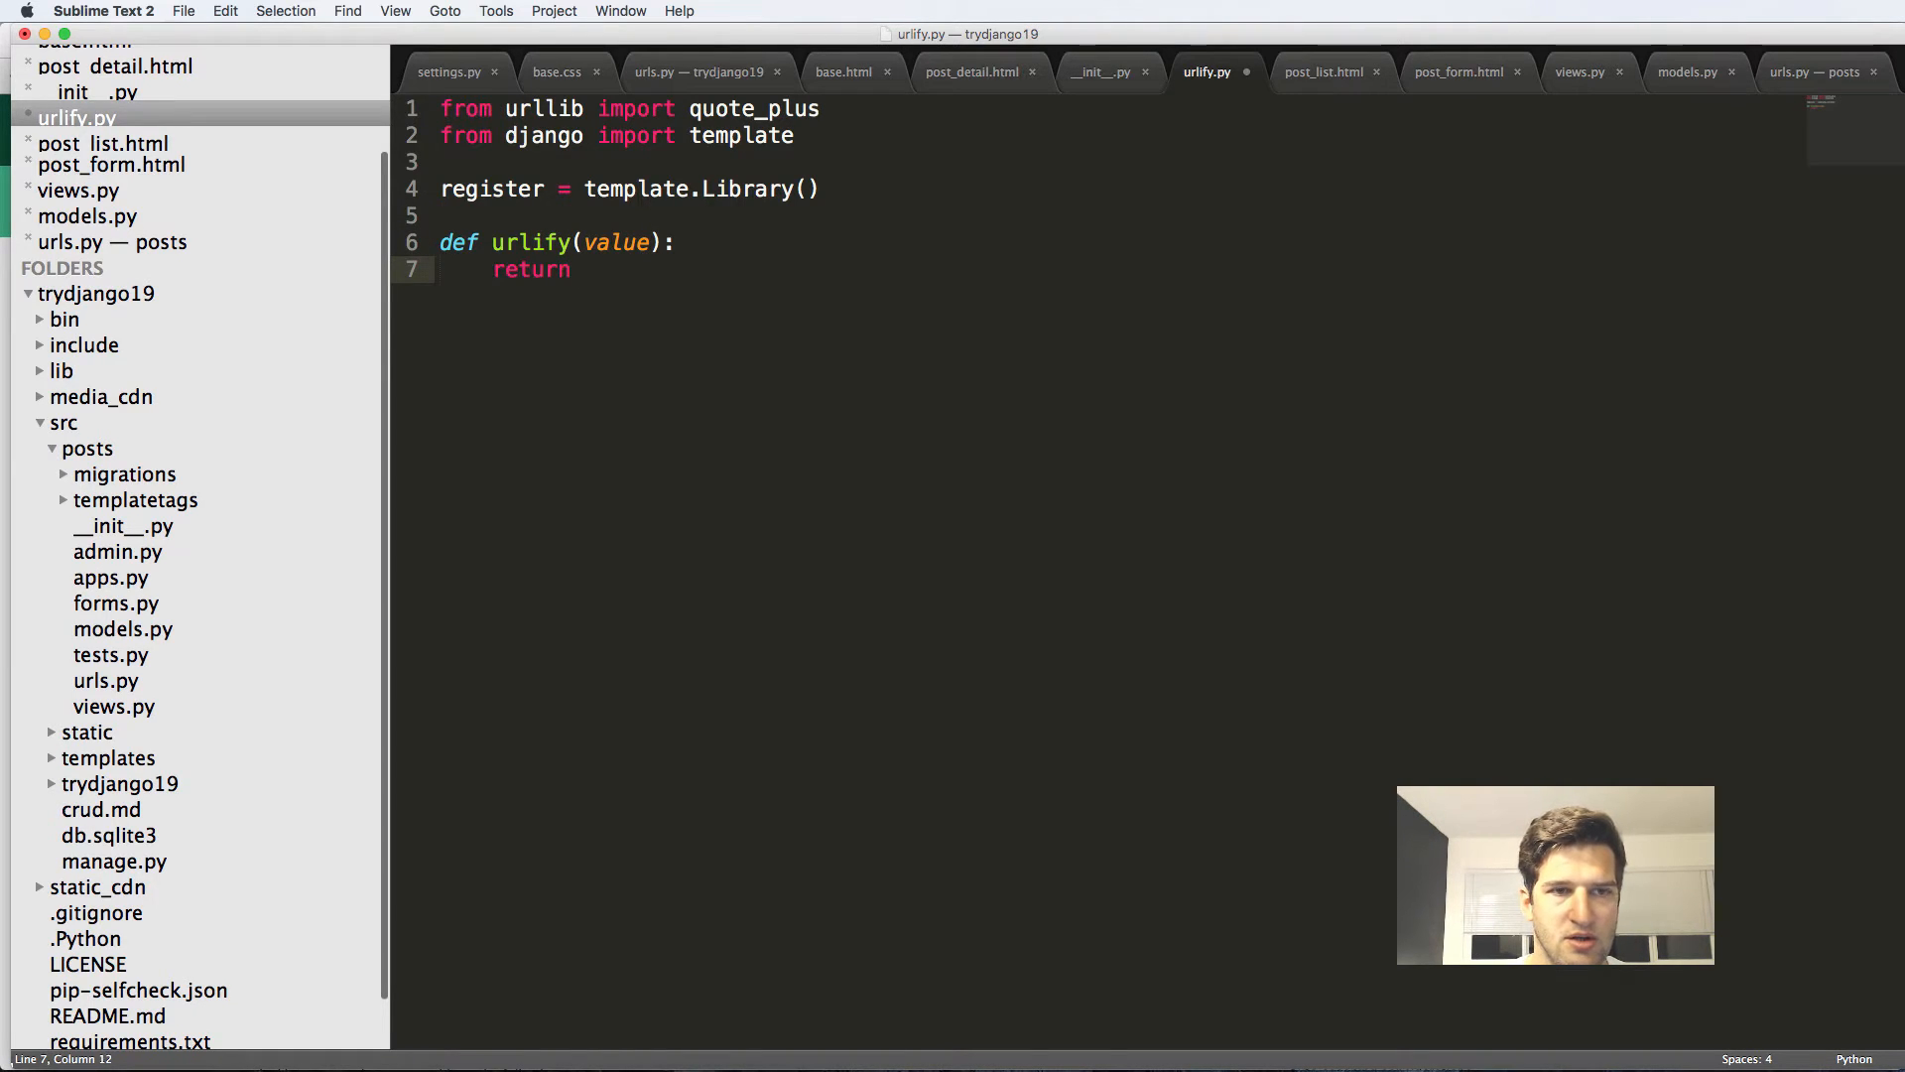
{"action": "type", "text": "quote_plus(value"}
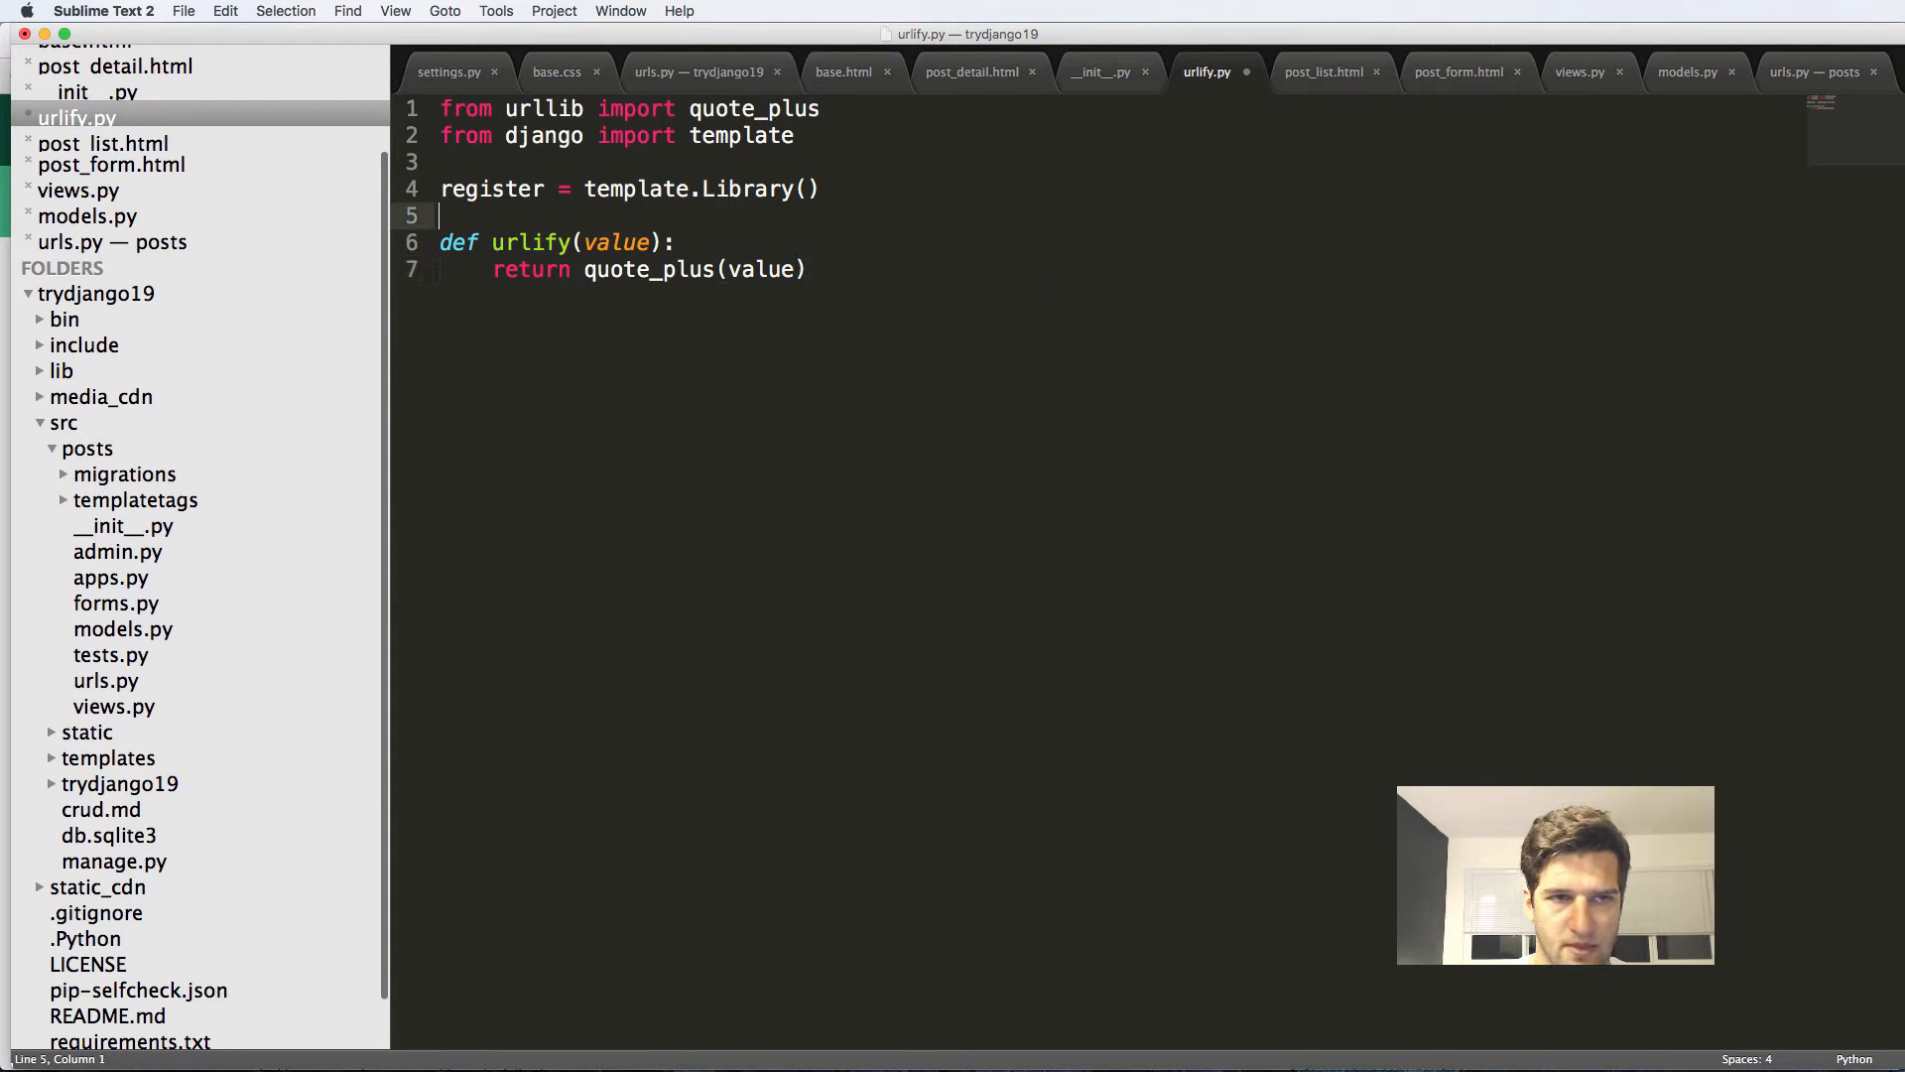
{"action": "type", "text": "@register.filter"}
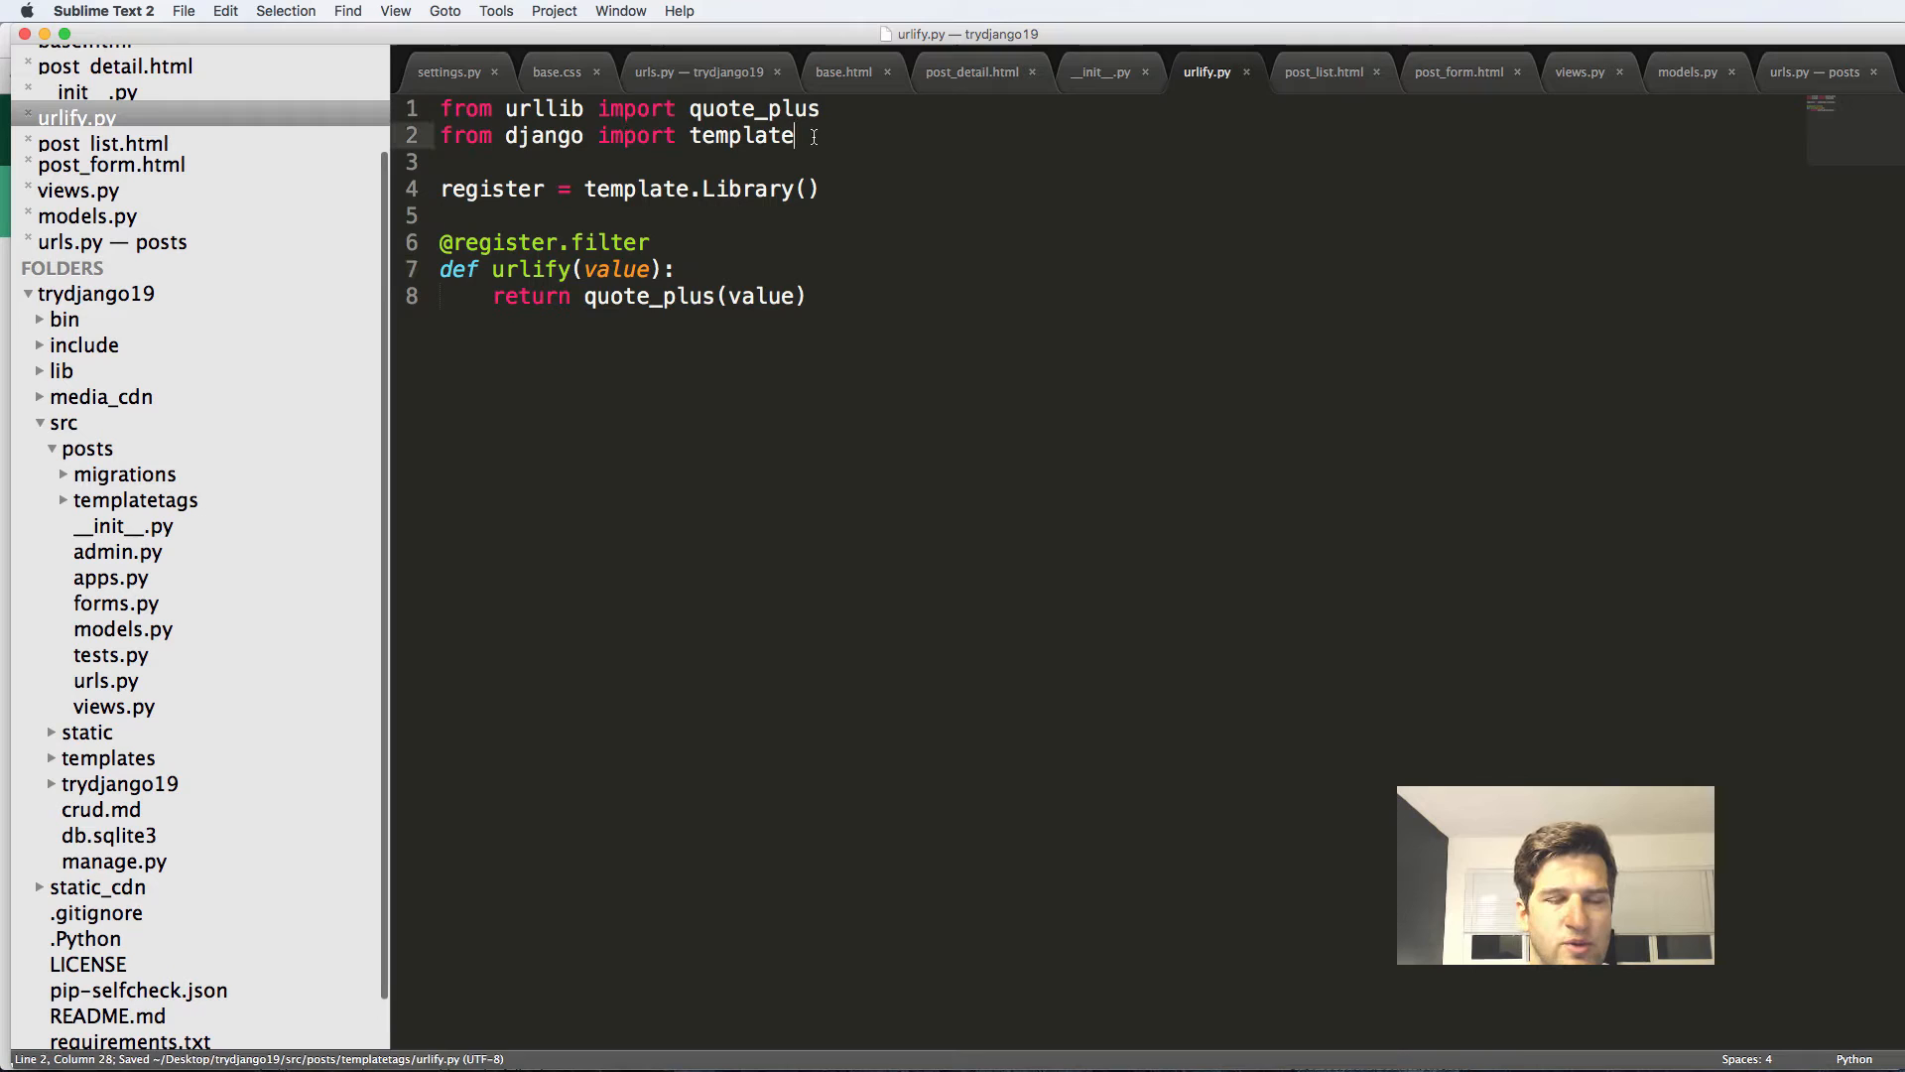
{"action": "double_click", "coordinate": [633, 189]}
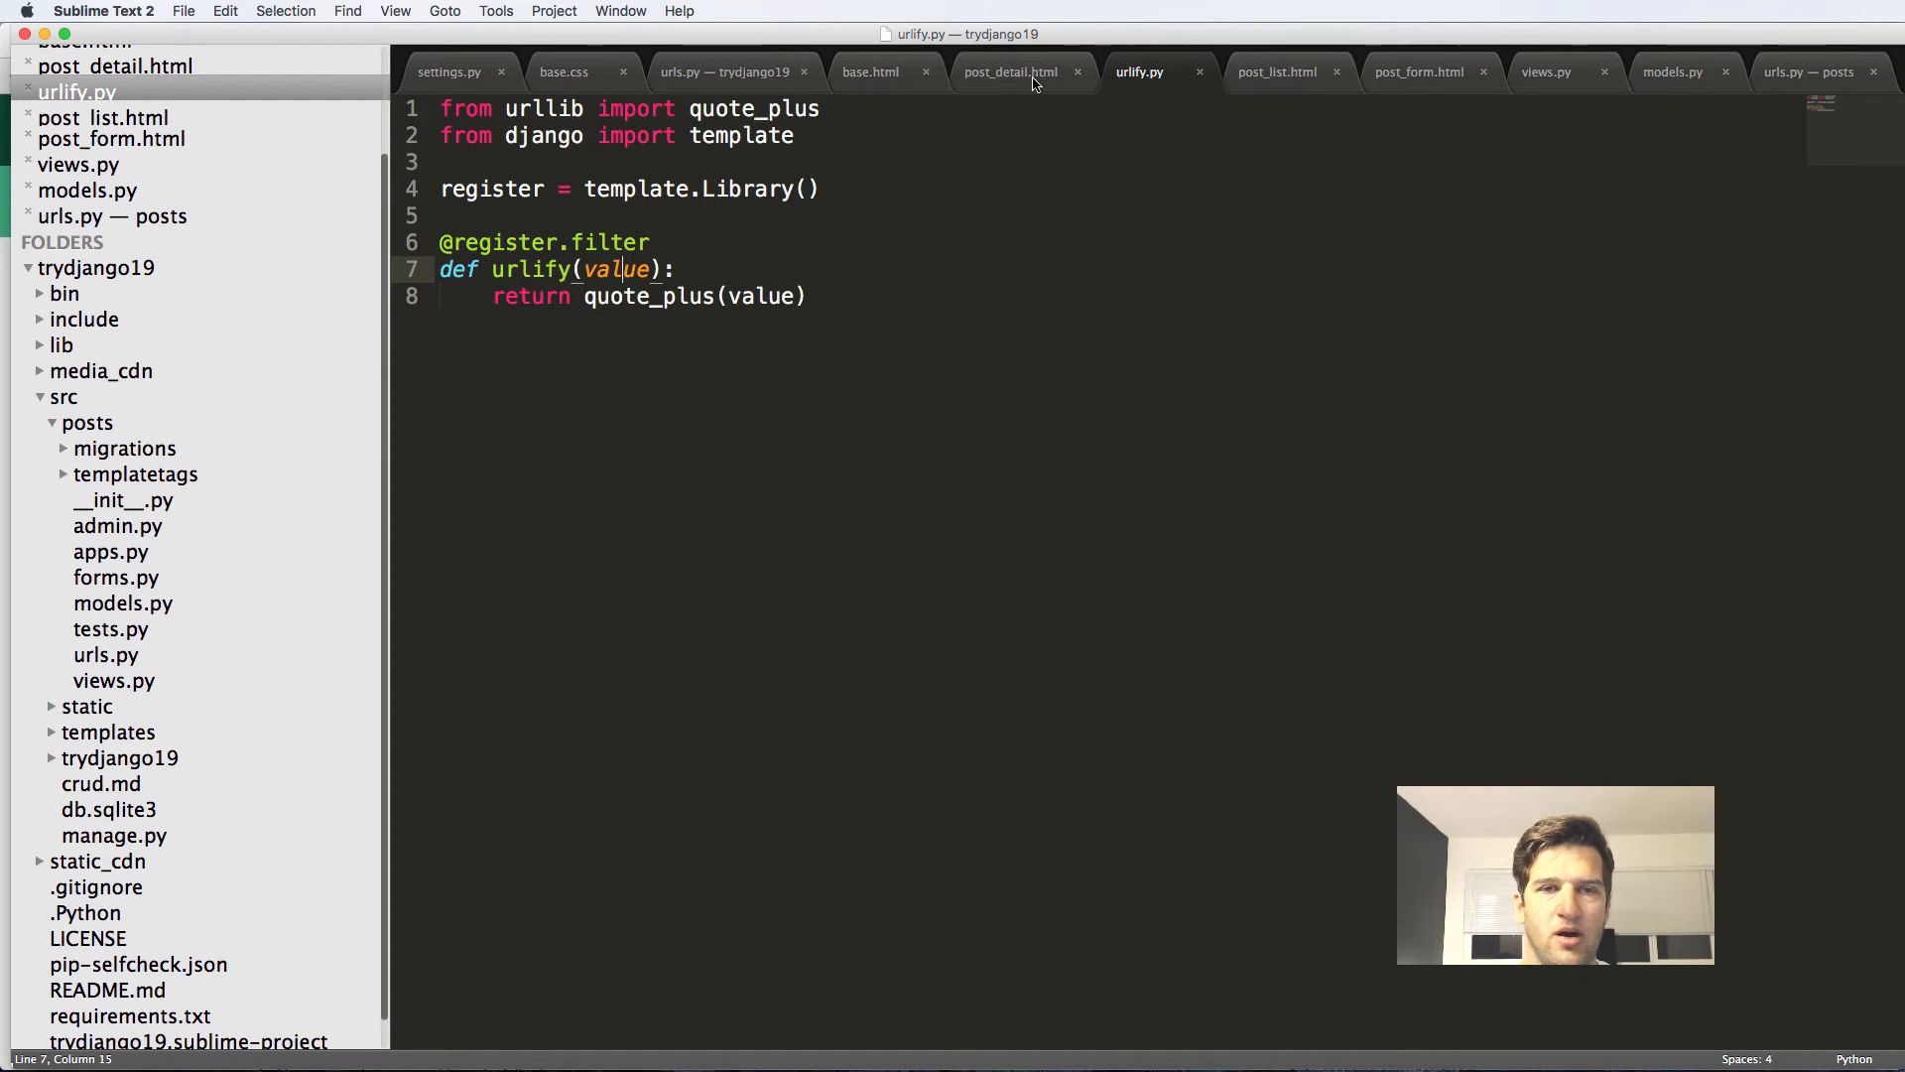
Step: Add {% load urlify %} on line 2 of post_detail.html under the extends statement
{"action": "left_click", "coordinate": [1010, 71]}
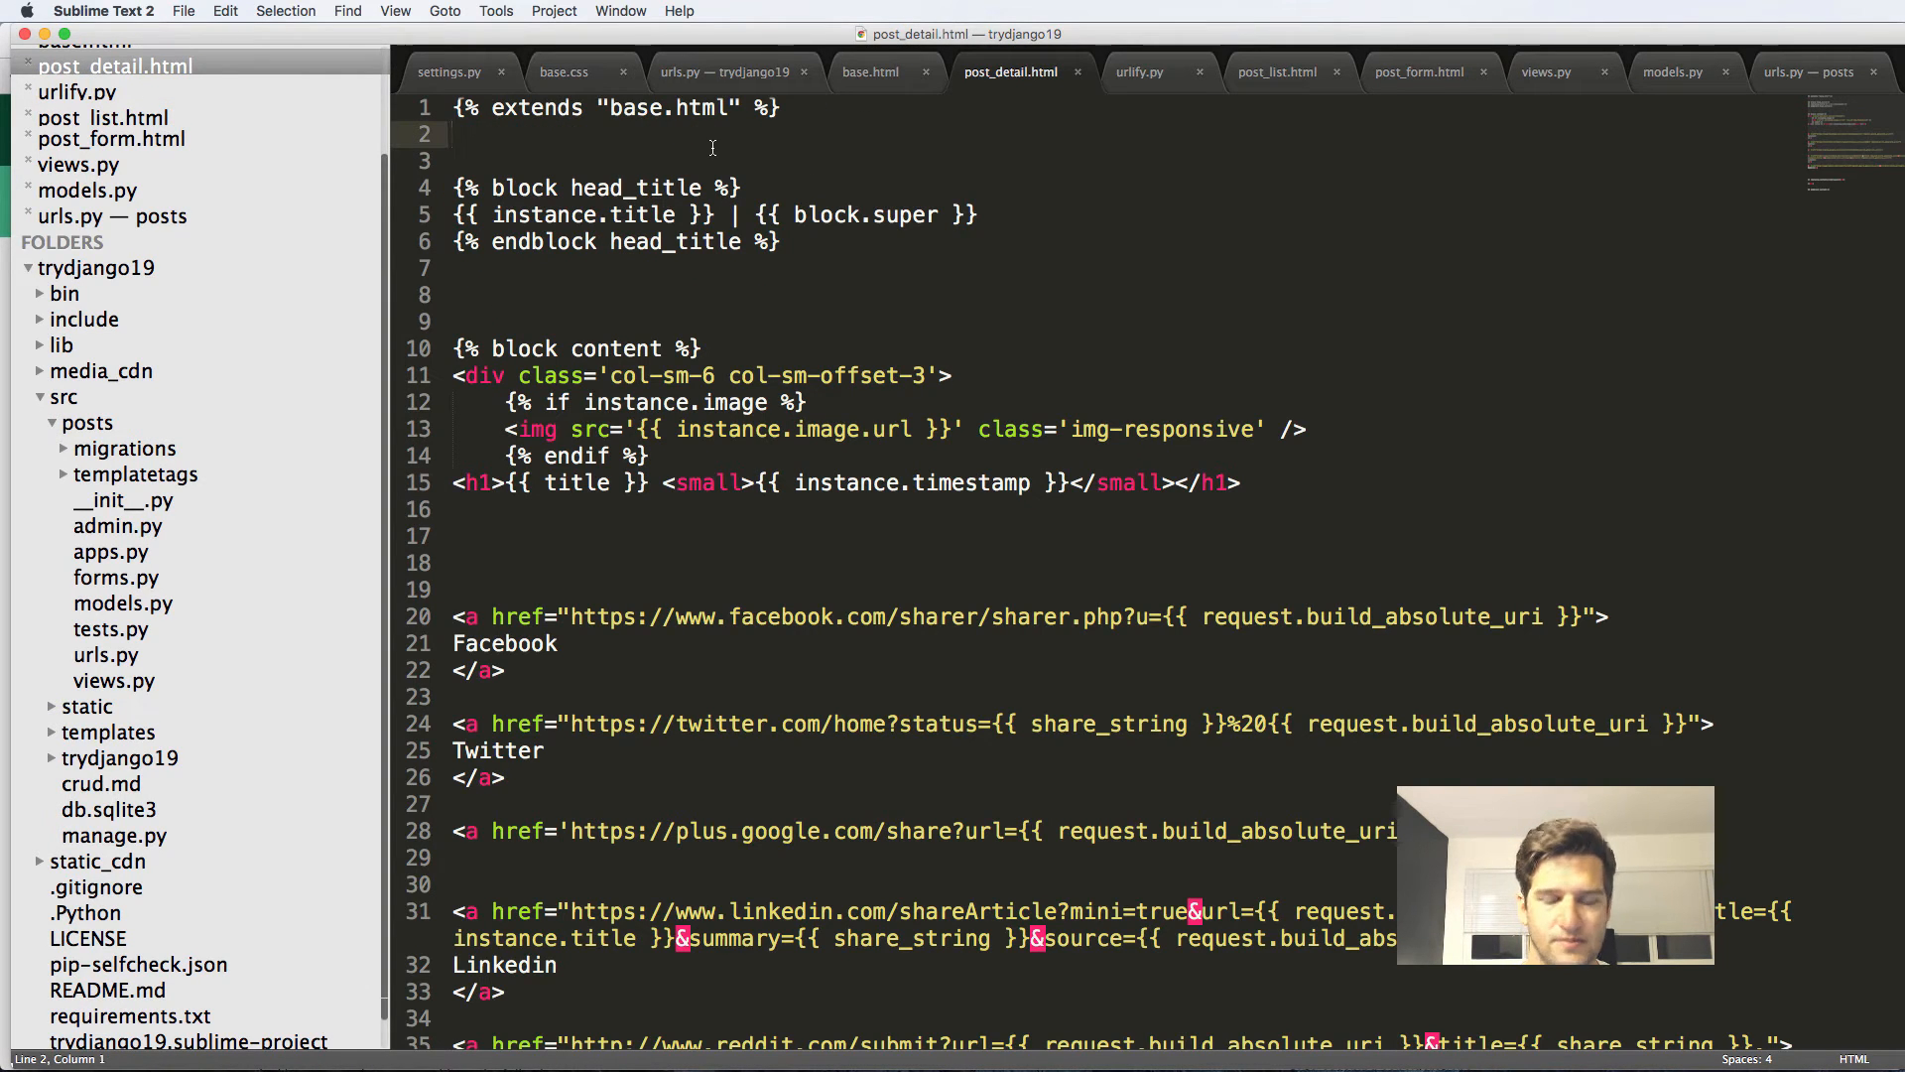
{"action": "type", "text": "{% load urlify %"}
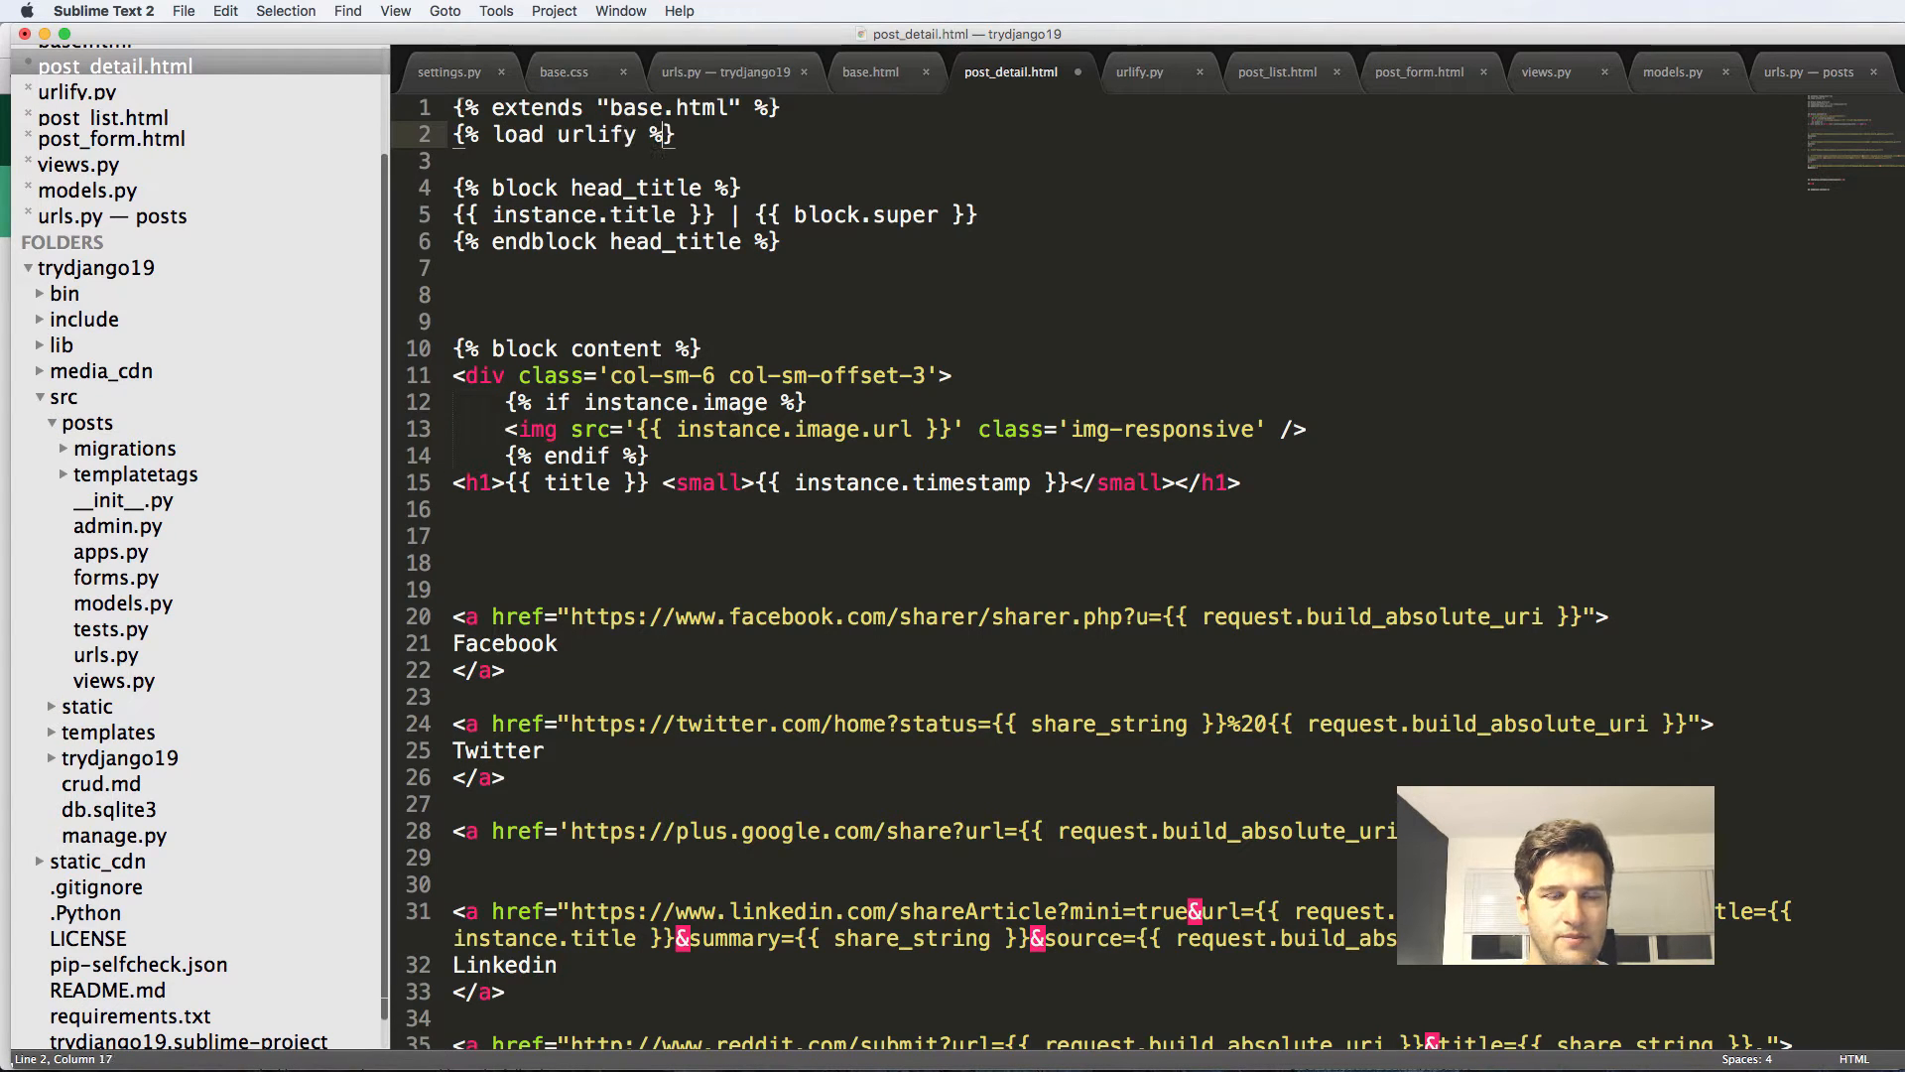
{"action": "double_click", "coordinate": [598, 133]}
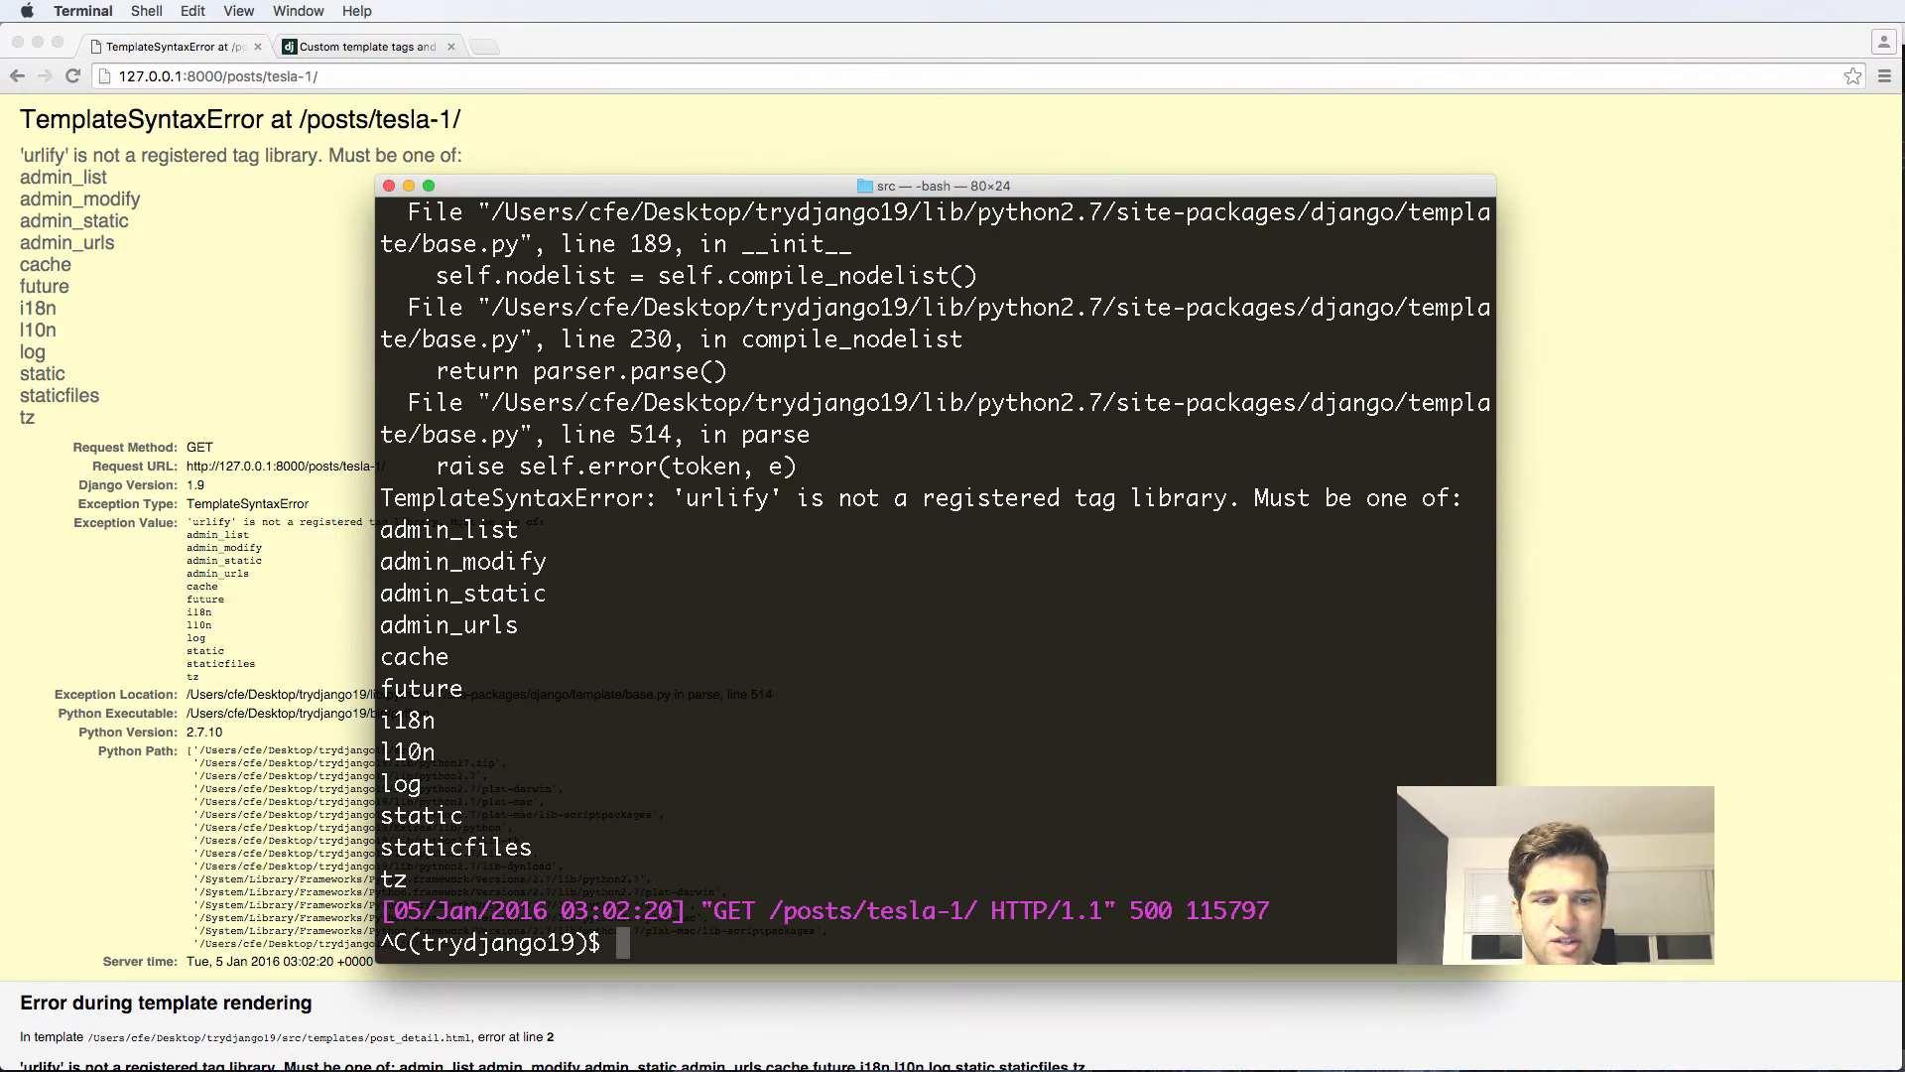
Step: Restart python manage.py runserver in Terminal and return to the editor
{"action": "type", "text": "python manage.py runserver"}
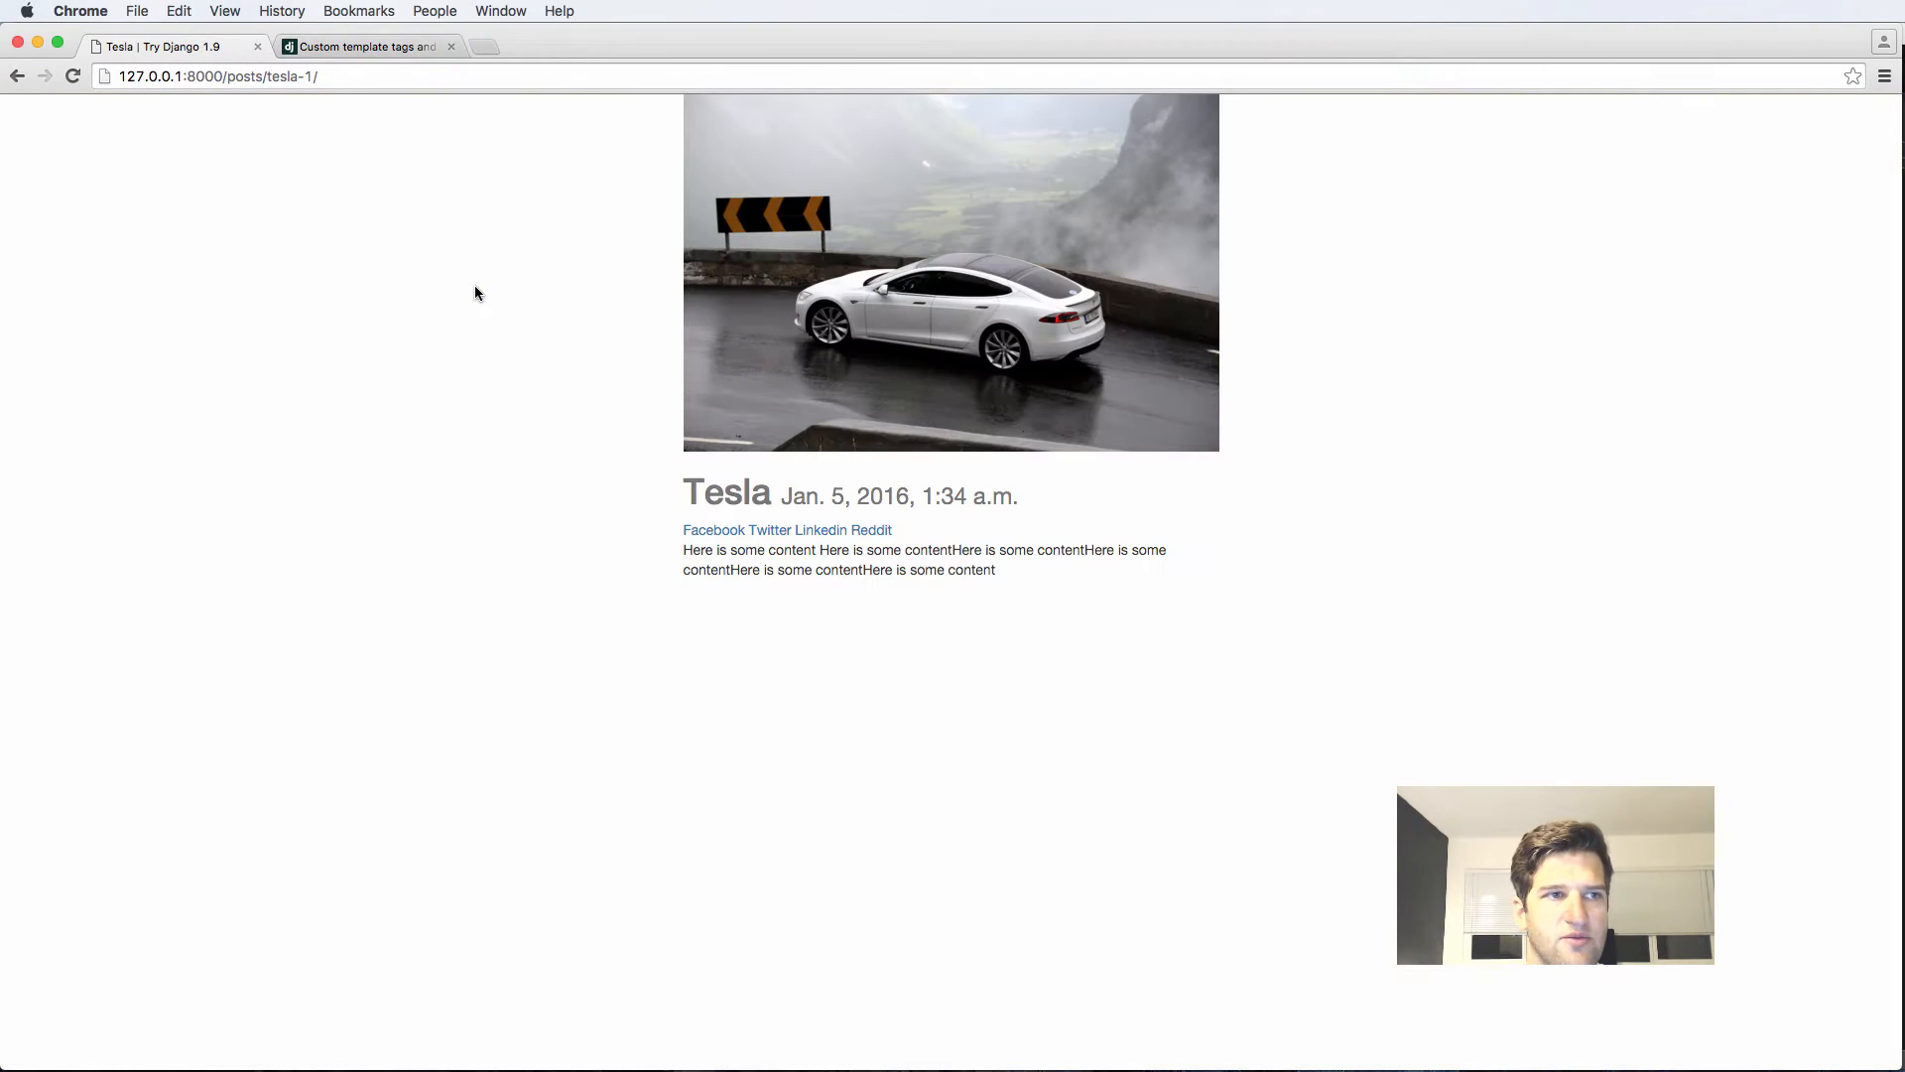
{"action": "mouse_move", "coordinate": [865, 548]}
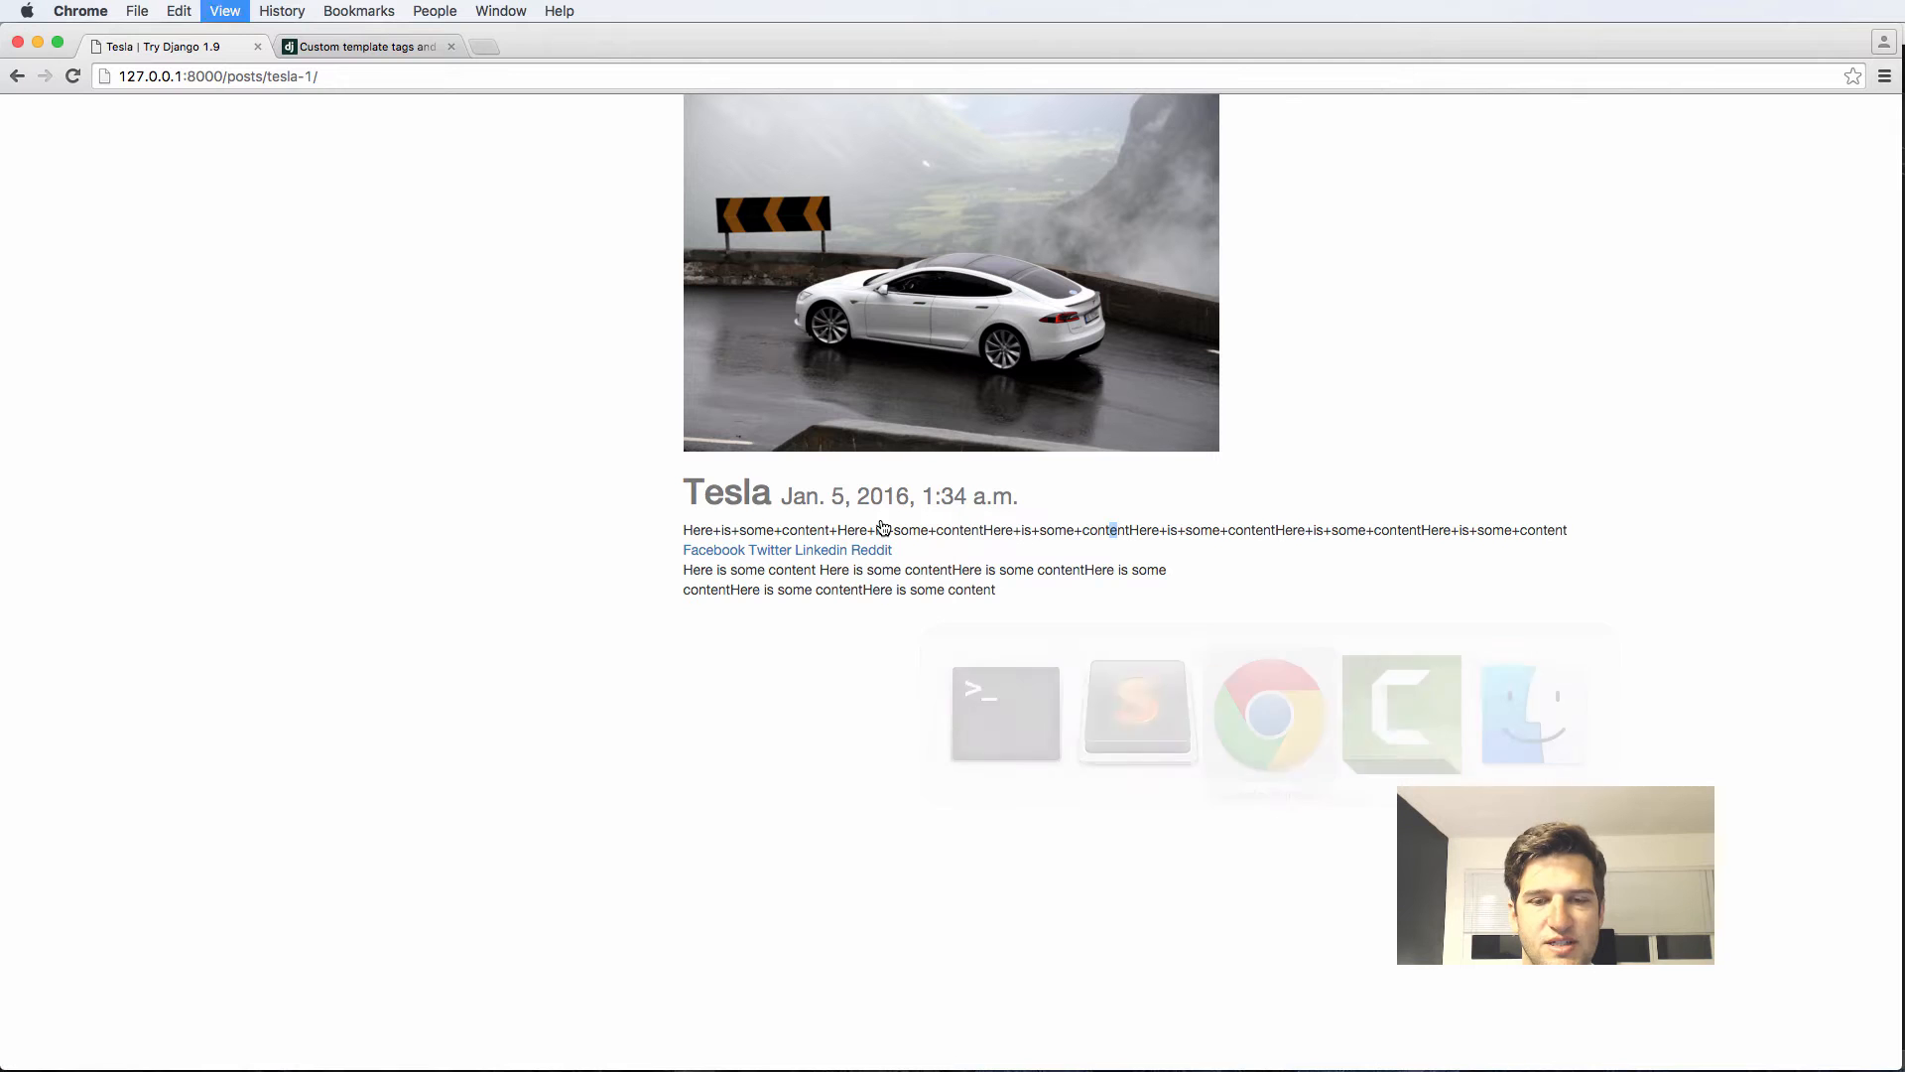
{"action": "left_click", "coordinate": [1005, 713]}
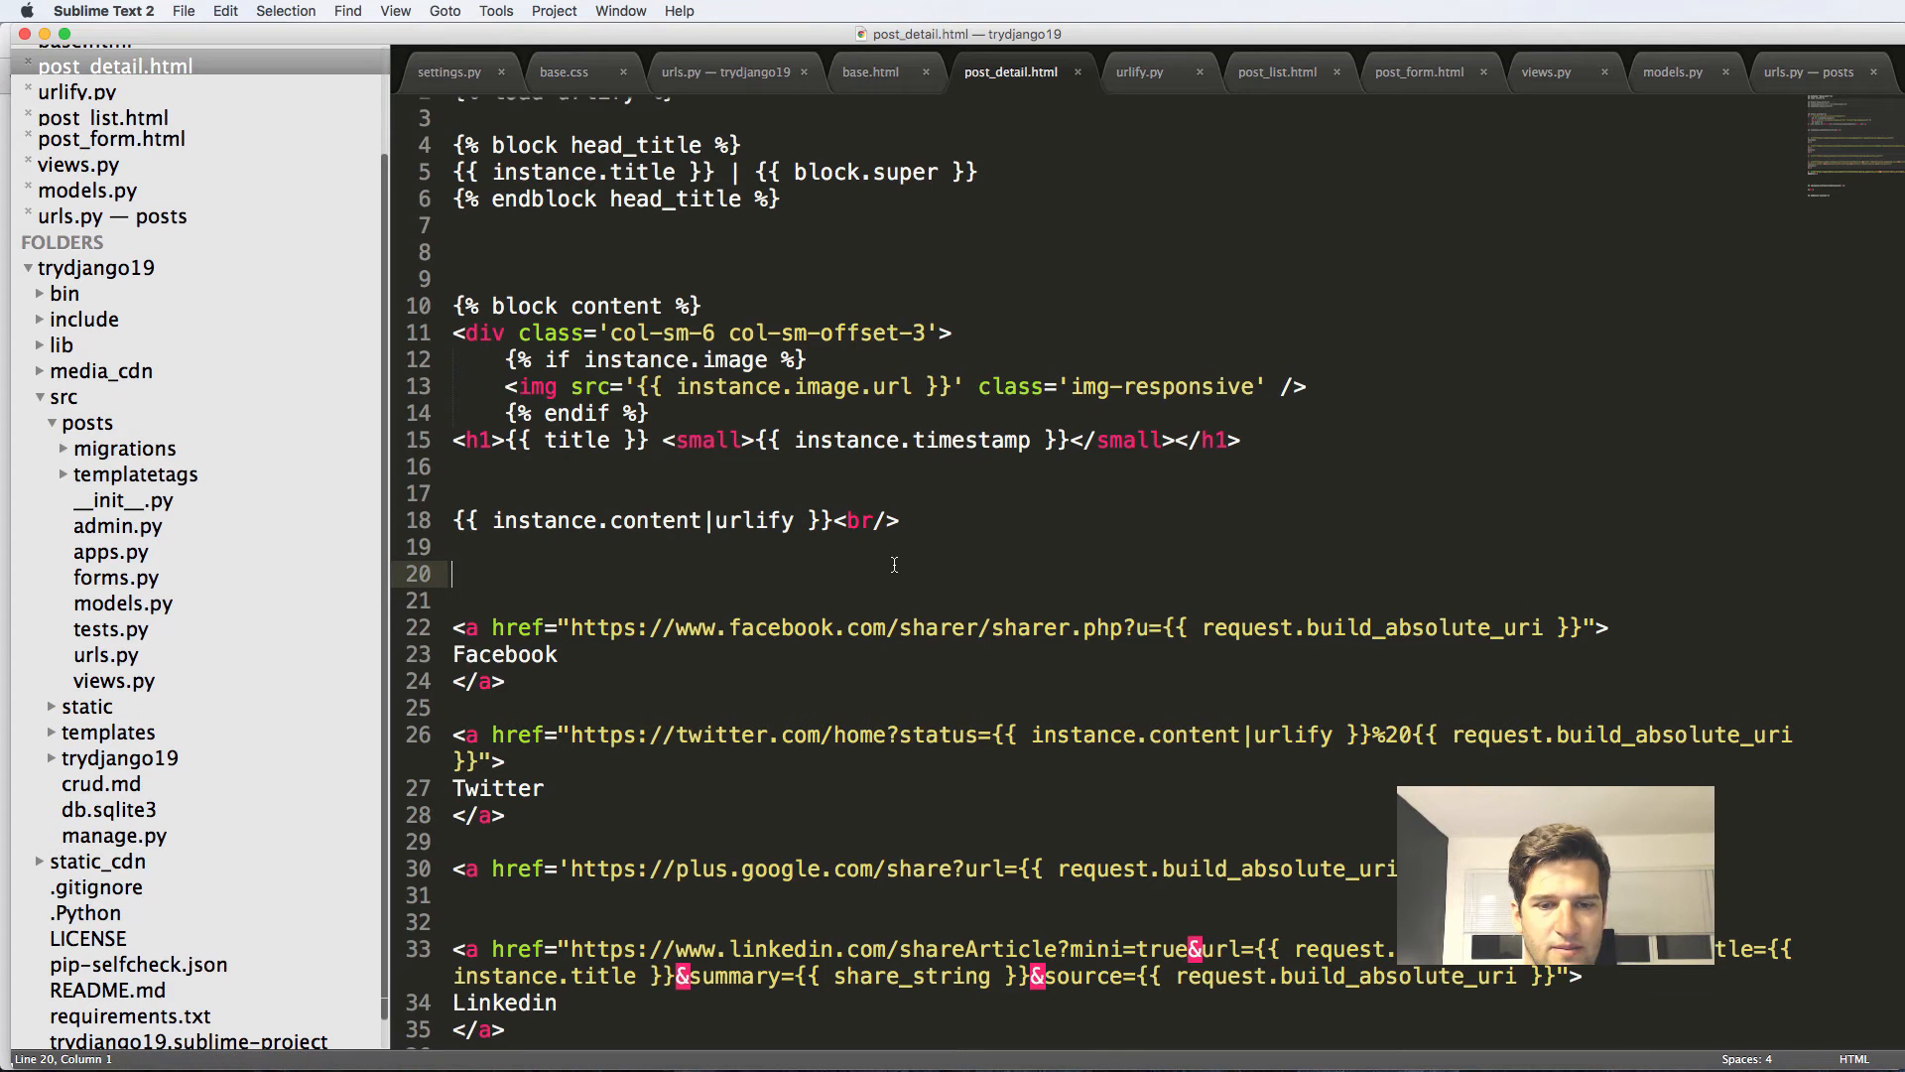
Step: Undo the stray timestamp text and insert truncatechars:20 before |urlify on the content line
{"action": "type", "text": "{{ shar}}"}
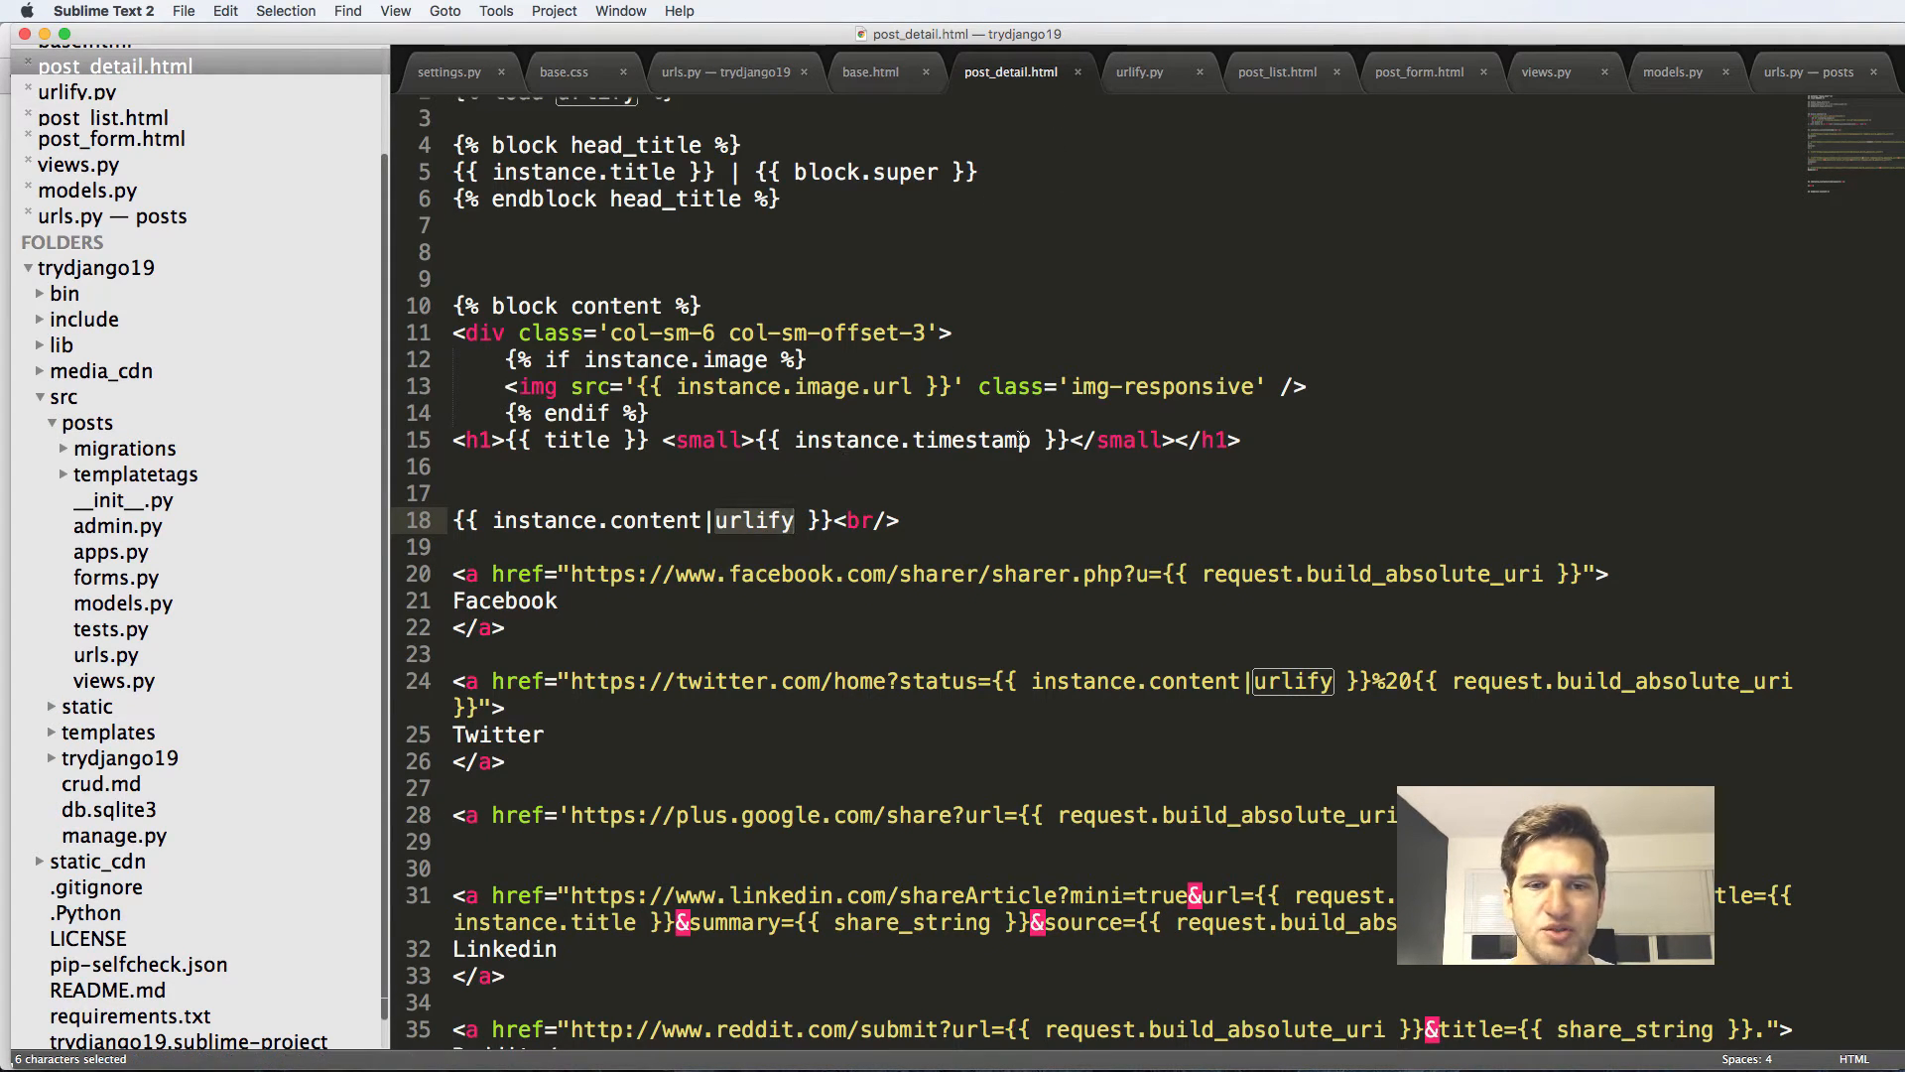
{"action": "type", "text": "|timesi"}
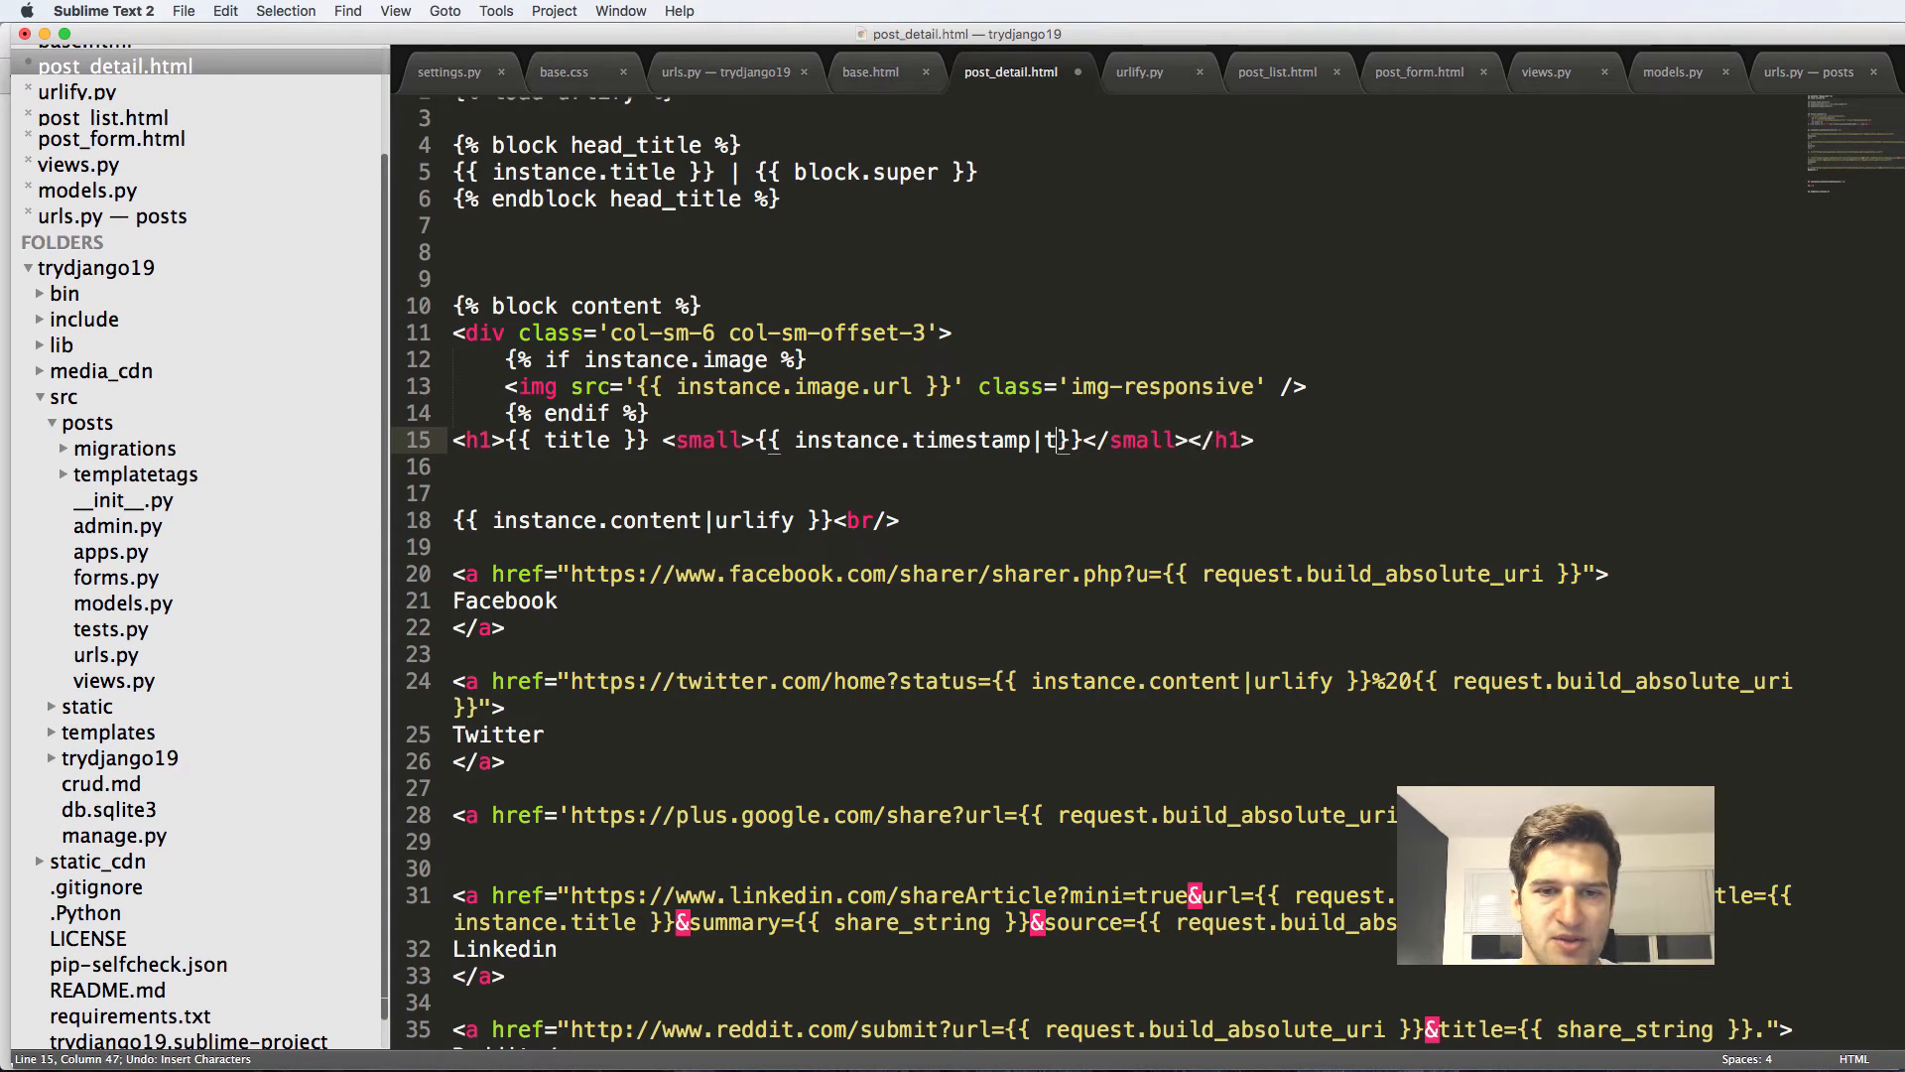
{"action": "key", "text": "backspace"}
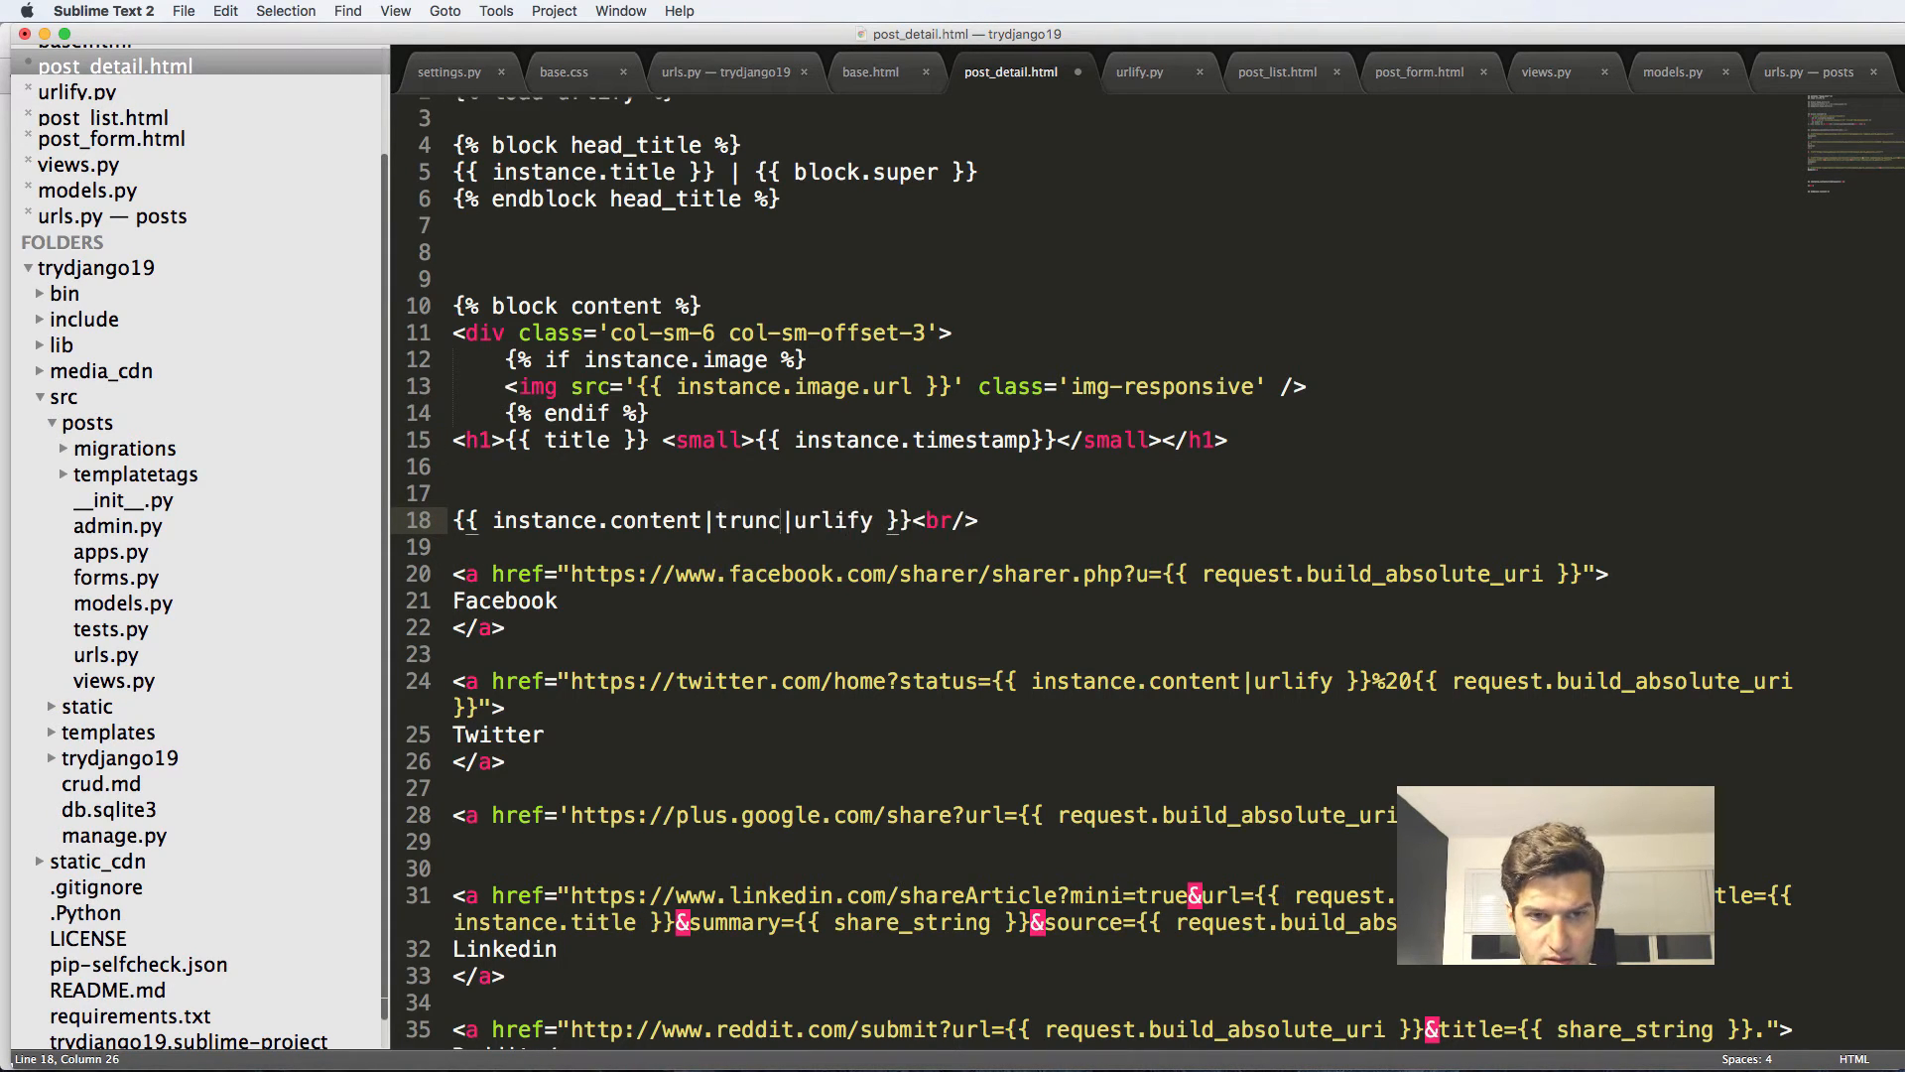
{"action": "type", "text": "truncatechars"}
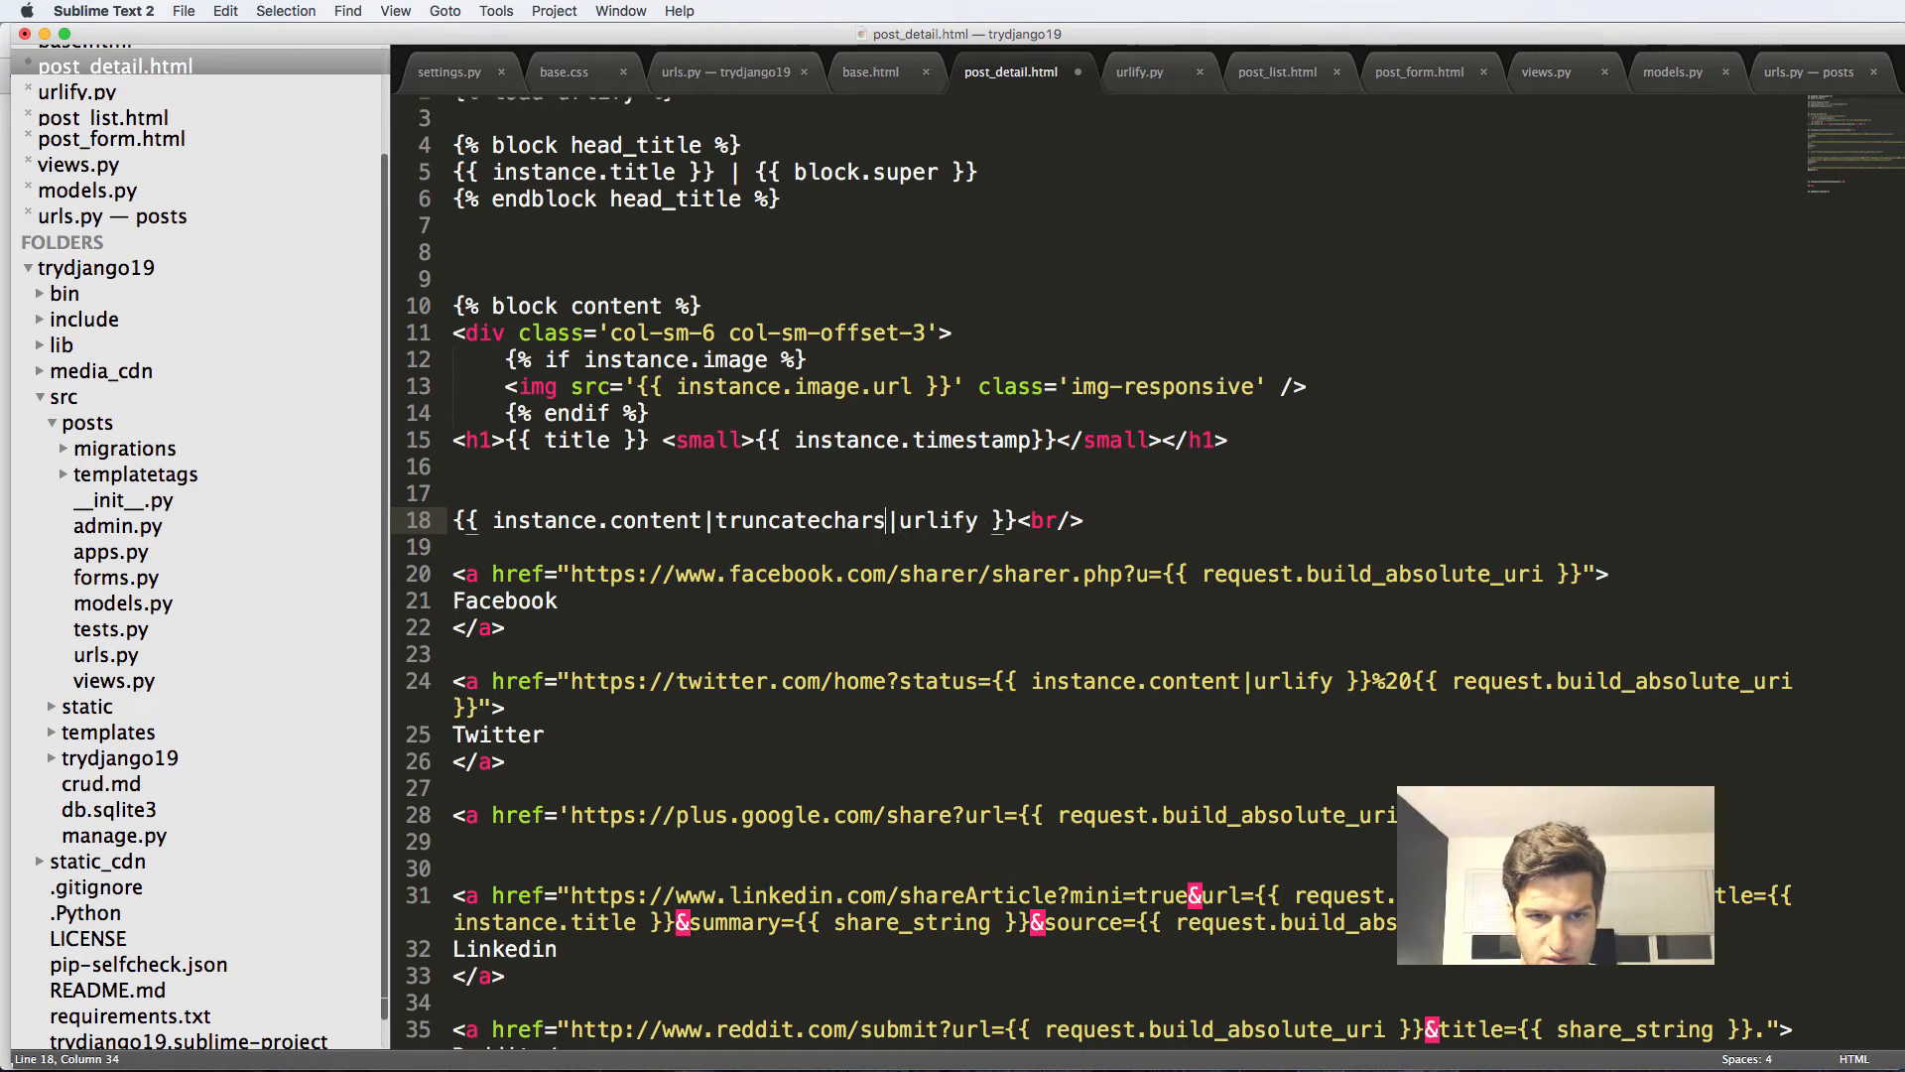
{"action": "type", "text": ":20"}
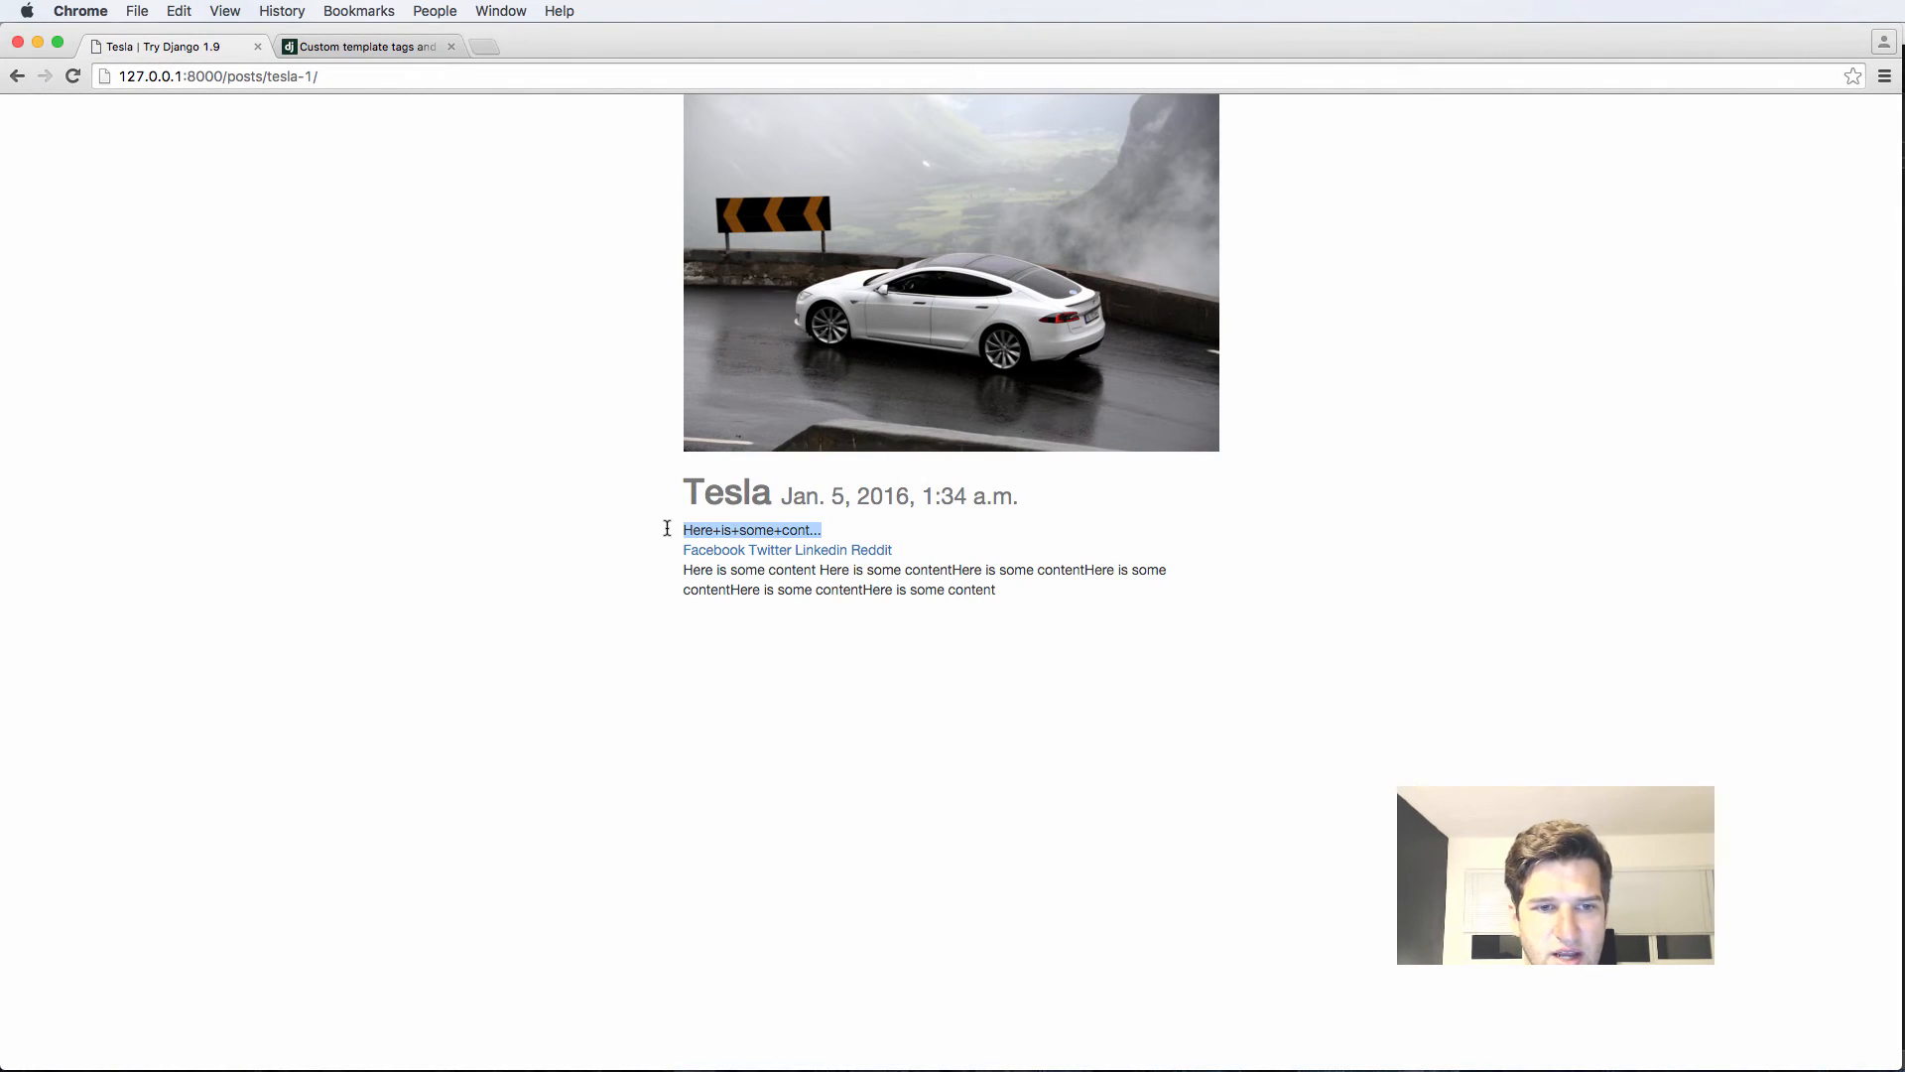
Step: Delete the test line and set the Twitter status to instance.content|truncatechars:80|urlify, saved
{"action": "left_click", "coordinate": [832, 530]}
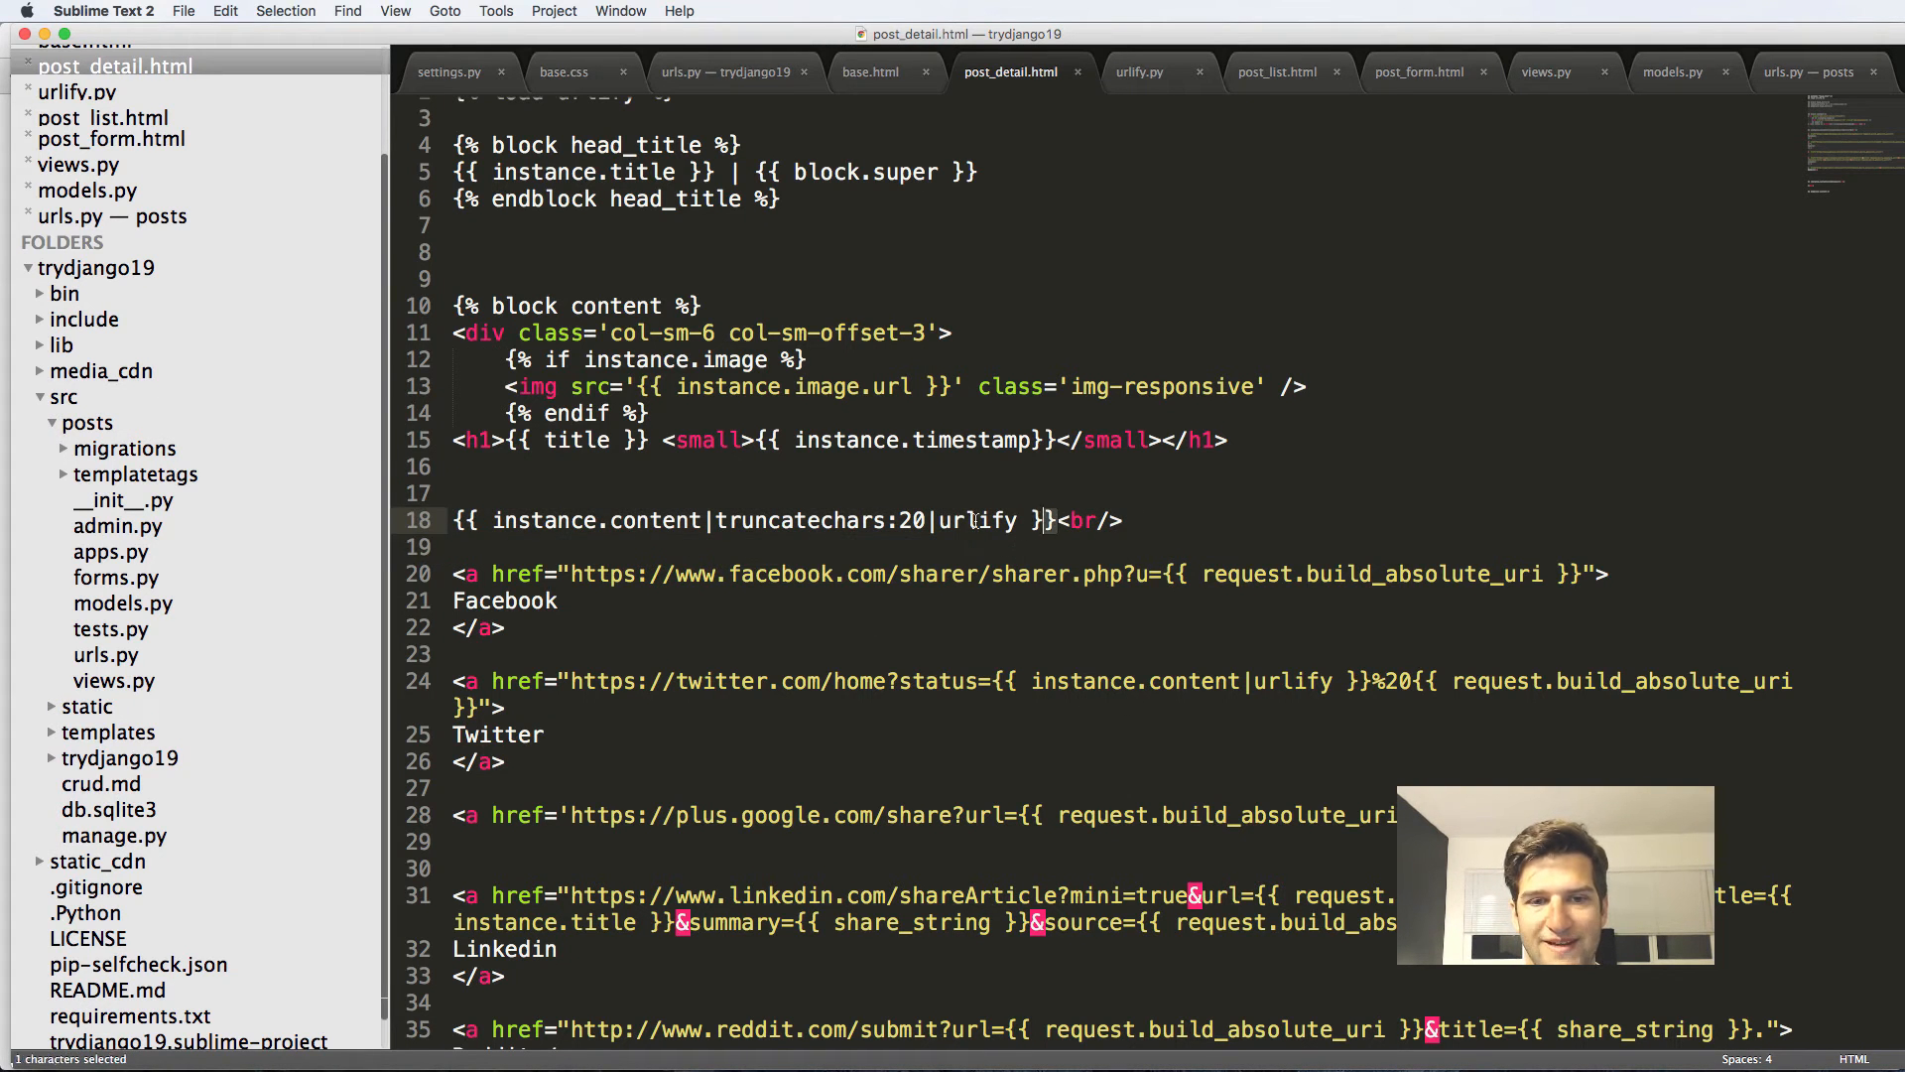
{"action": "key", "text": "cmd+x"}
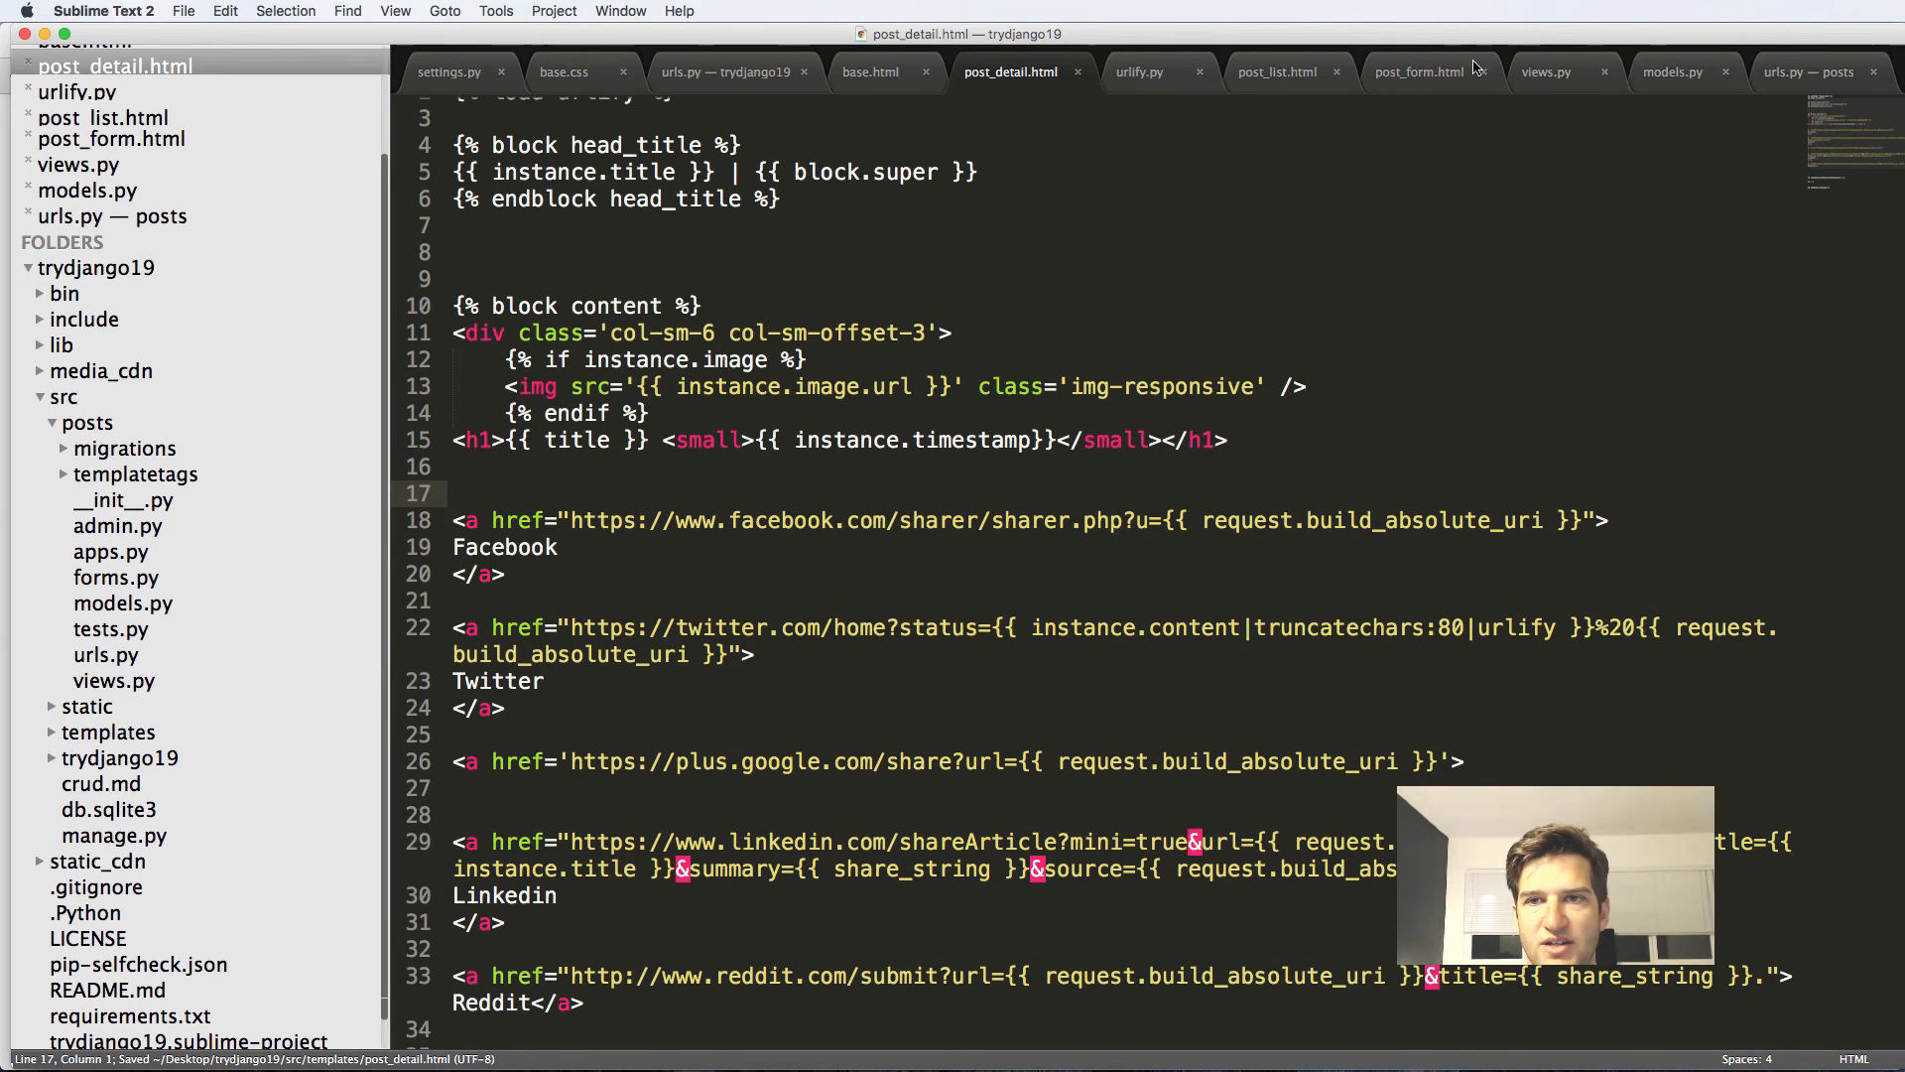
{"action": "left_click", "coordinate": [1544, 71]}
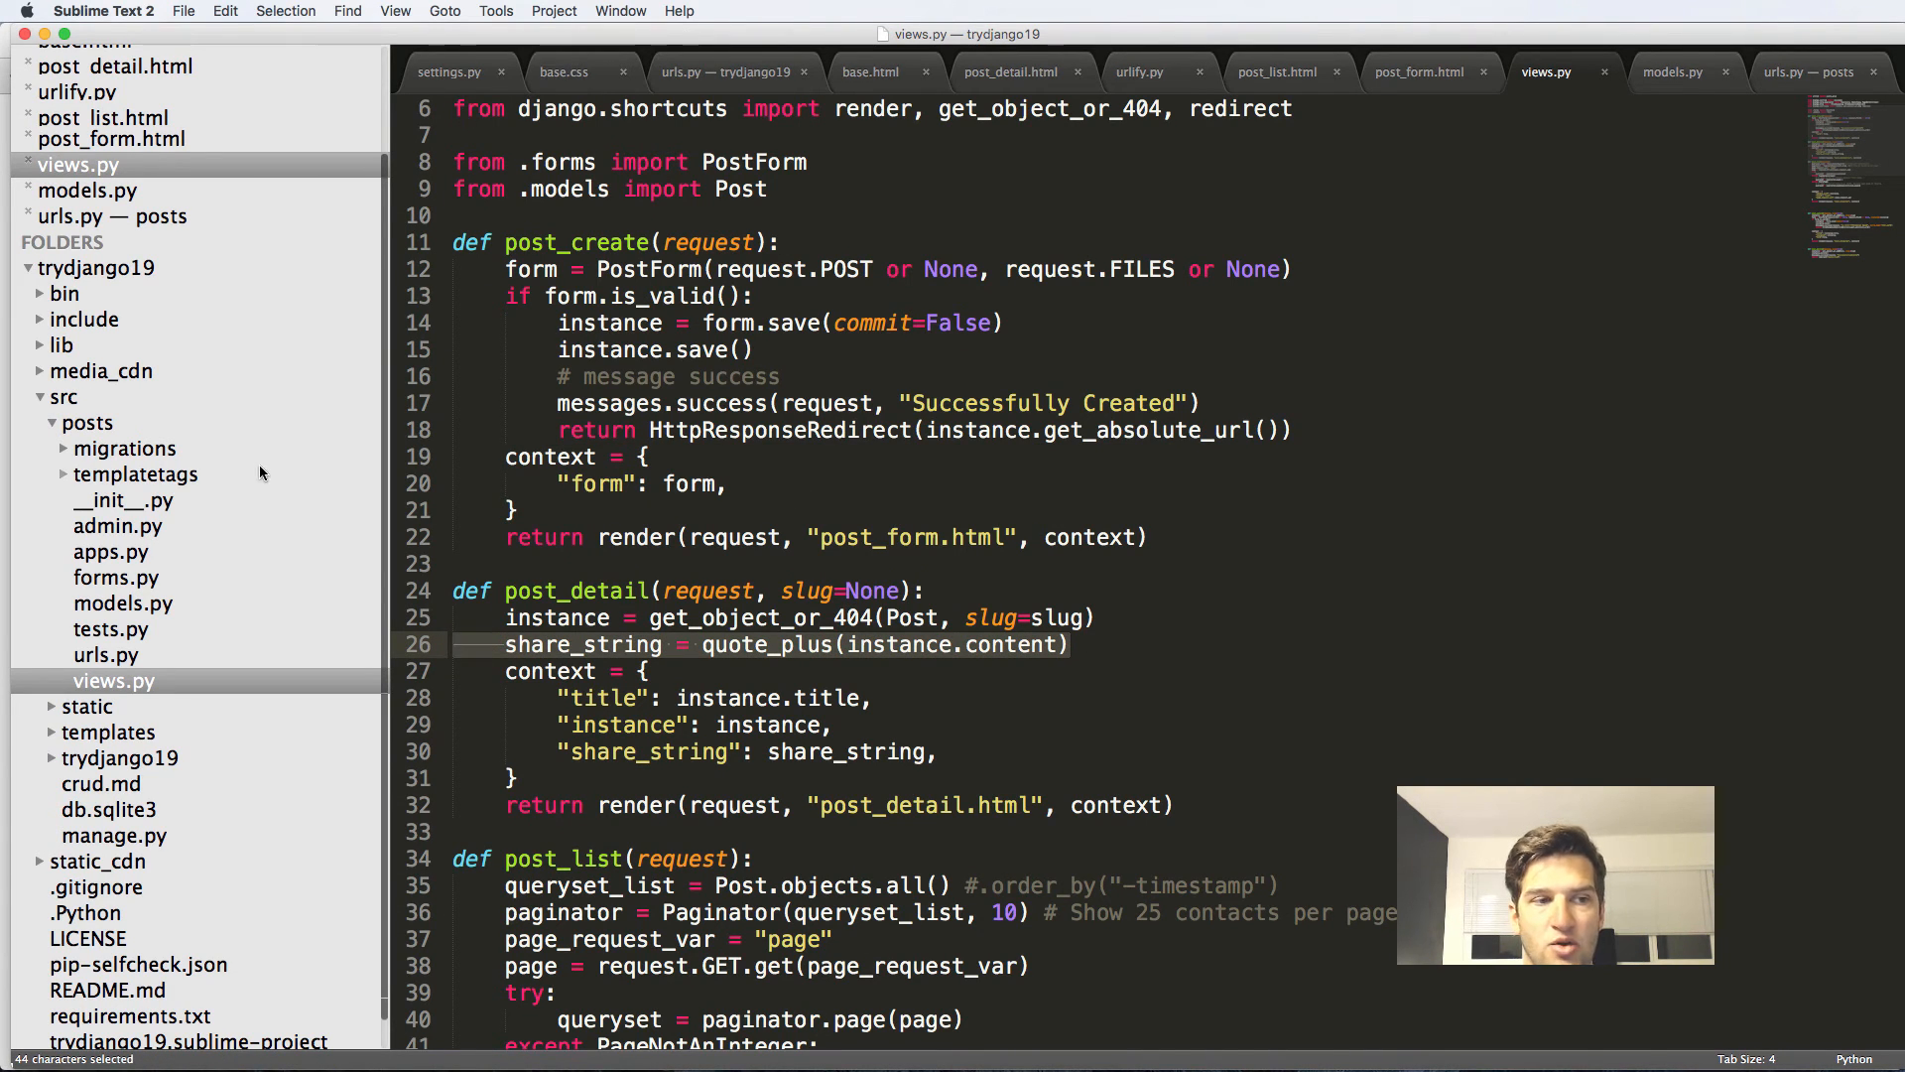
Step: Scroll through the Post model's fields, get_absolute_url and Meta ordering in models.py
{"action": "left_click", "coordinate": [1671, 72]}
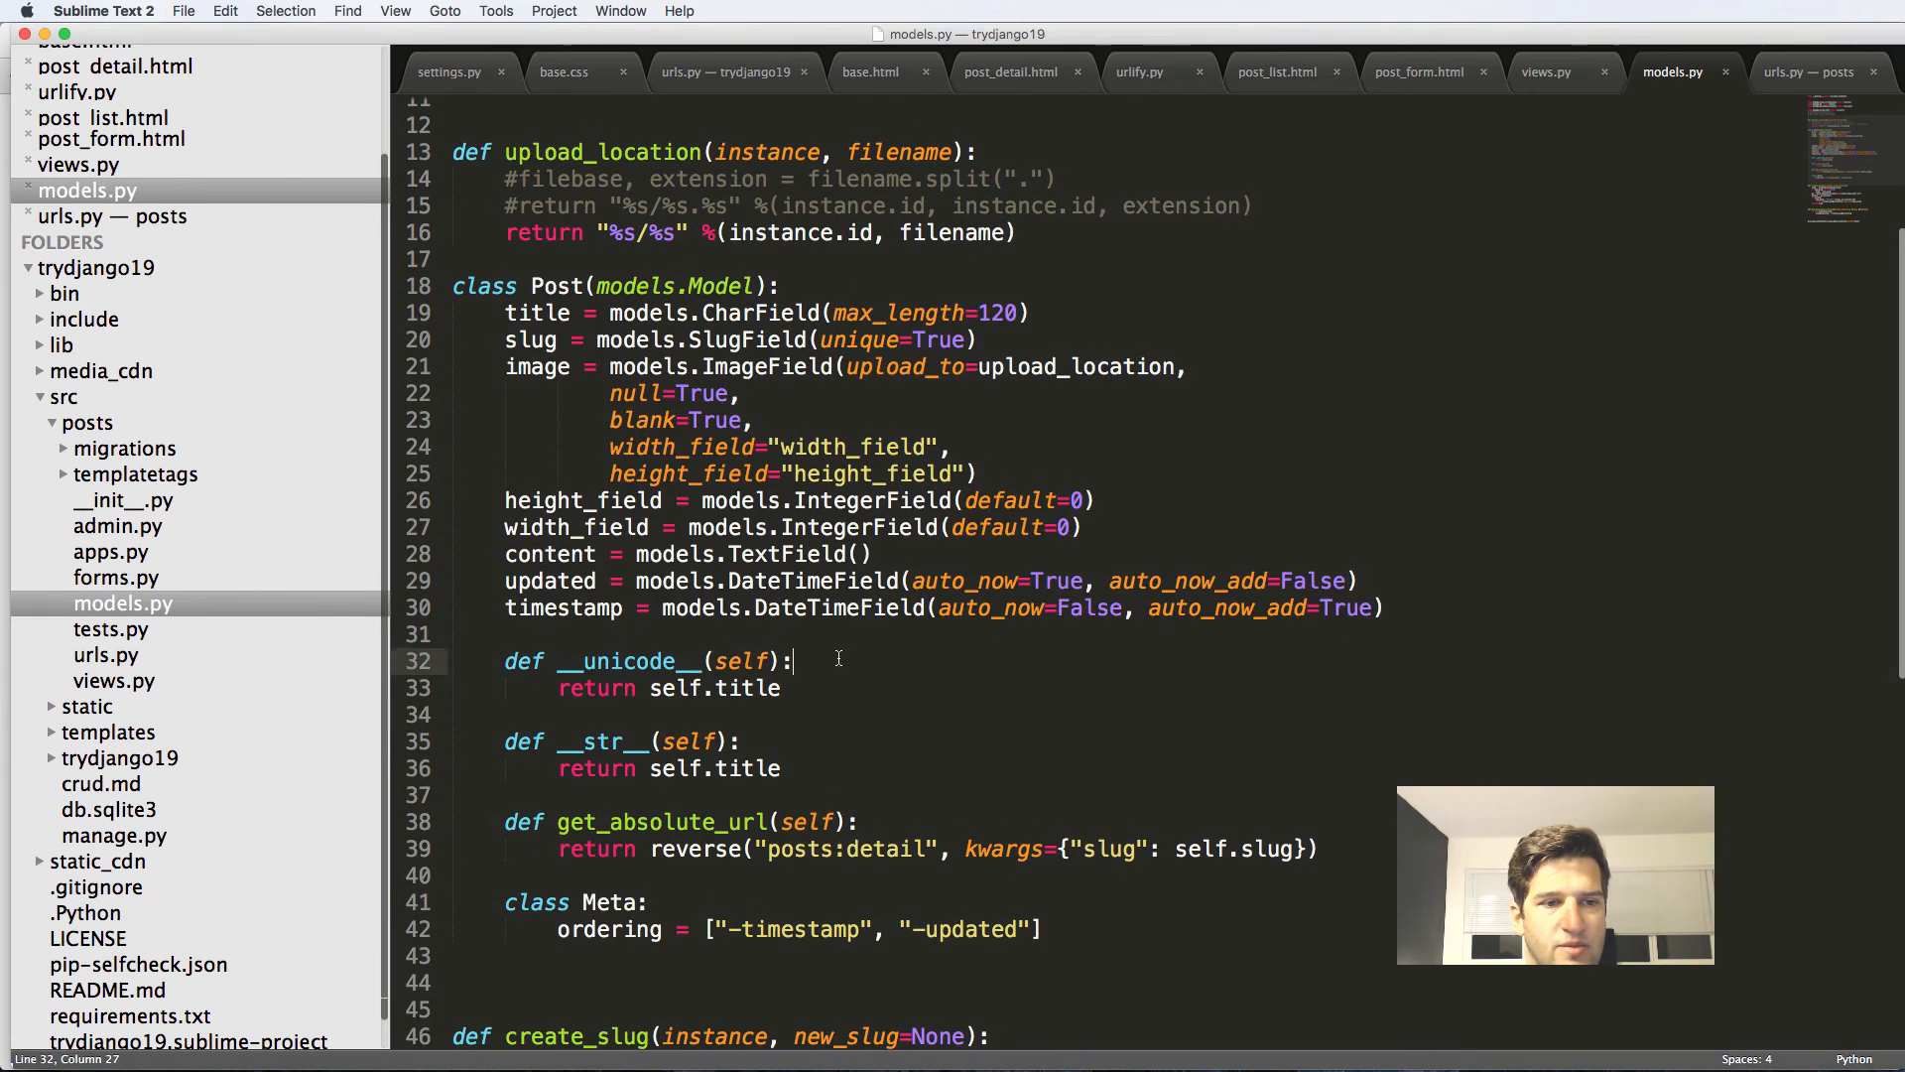
{"action": "left_click", "coordinate": [624, 393]}
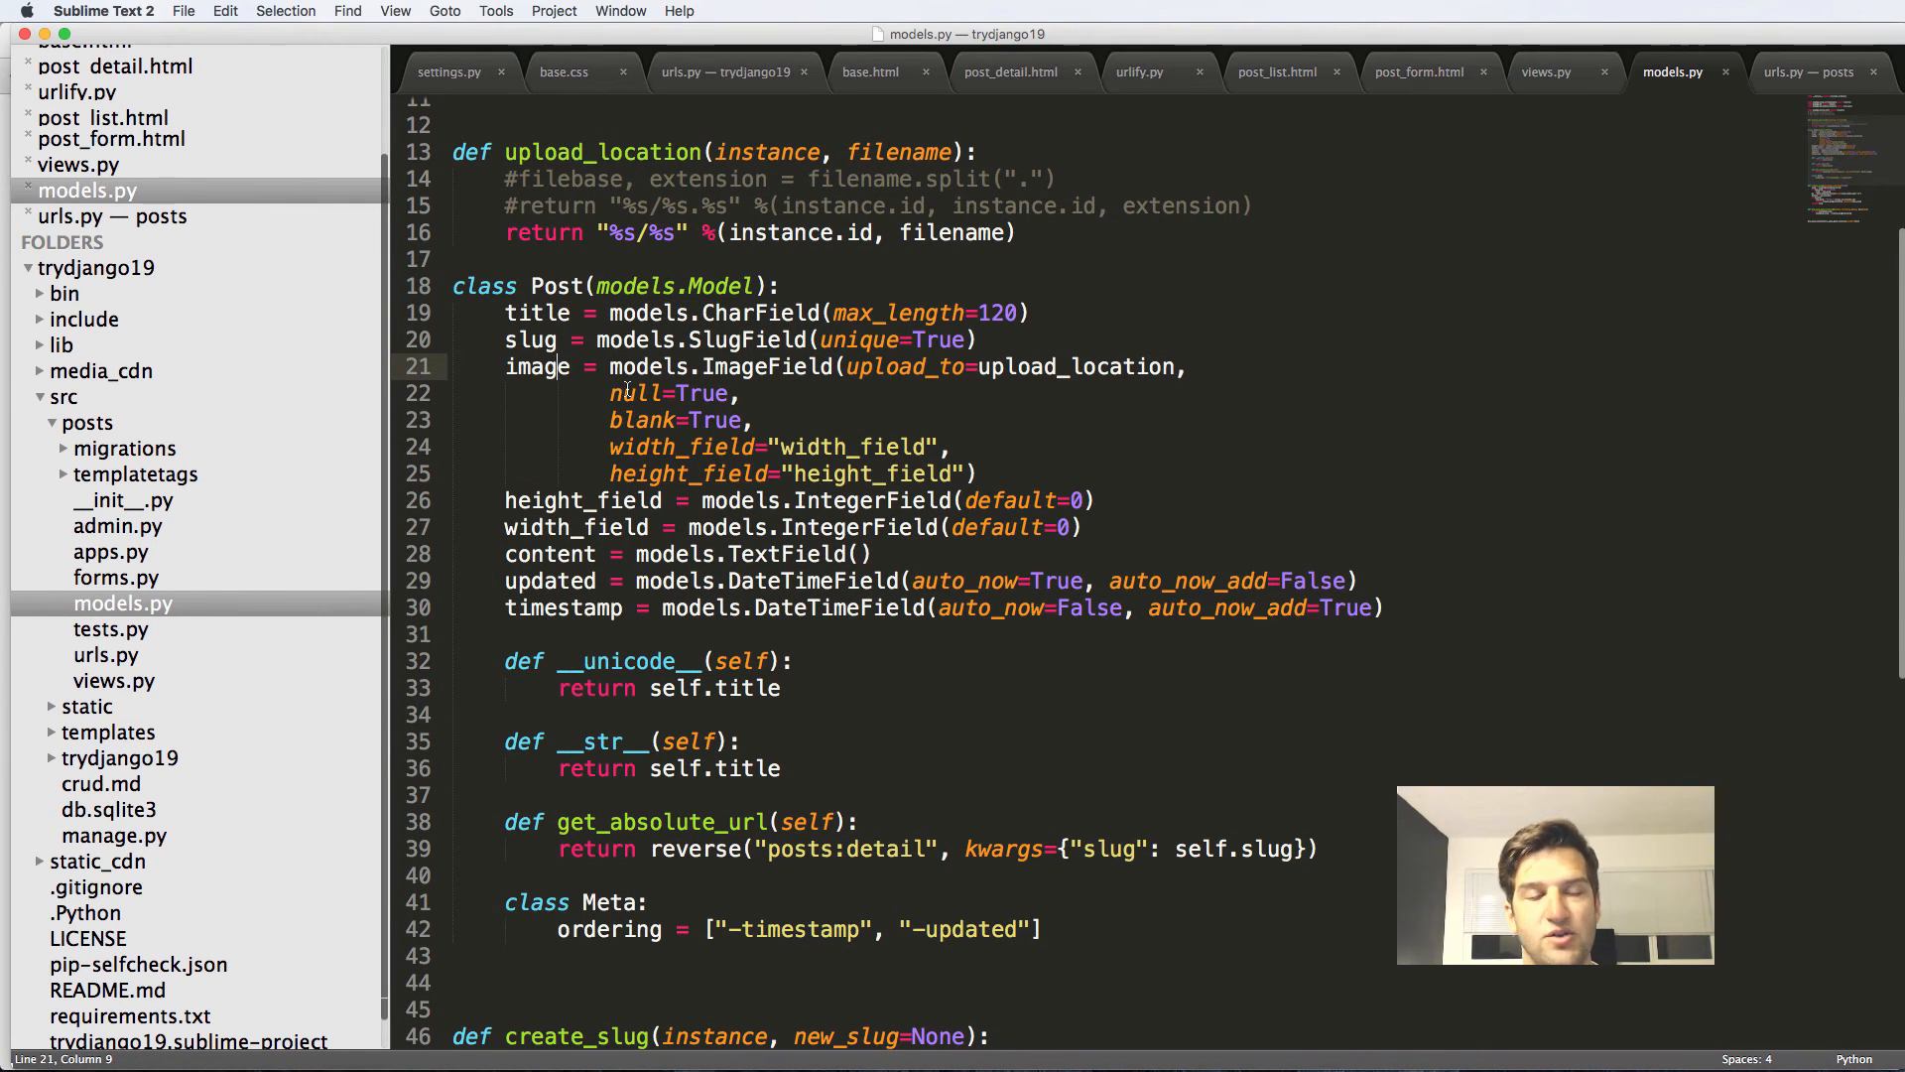
{"action": "scroll", "scroll_direction": "down", "scroll_amount": 3}
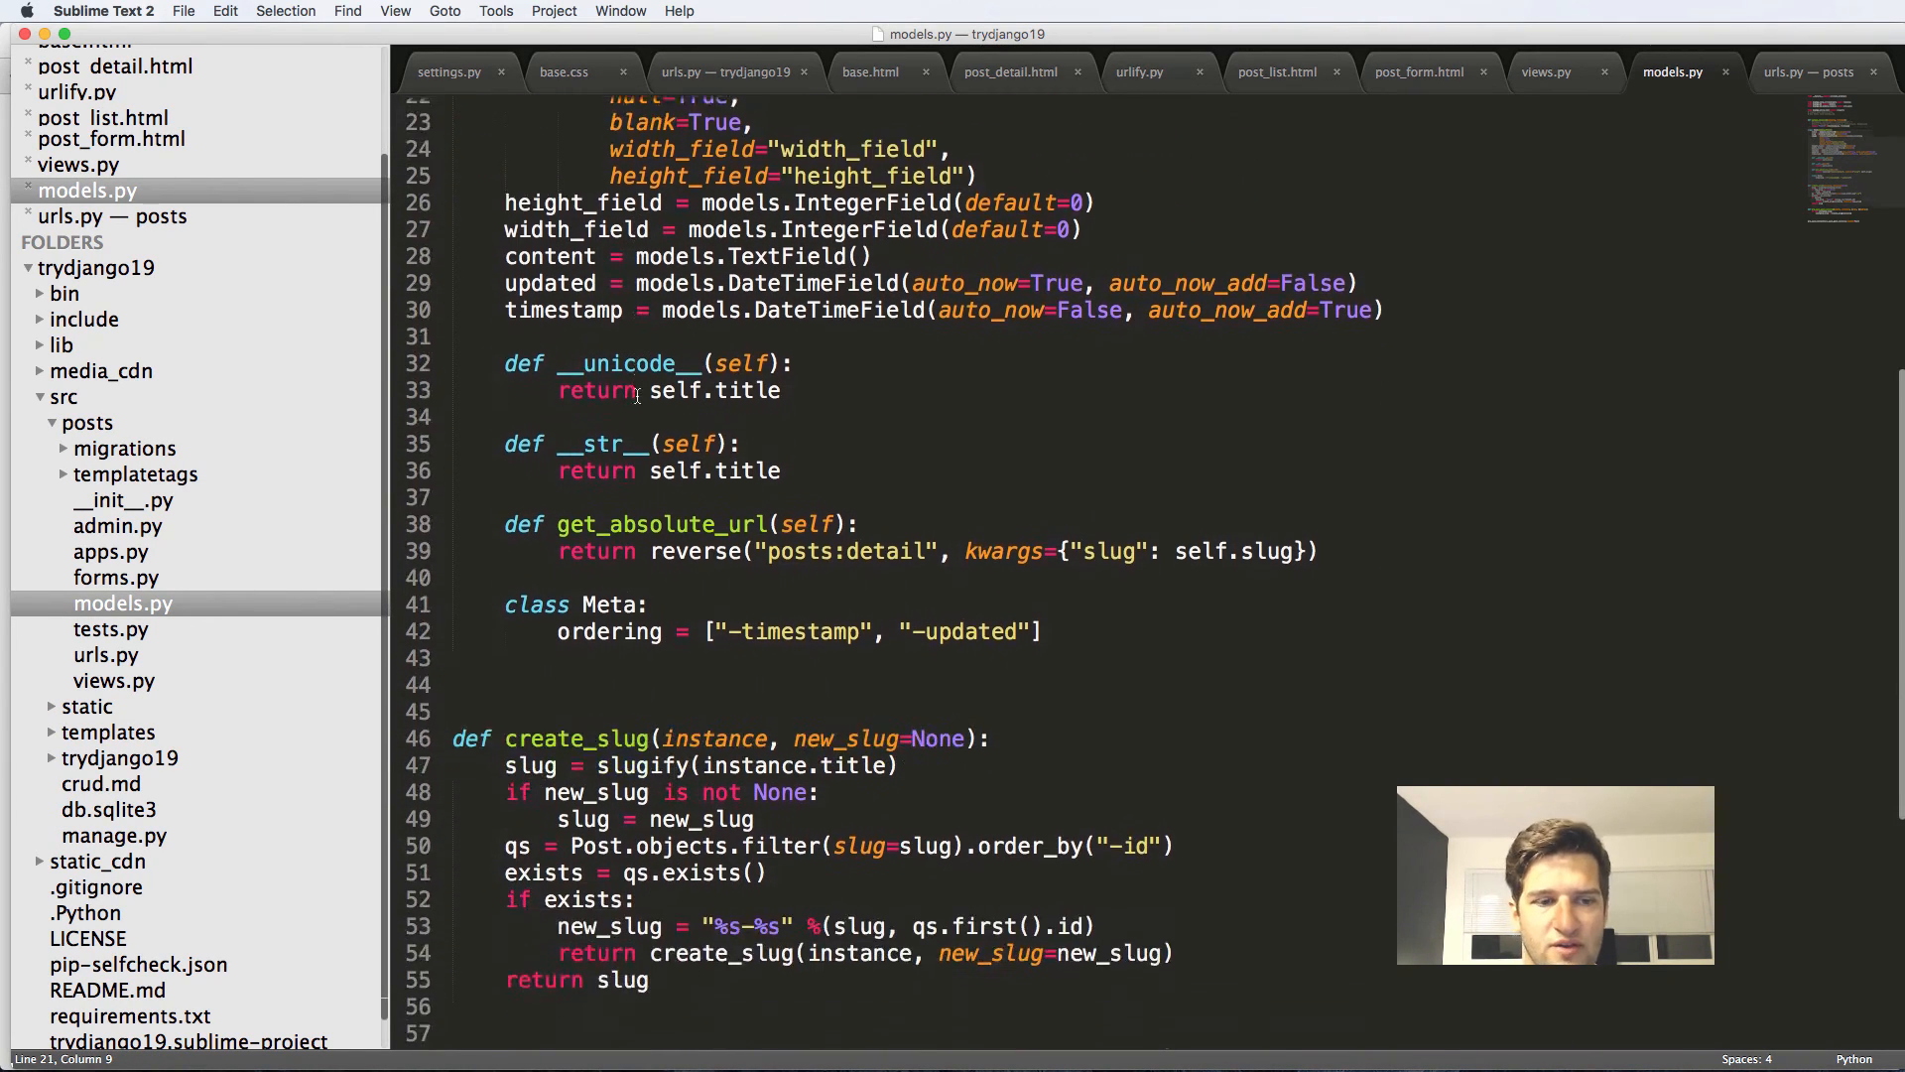
{"action": "scroll", "scroll_direction": "down", "scroll_amount": 3}
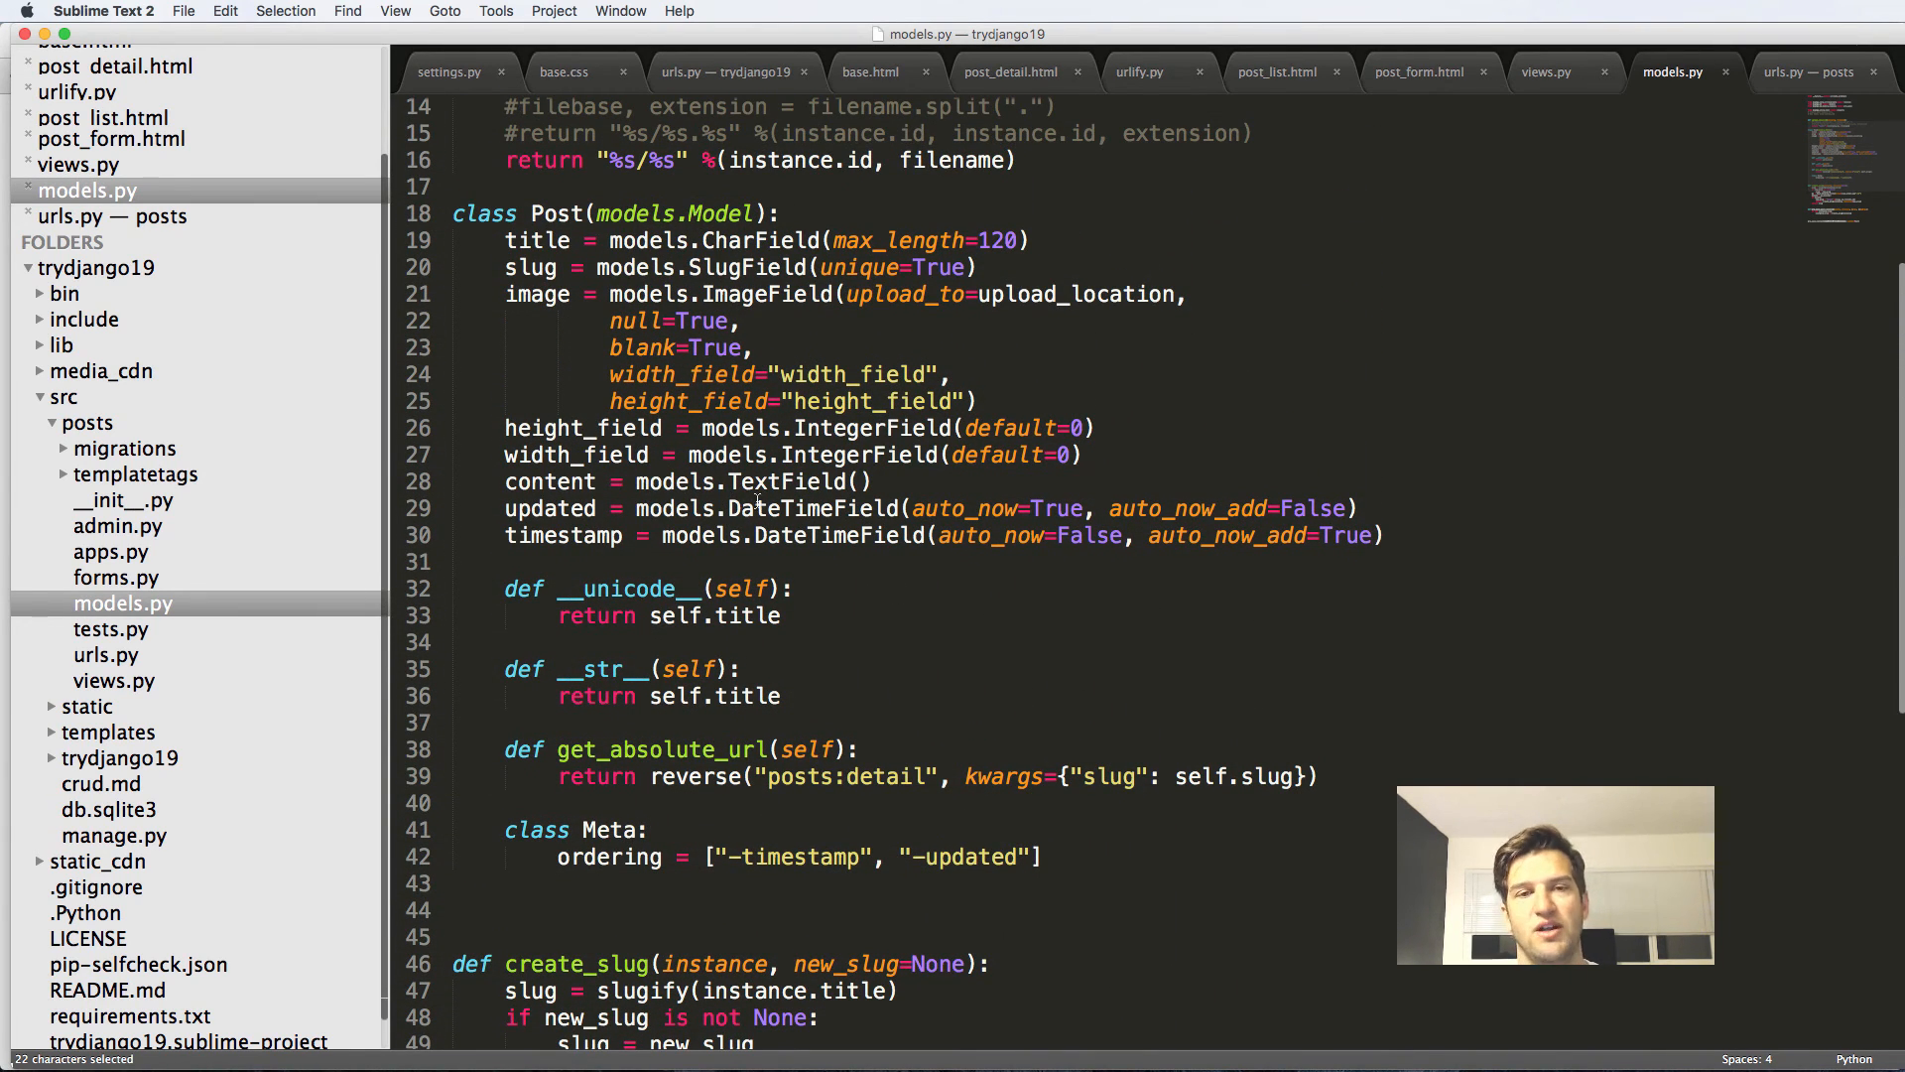
{"action": "scroll", "scroll_direction": "down", "scroll_amount": 3}
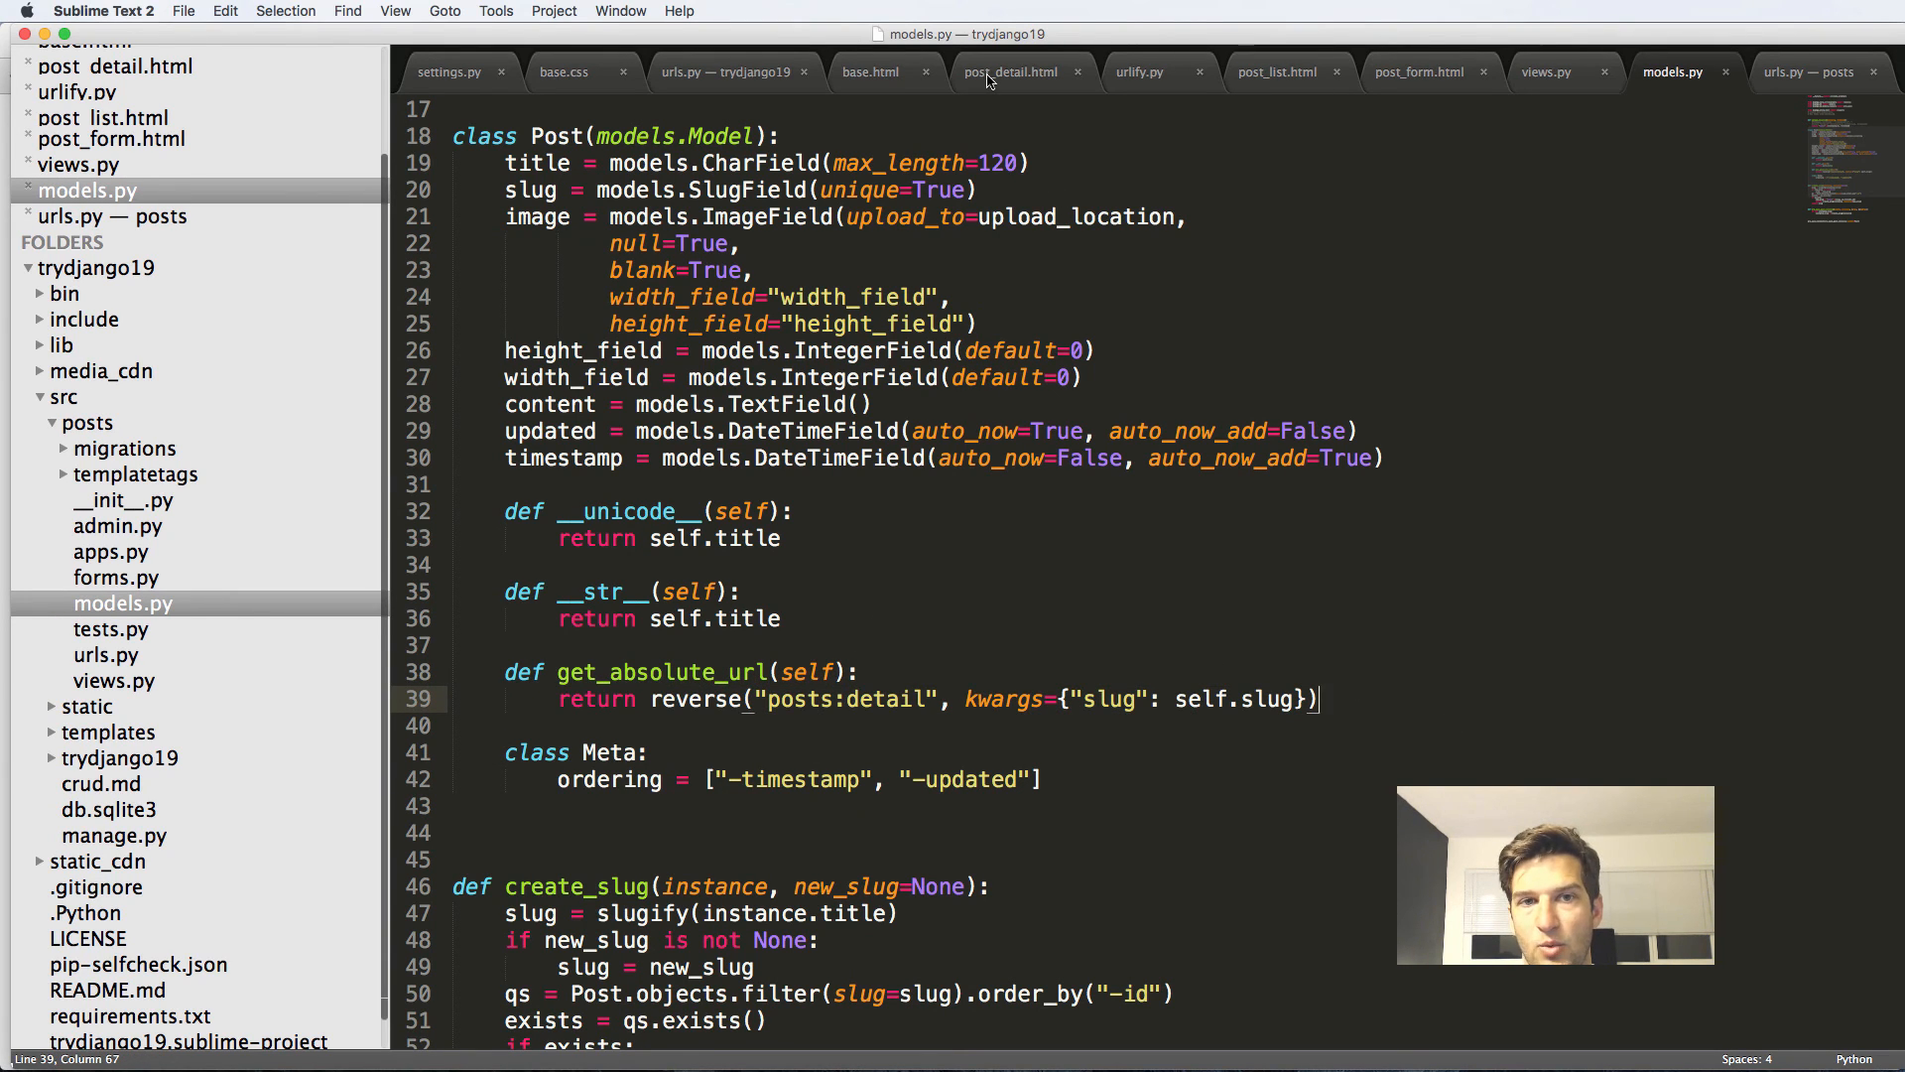
Step: Bring post_detail.html with its share links back to the front
{"action": "left_click", "coordinate": [1008, 71]}
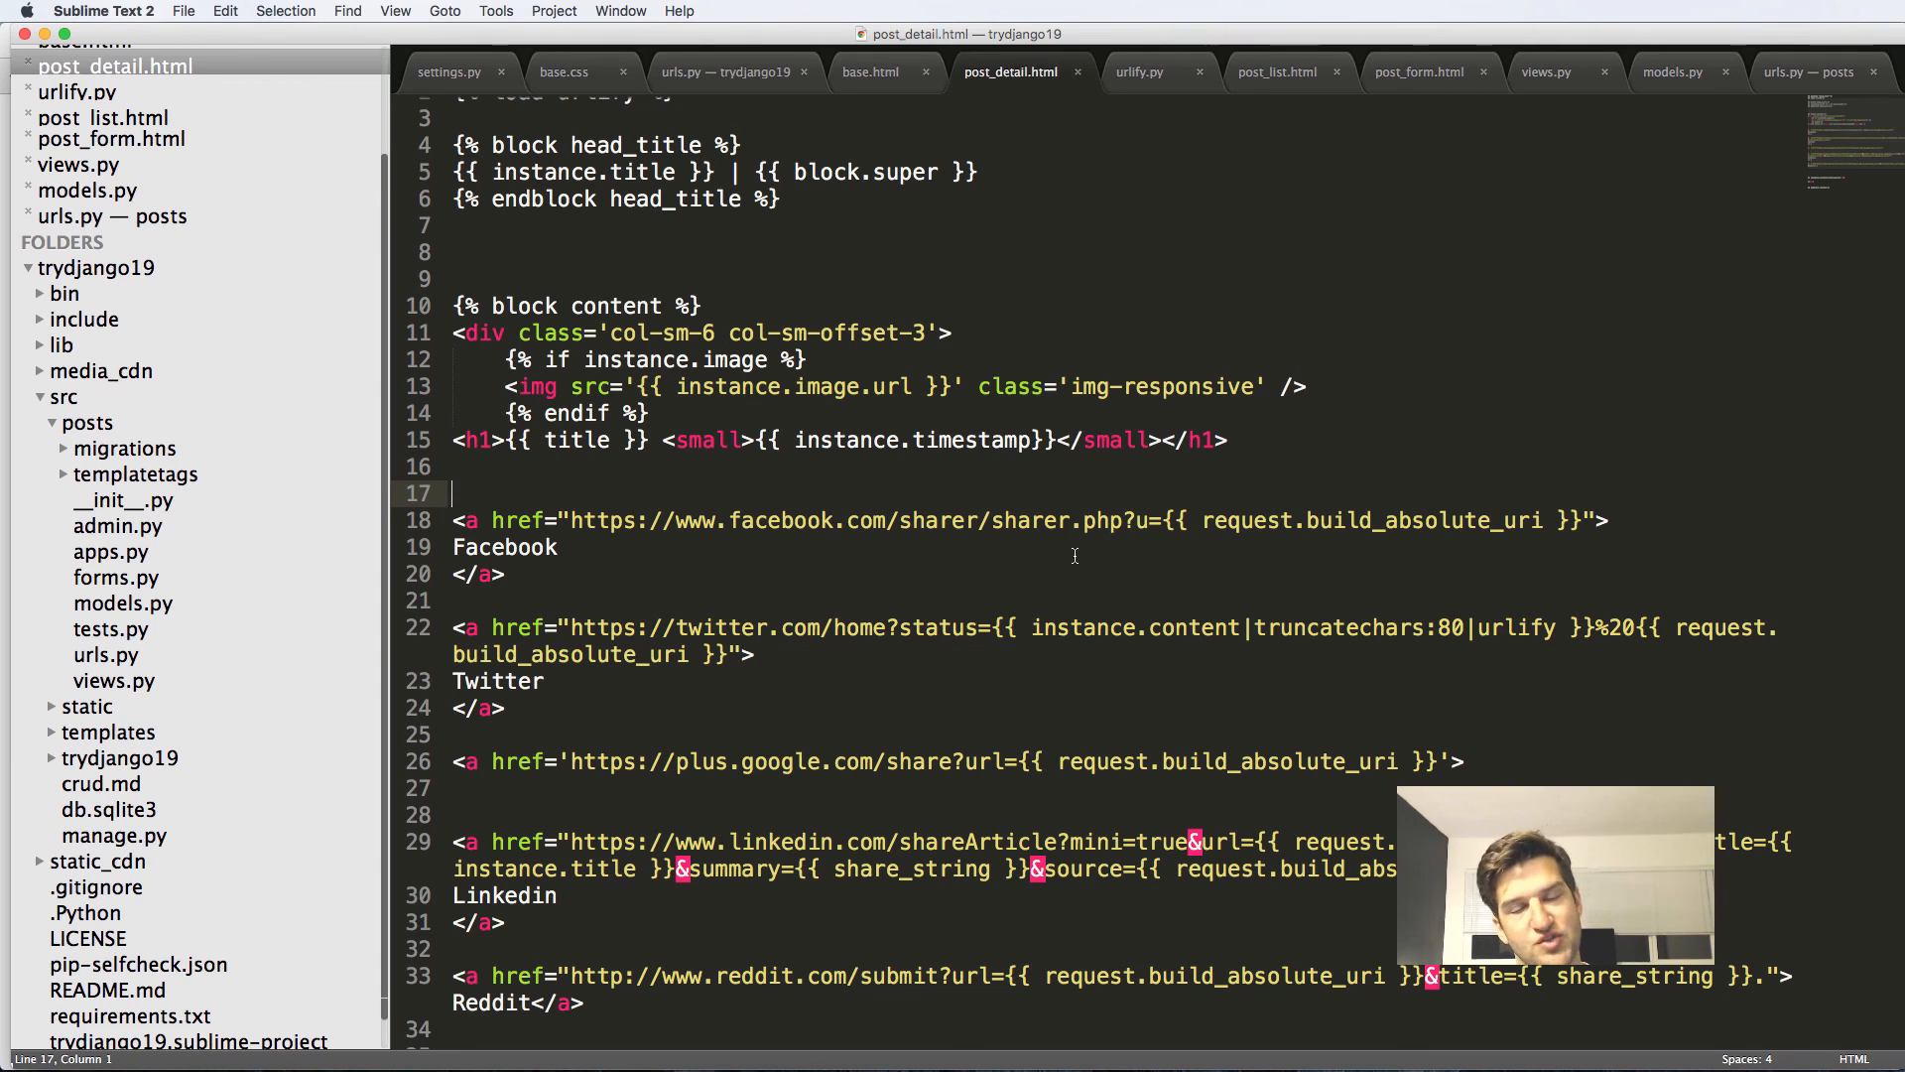
{"action": "mouse_move", "coordinate": [1080, 562]}
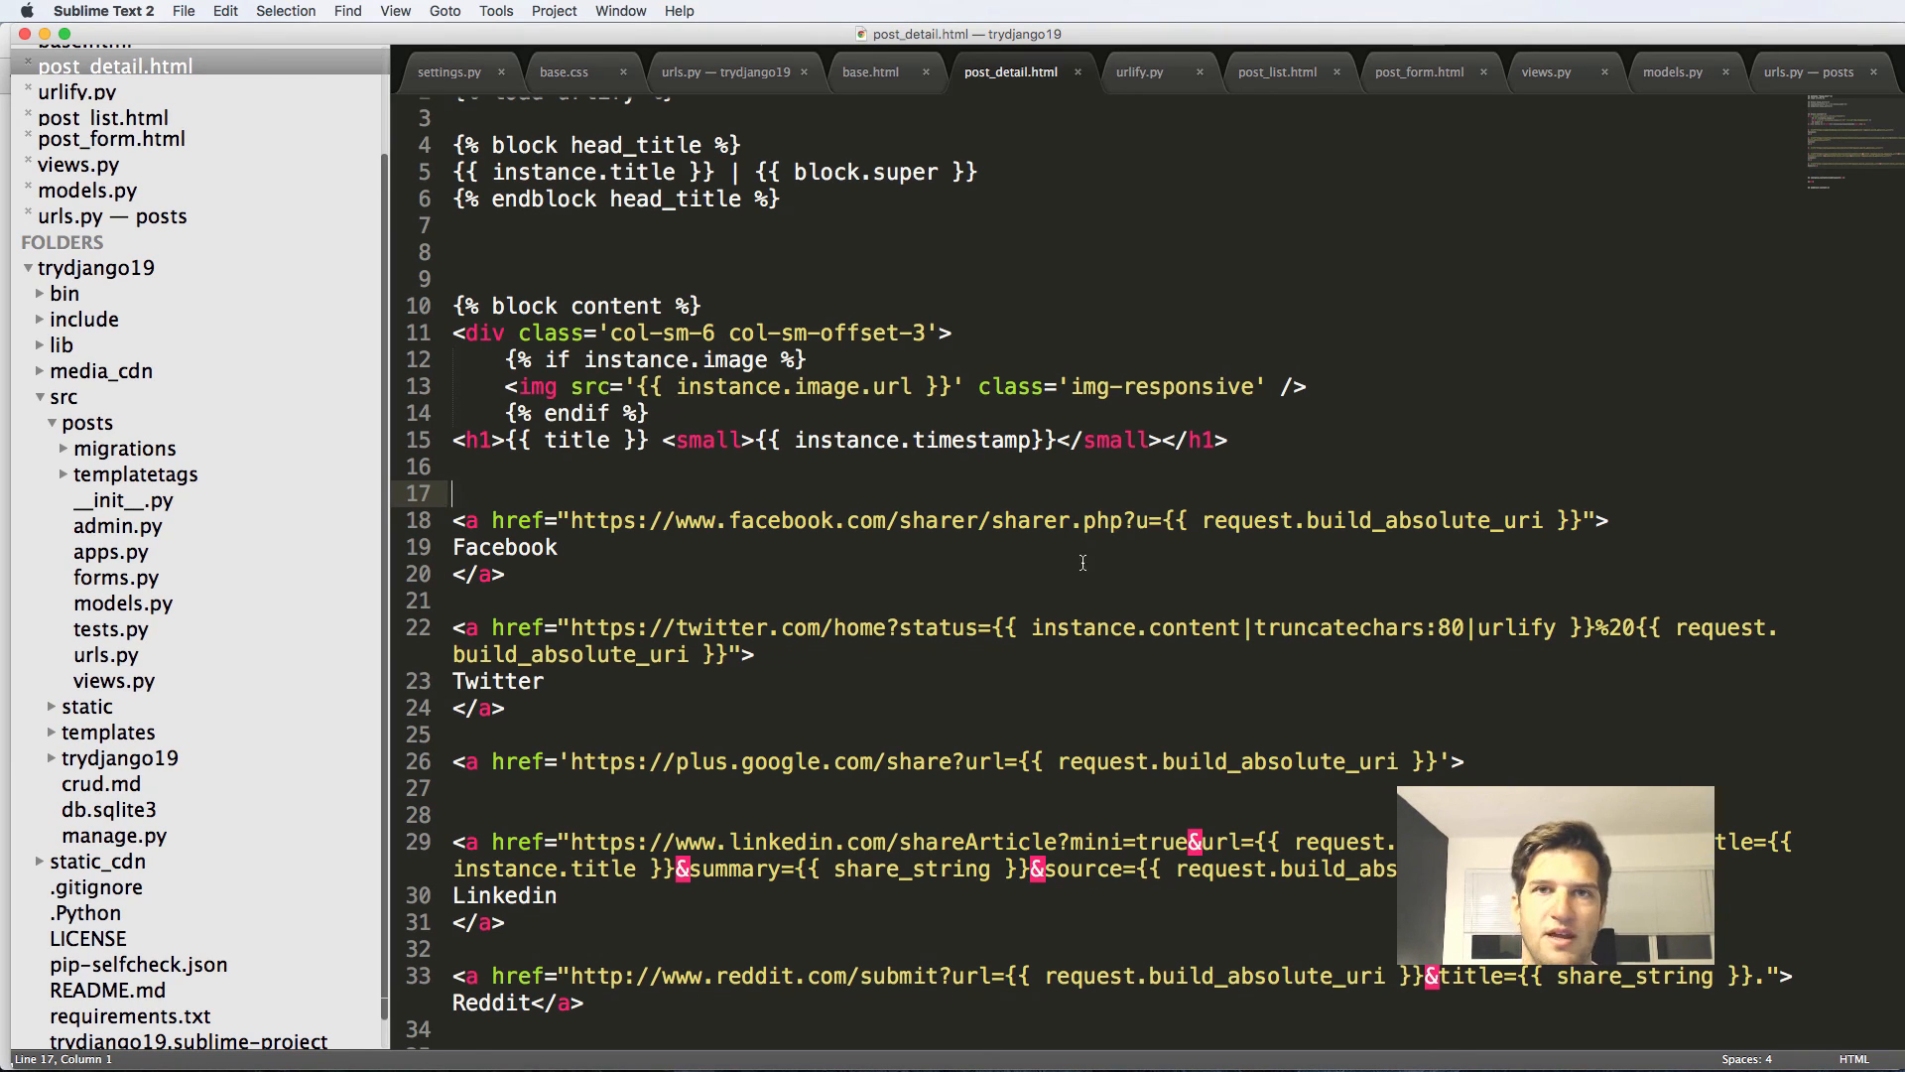